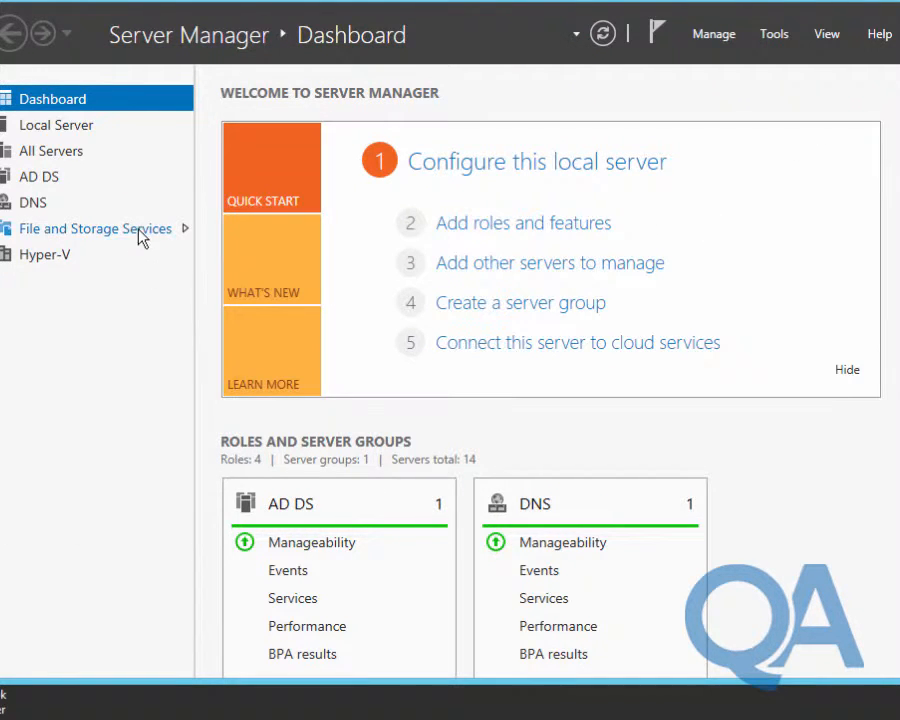
Step: Begin a quick SMB share in the New Share Wizard on LON-LS1's E: volume
left_click(94, 228)
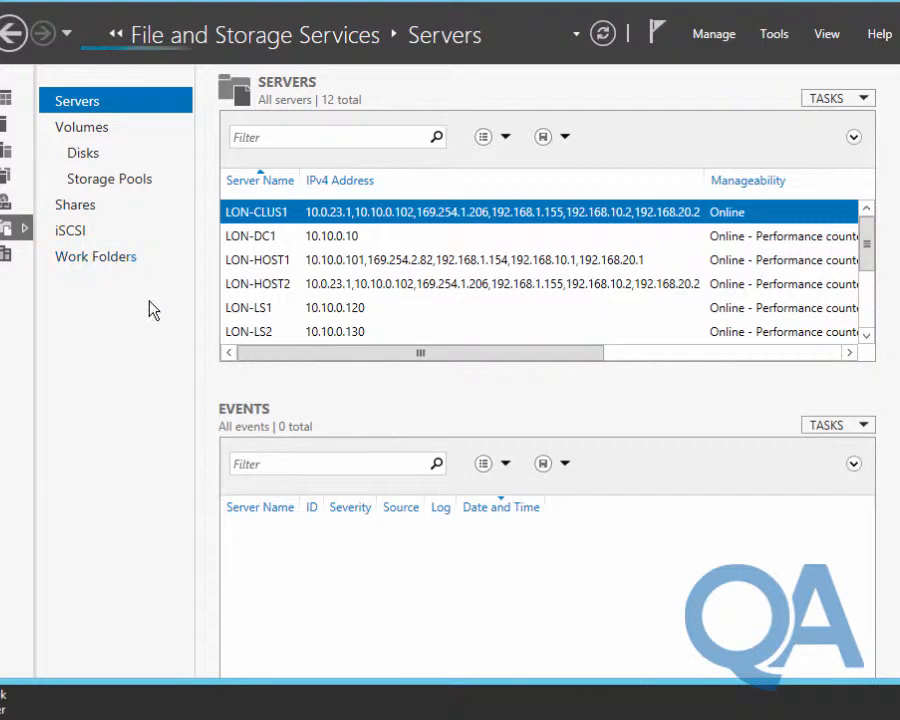
left_click(76, 204)
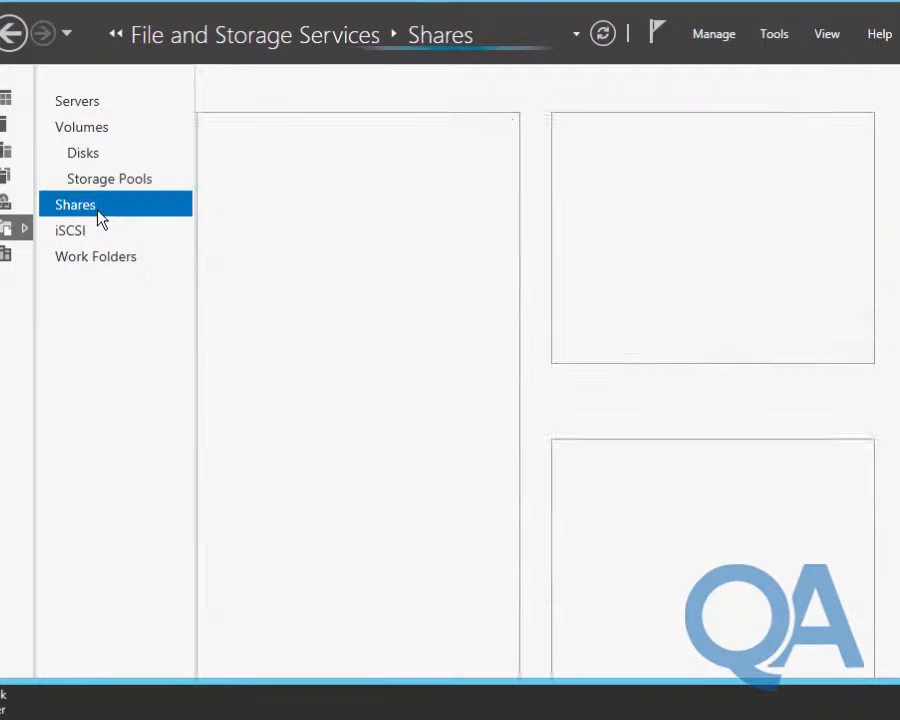
left_click(74, 204)
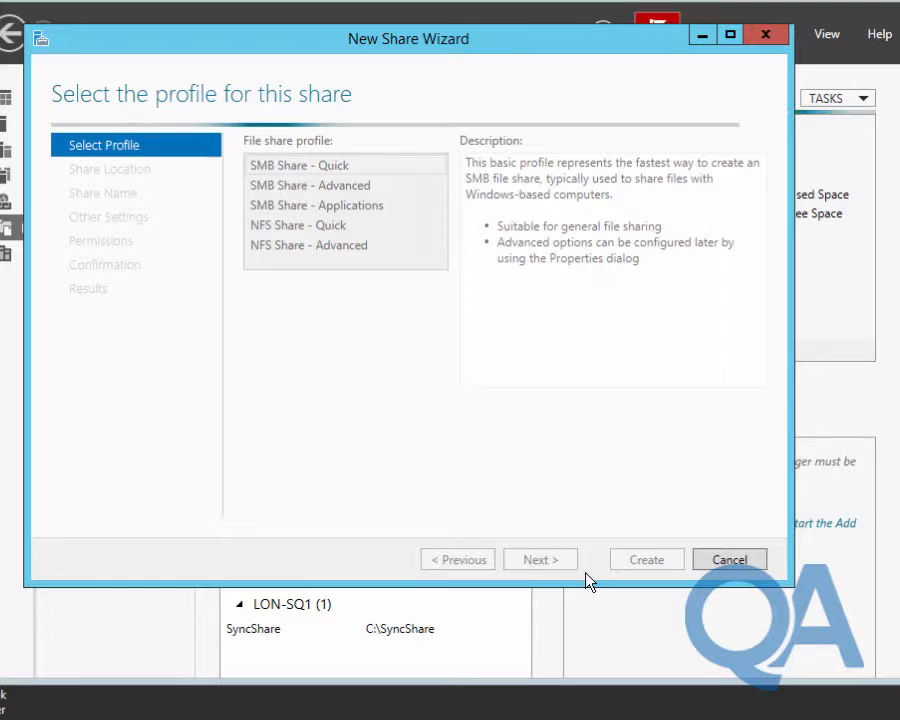
left_click(540, 560)
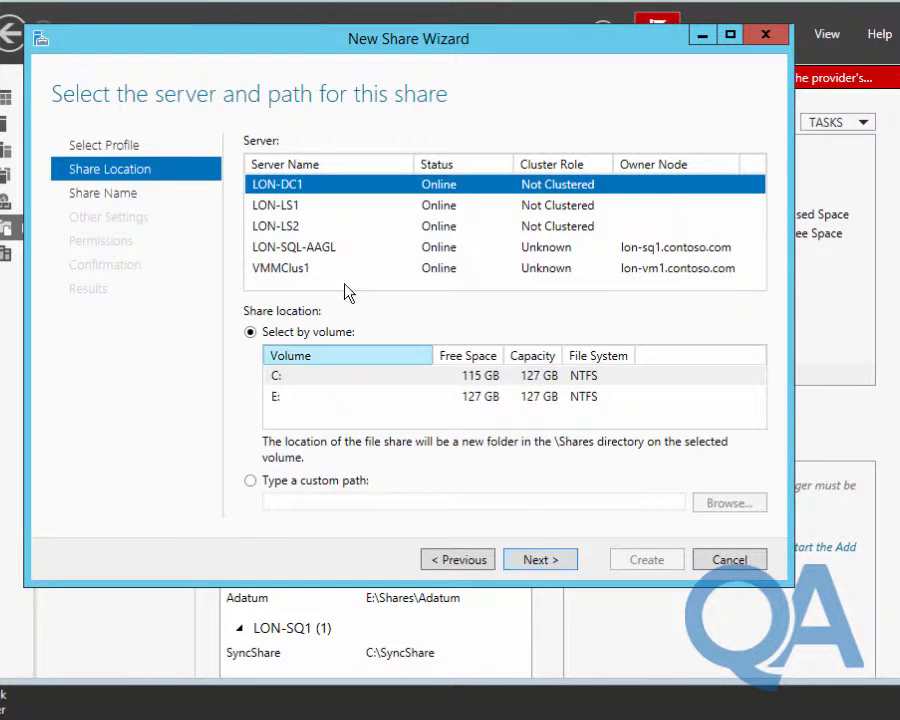
left_click(276, 204)
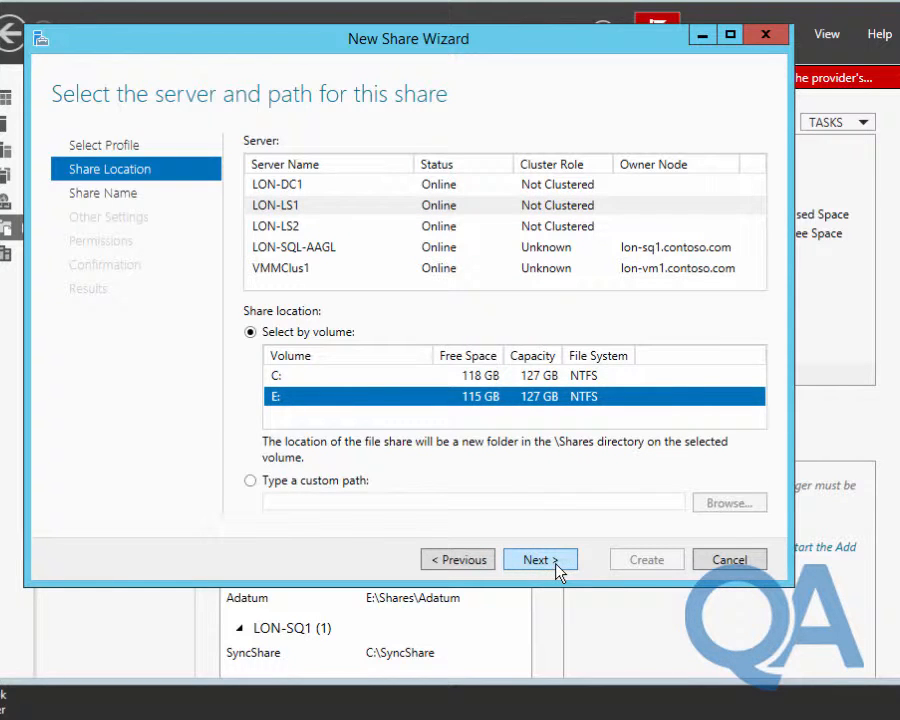
left_click(540, 560)
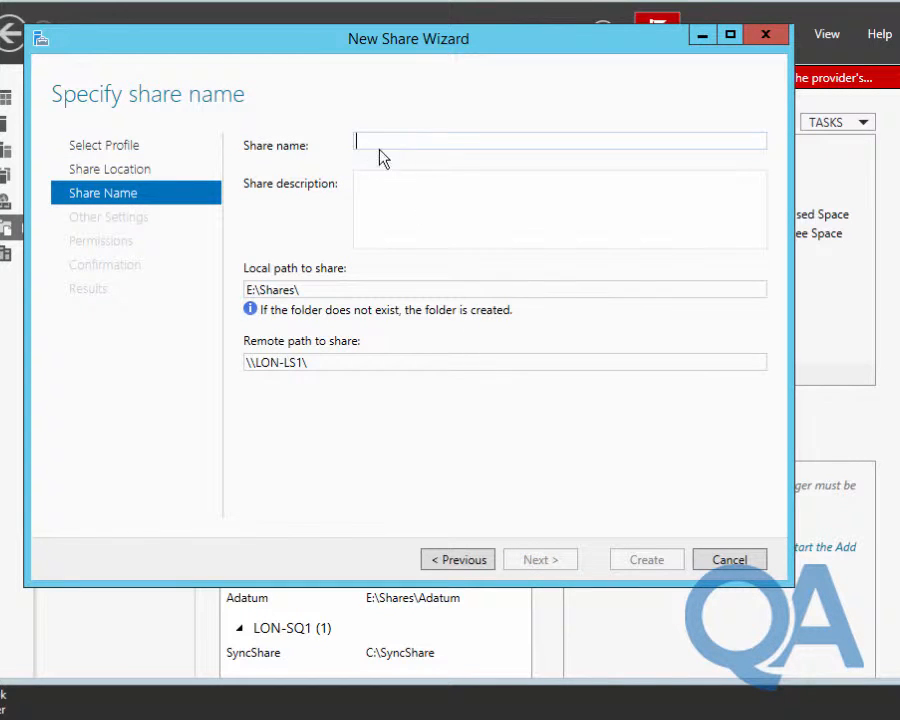
Step: Name the share Adatum and enable access-based enumeration, continuing to permissions
type("Adatu")
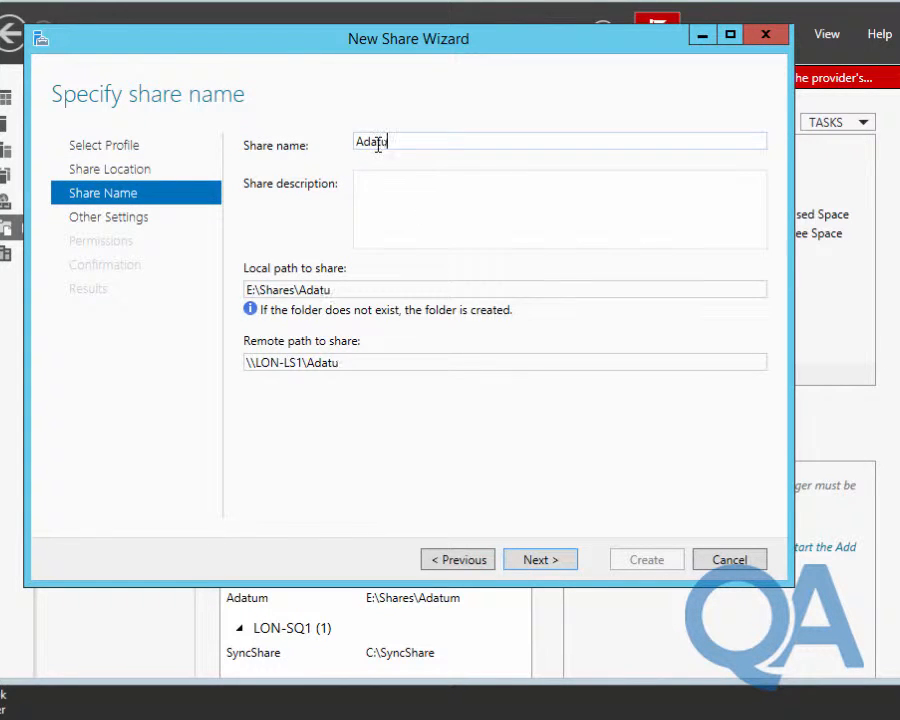
type("m")
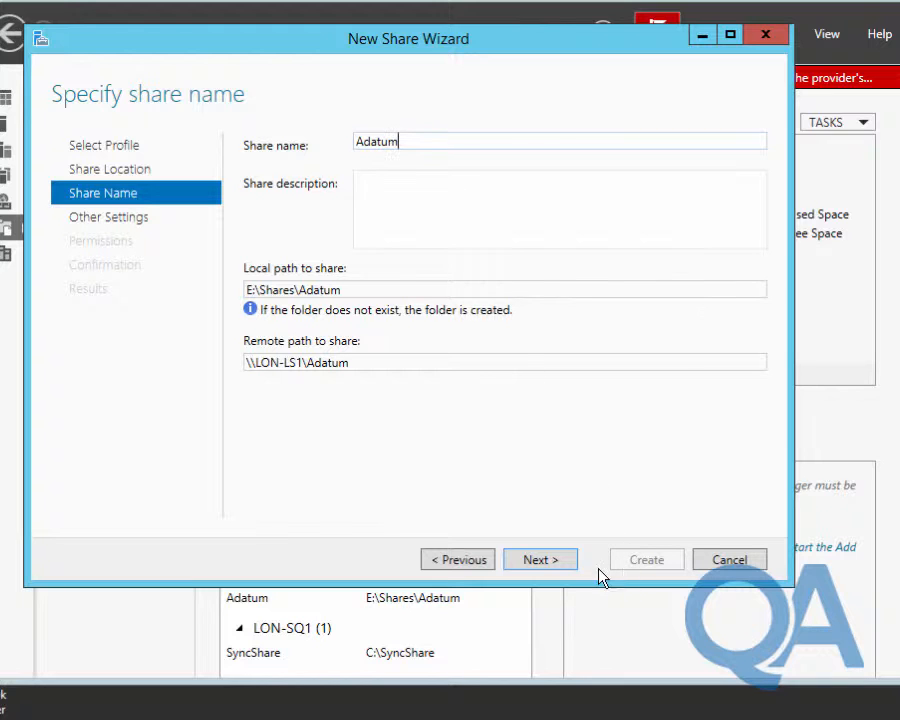
left_click(540, 560)
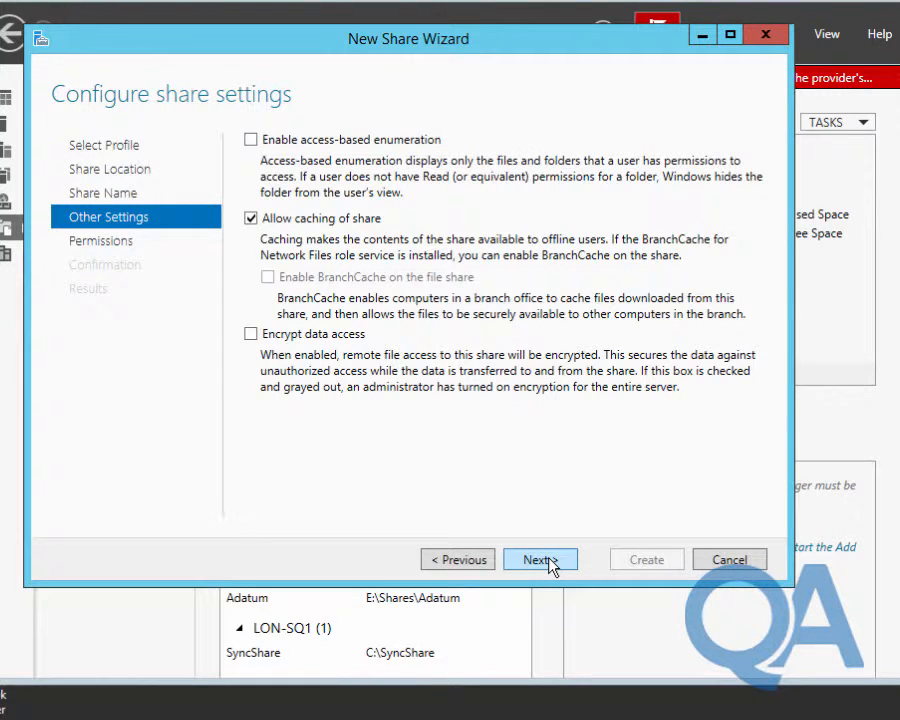
mouse_move(264, 252)
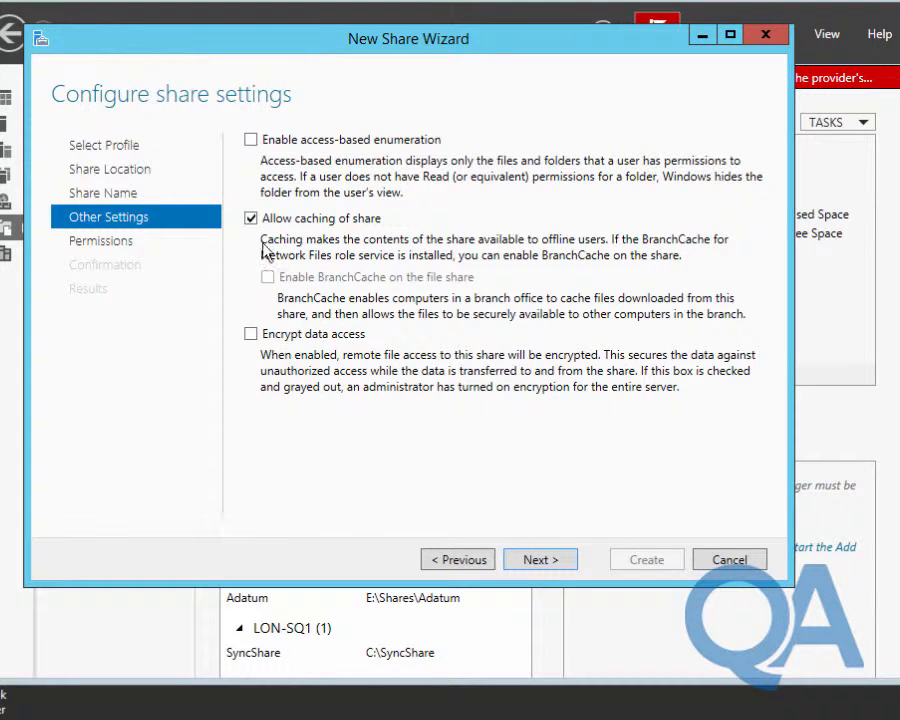
left_click(252, 140)
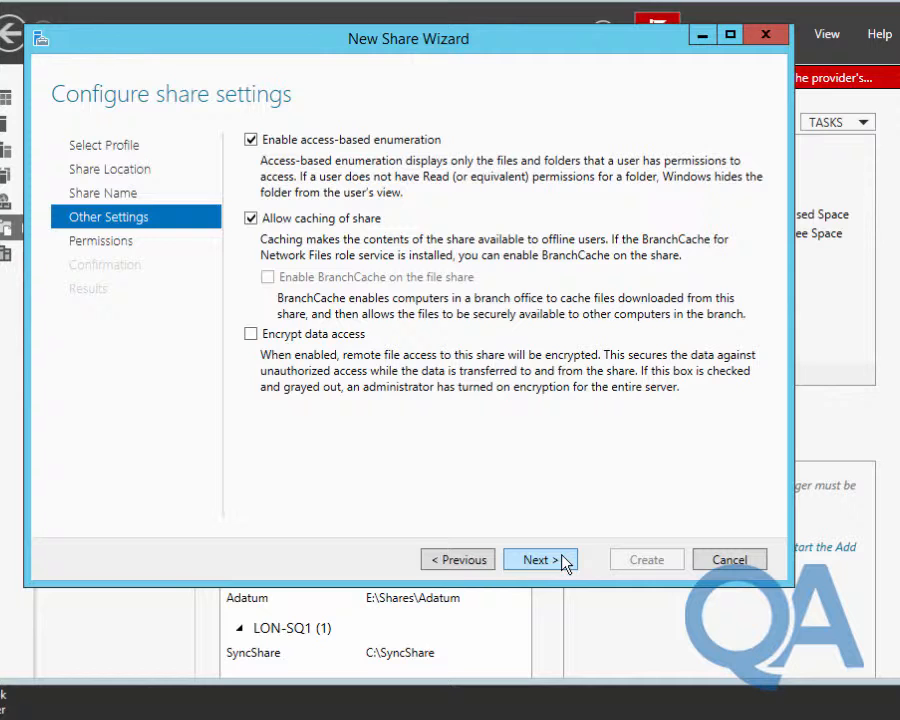
left_click(540, 560)
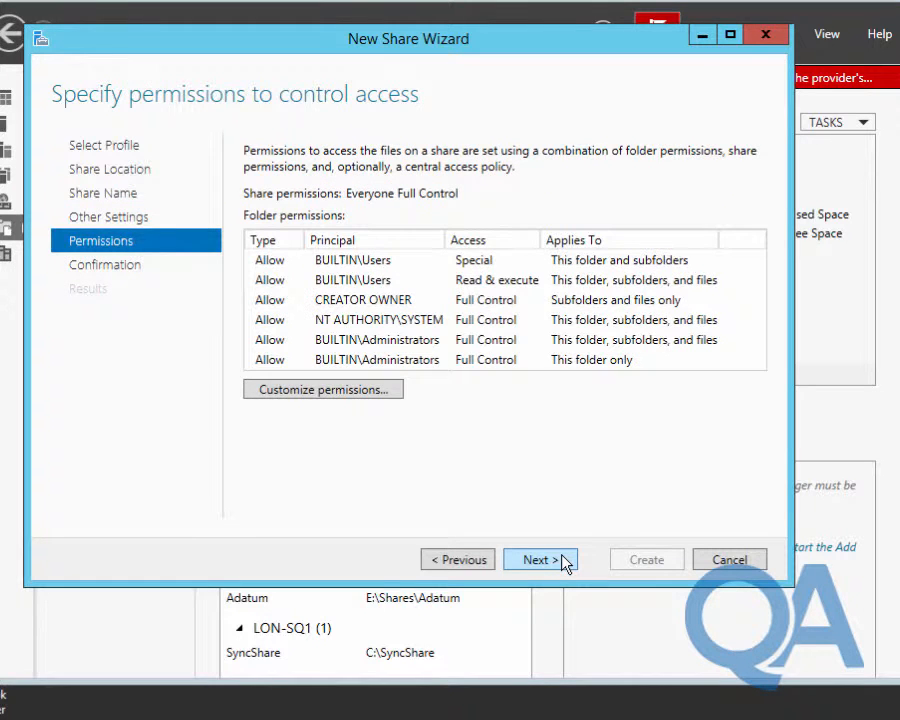
Step: Add a share-level permission entry for principal Adatum_Administrators via Customize permissions
left_click(324, 388)
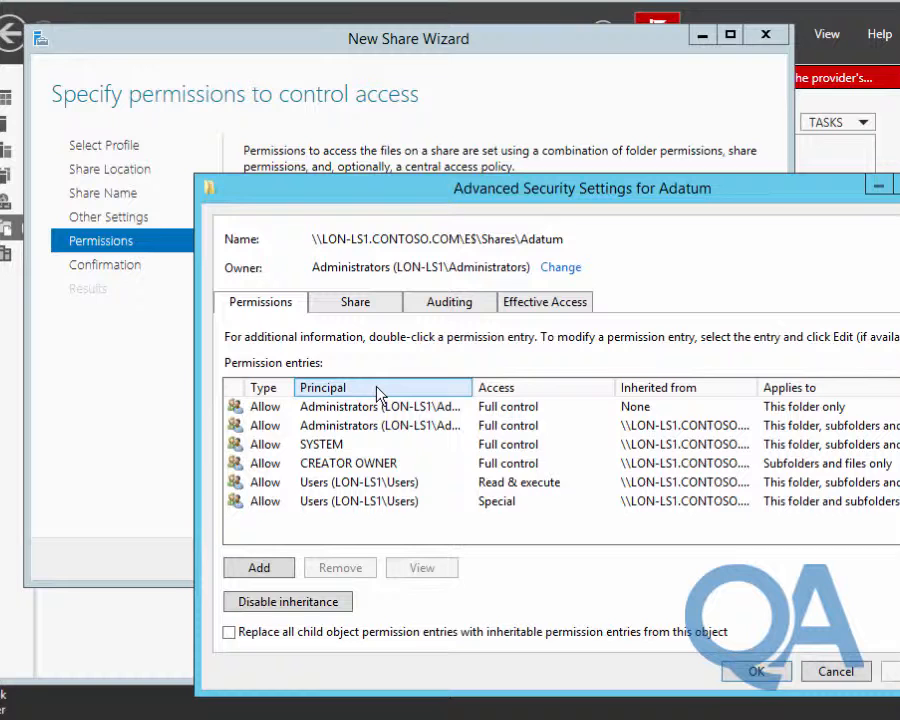
left_click(356, 300)
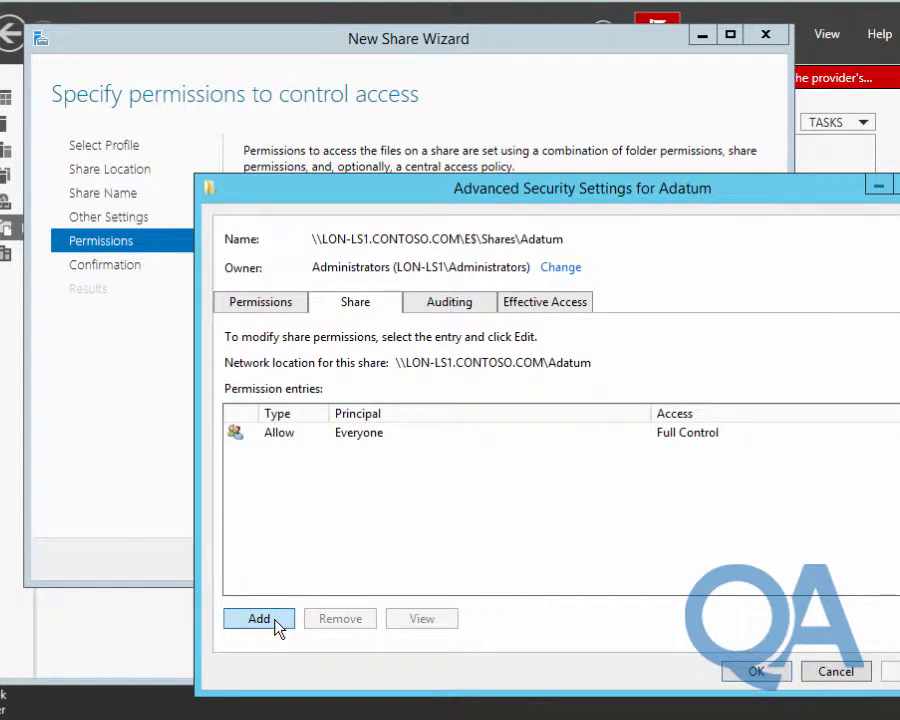
left_click(260, 618)
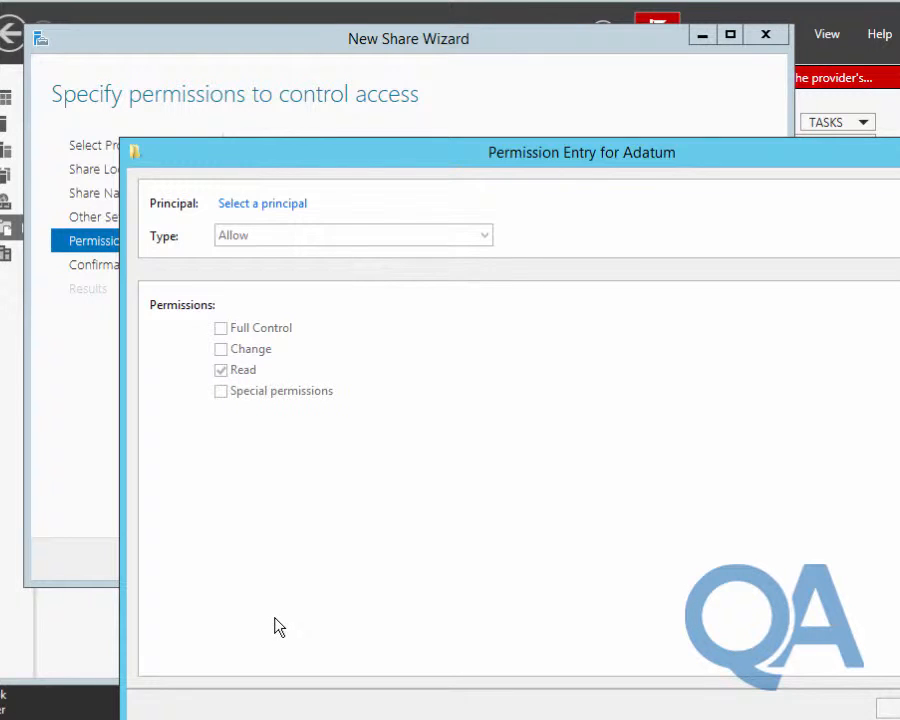
left_click(262, 204)
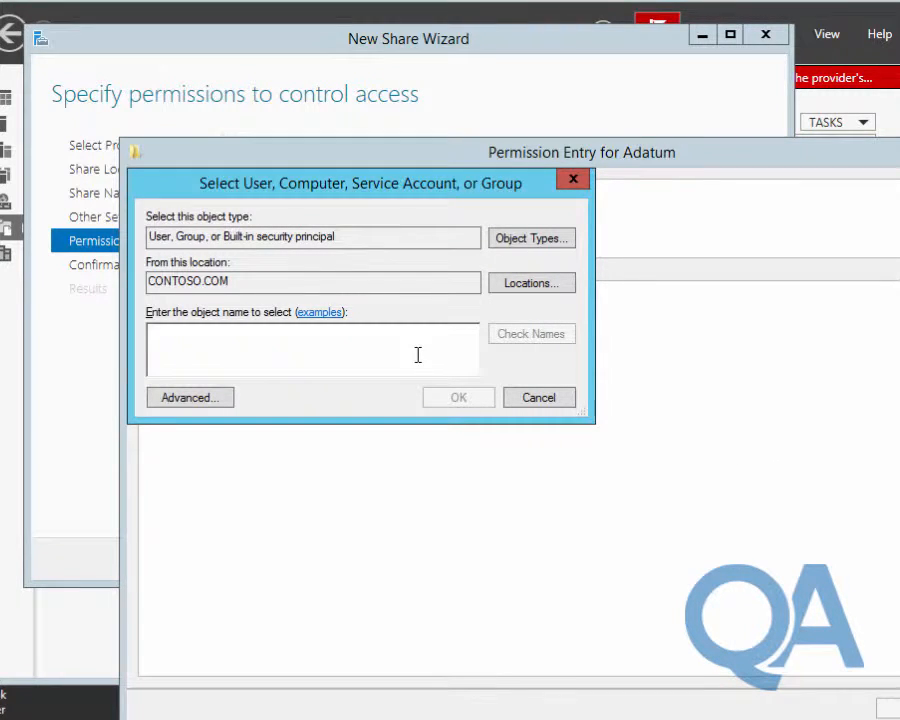
type("adatum")
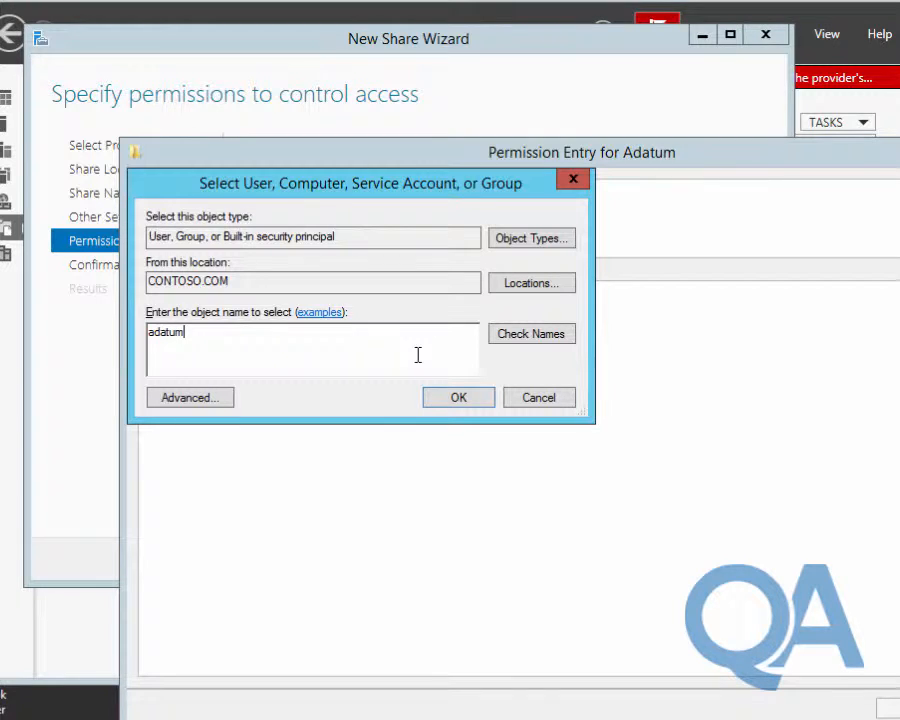
type("_ad")
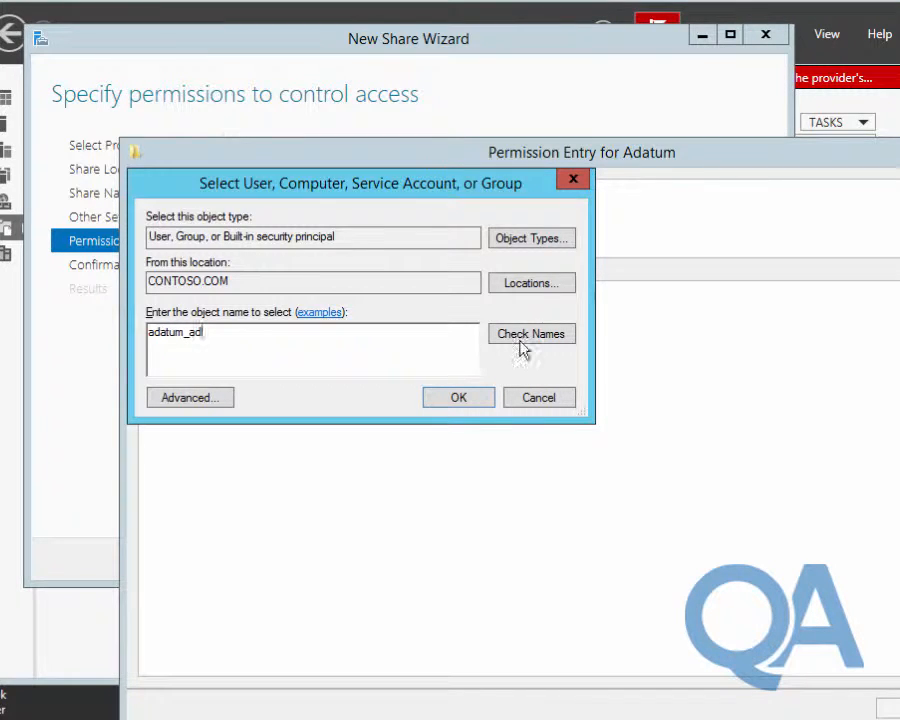
left_click(458, 396)
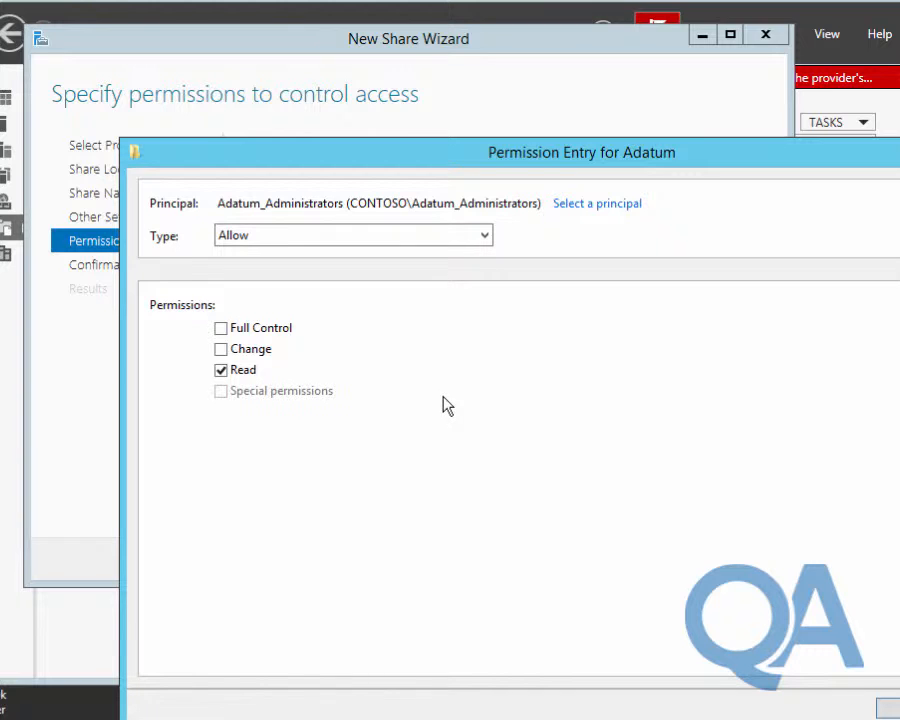
Step: Grant Adatum_Administrators Full Control and apply the customised permissions
left_click(220, 328)
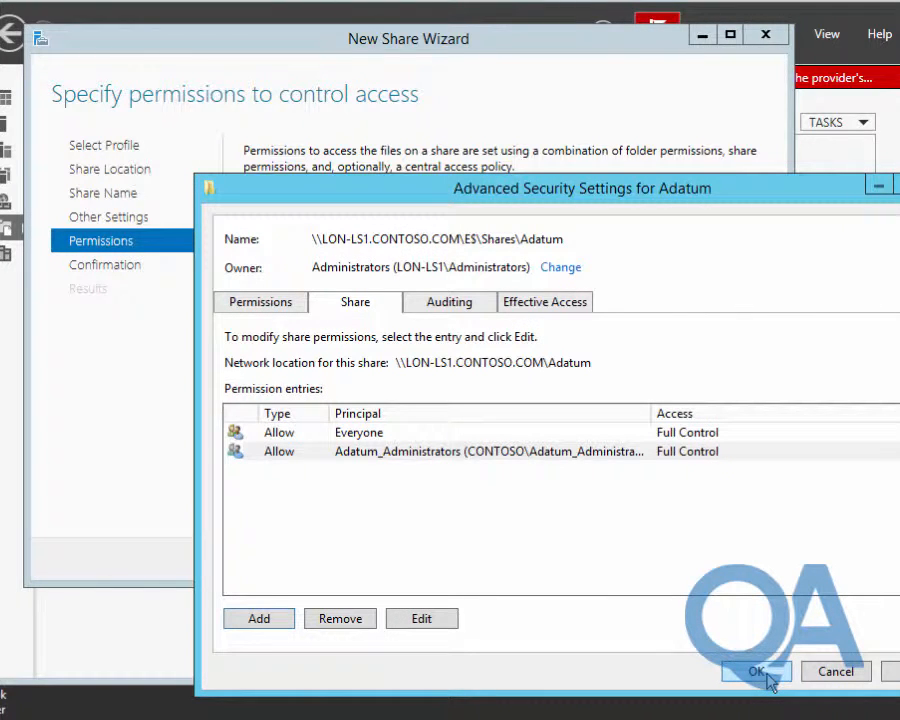
left_click(260, 300)
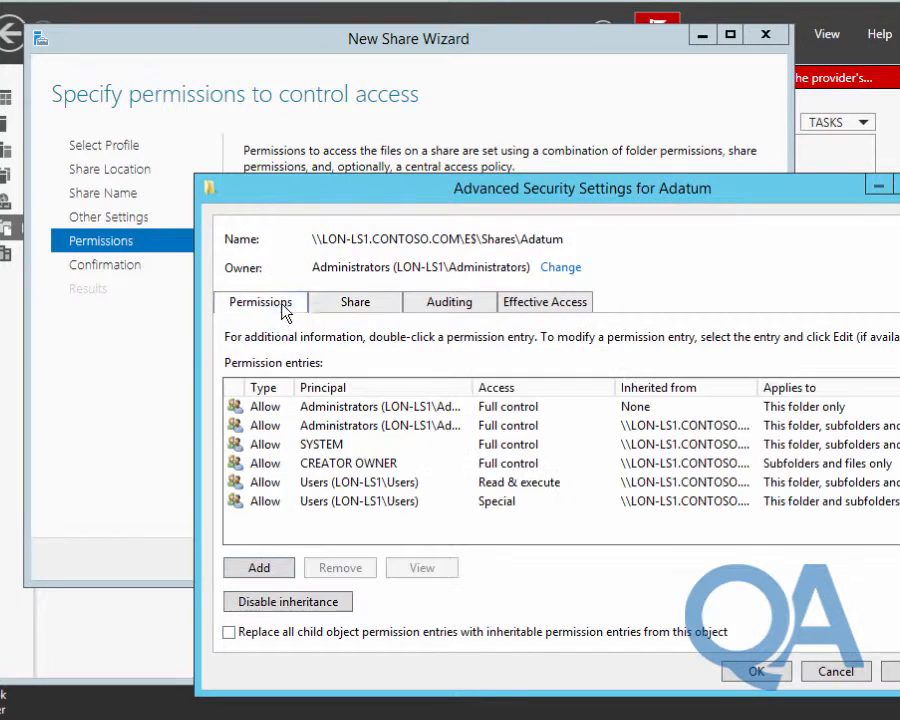
left_click(756, 672)
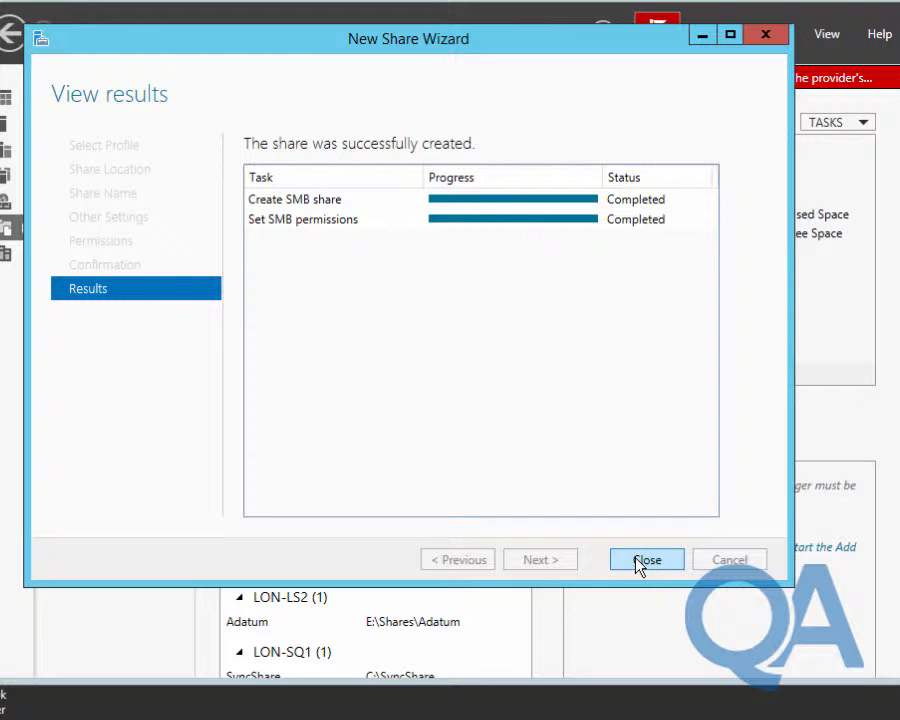
Step: Close the completed New Share Wizard so Adatum appears in the shares list
left_click(646, 560)
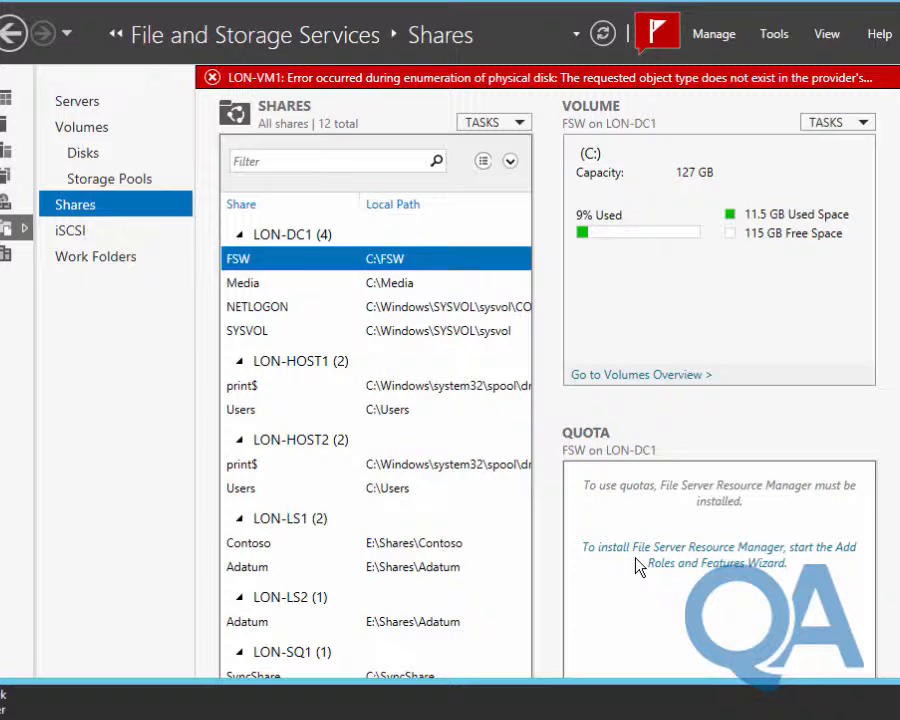
mouse_move(436, 710)
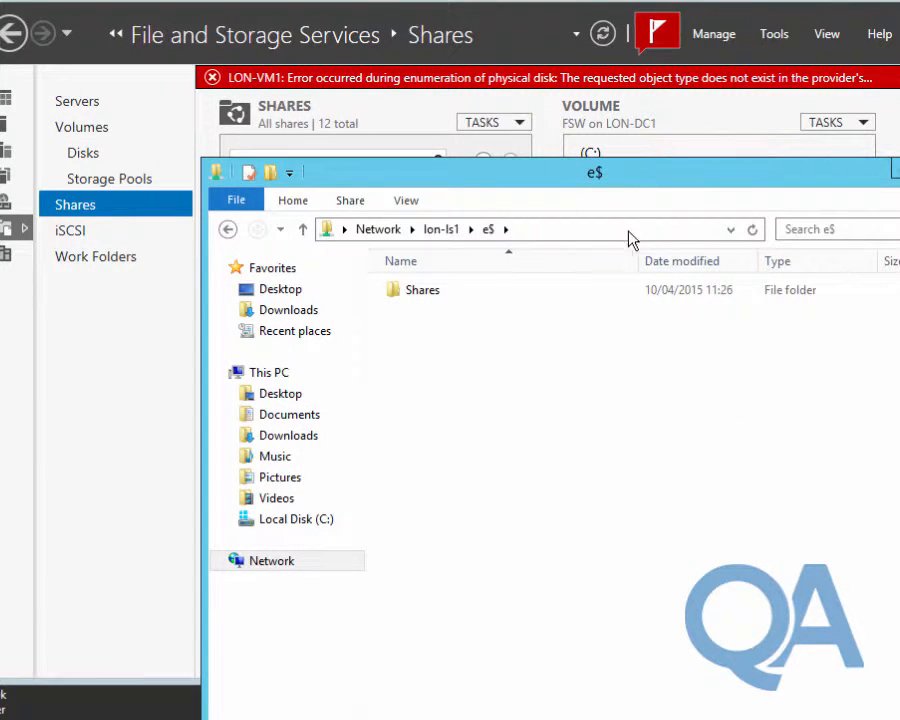
Step: Create a 'Virtual Hard Disks' folder inside the Adatum share, then go to the Mod07 Labfiles scripts
double_click(422, 288)
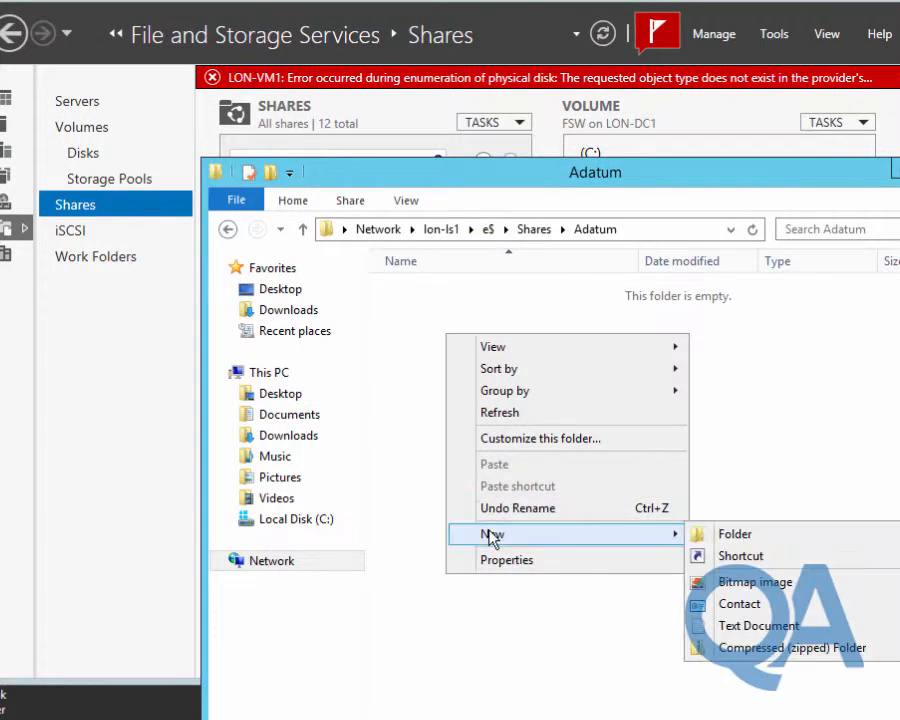
left_click(734, 532)
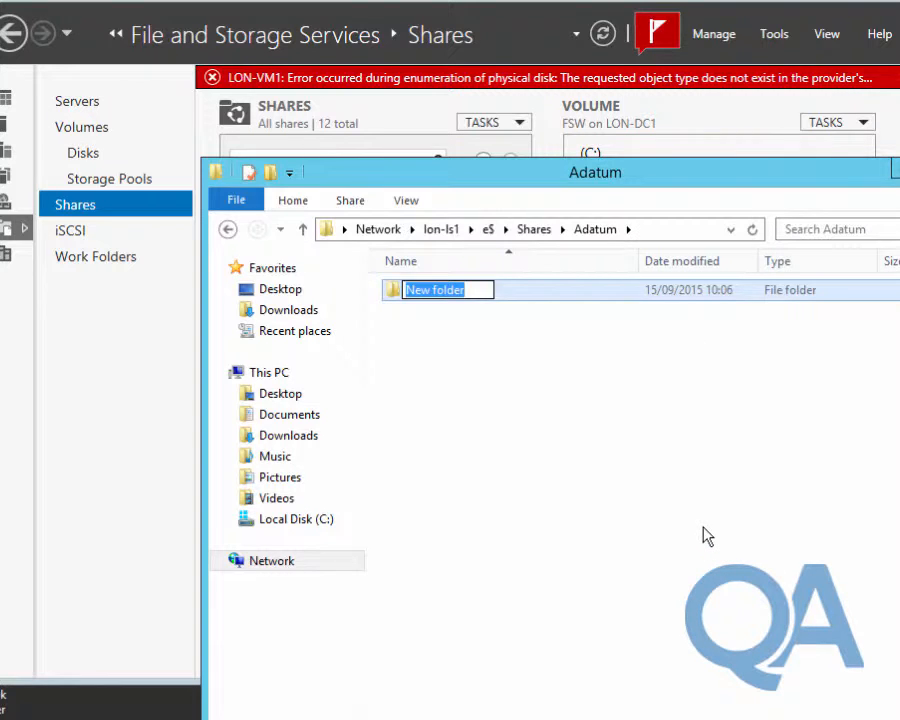
type("Virtual")
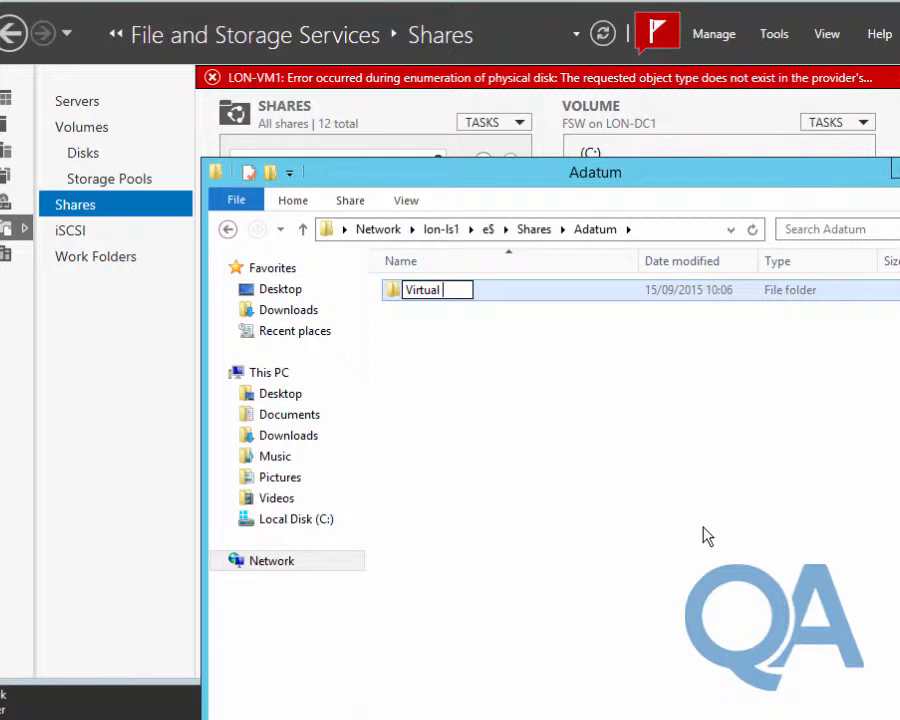
type("Hard")
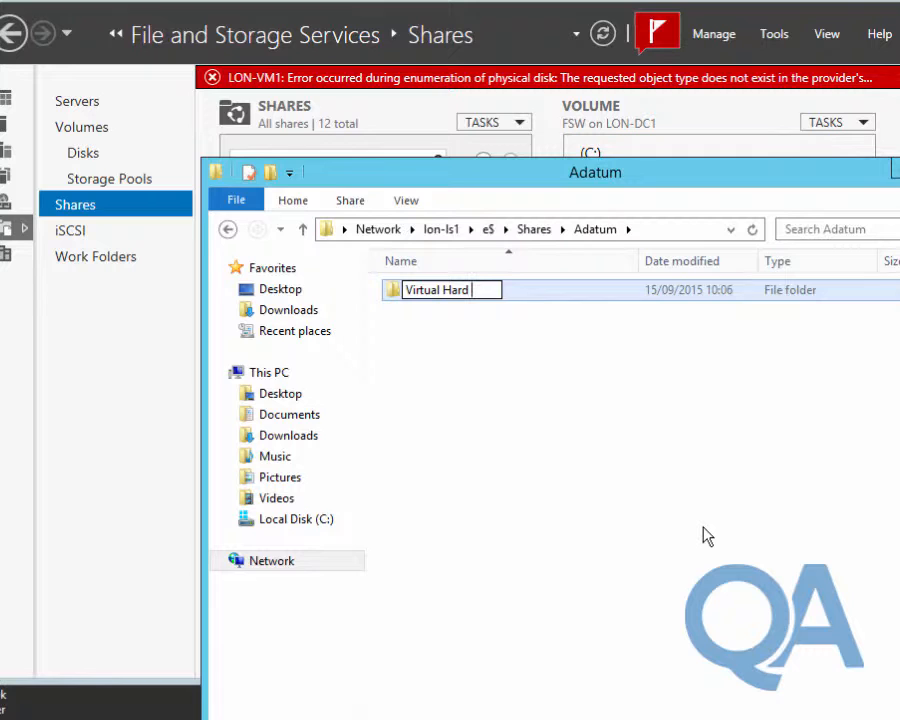
type("Disks")
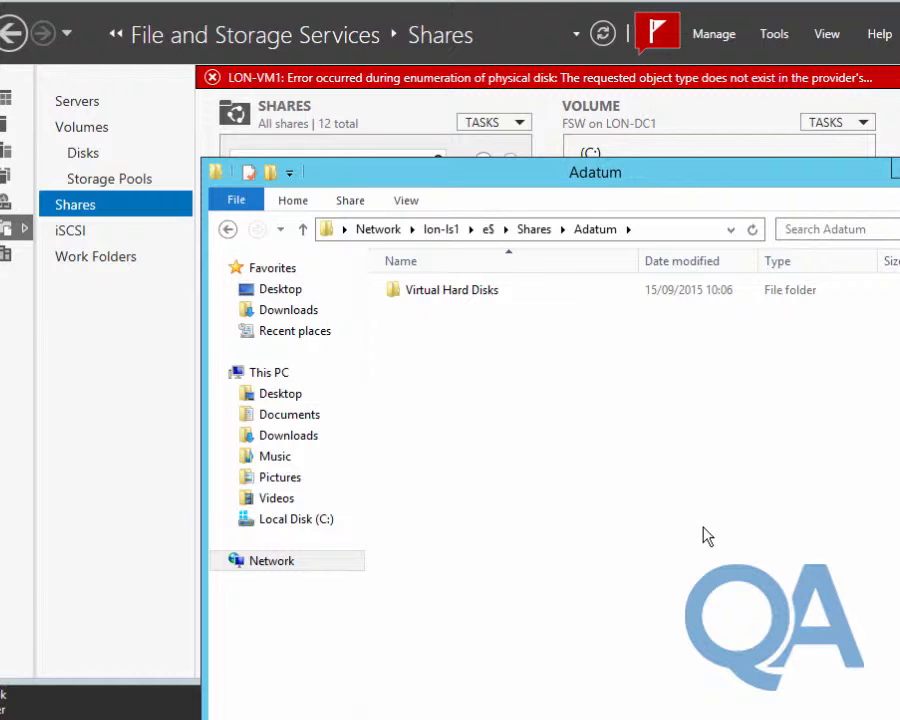
left_click(280, 228)
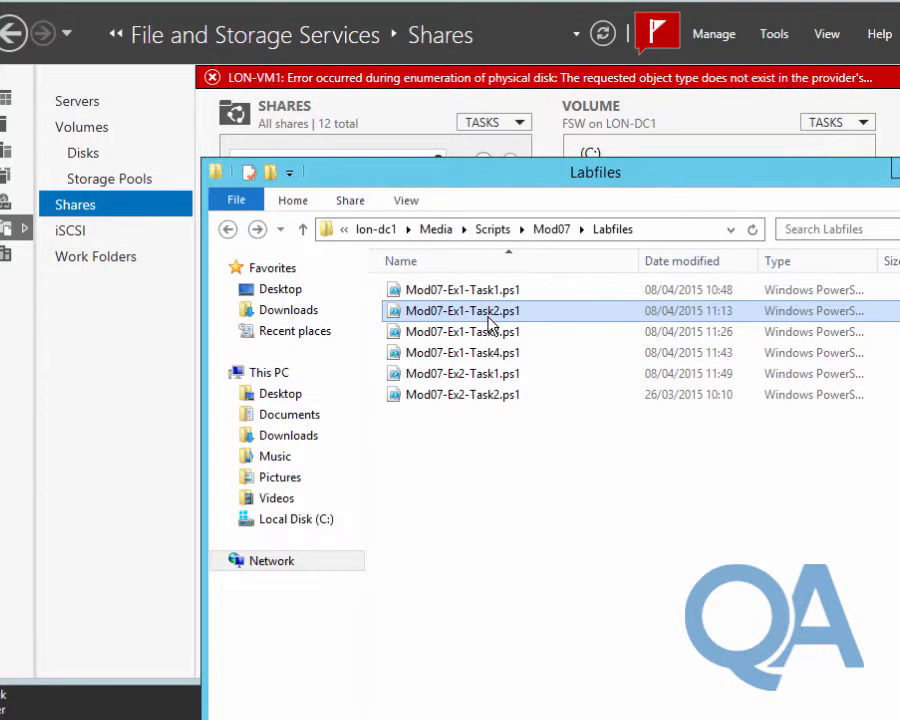
Step: View the Mod07-Ex1-Task2.ps1 script from the Labfiles folder
double_click(460, 310)
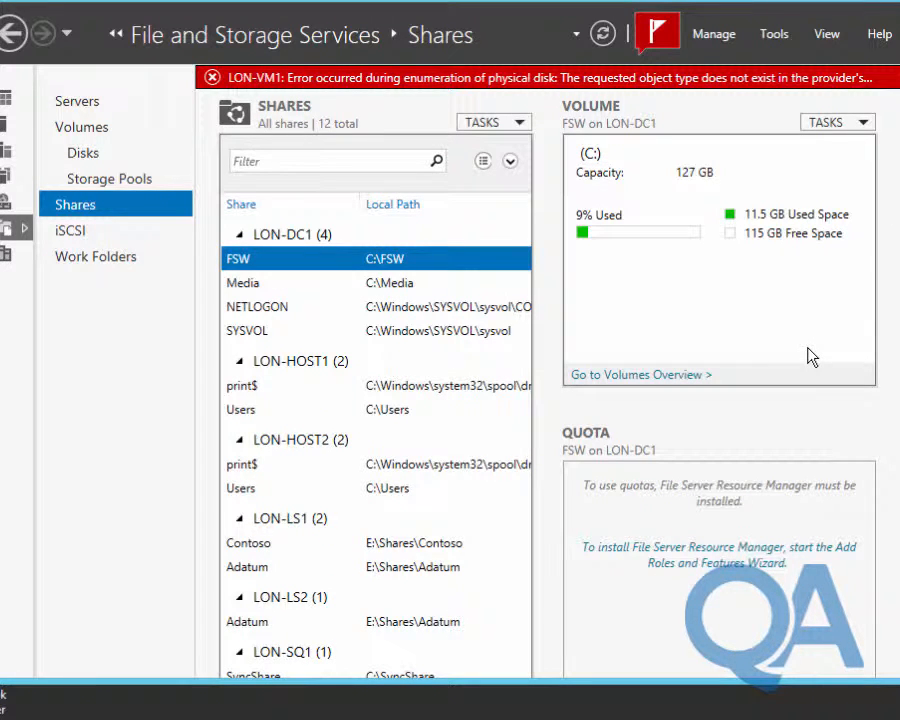
mouse_move(780, 360)
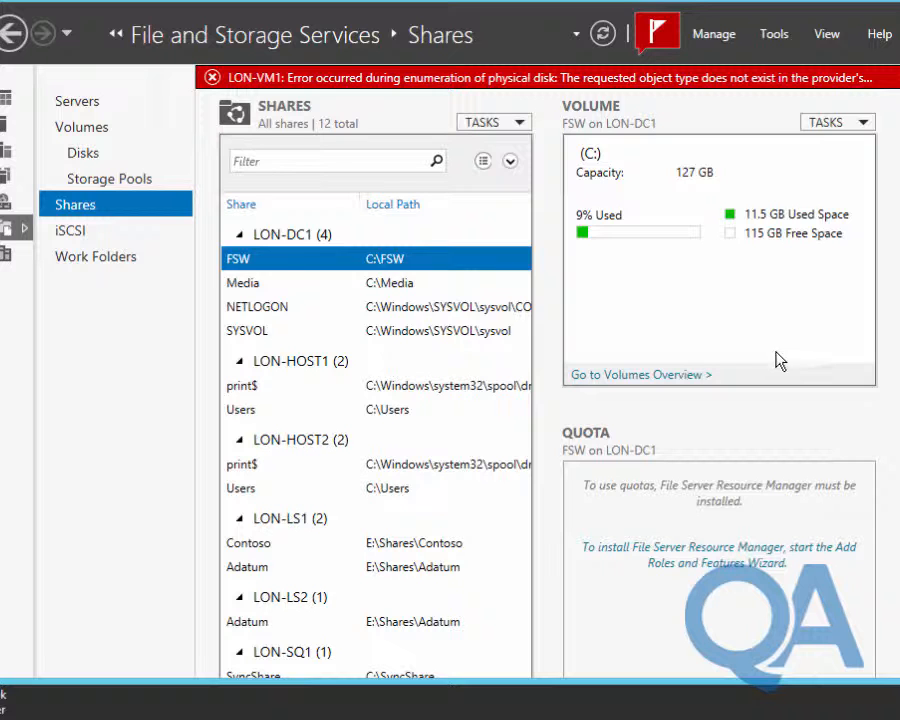
Step: Select LON-LS1's E: Data volume under Volumes to show its Adatum and Contoso shares
left_click(84, 152)
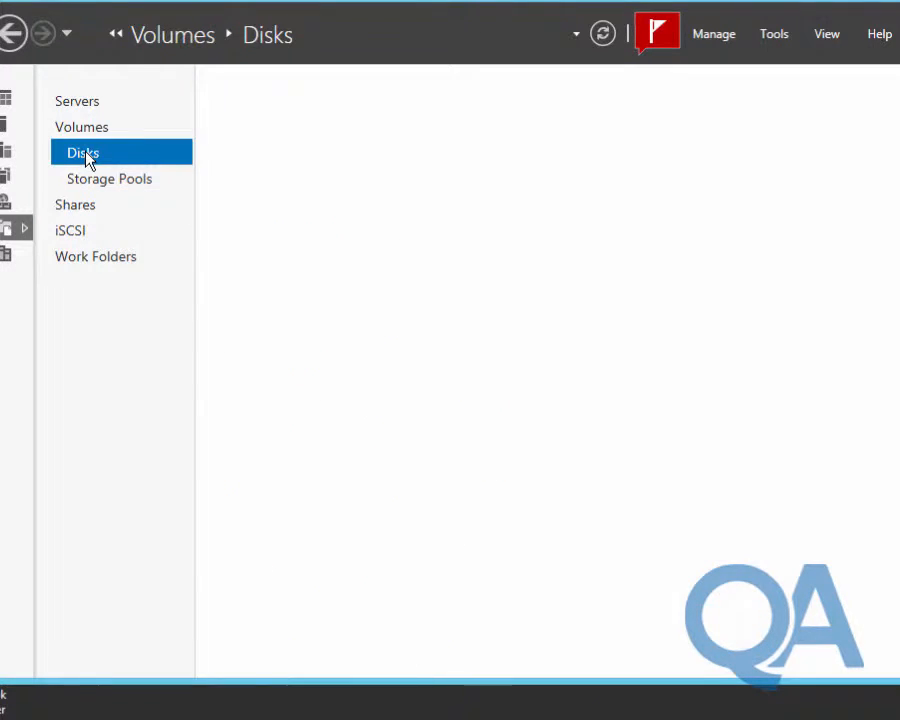
left_click(84, 152)
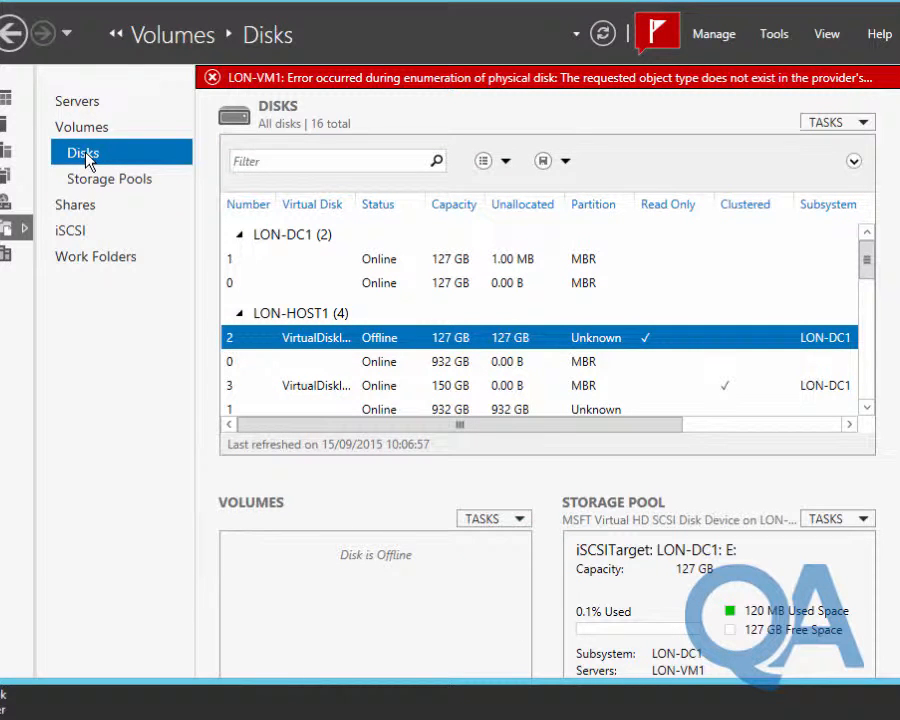
mouse_move(92, 152)
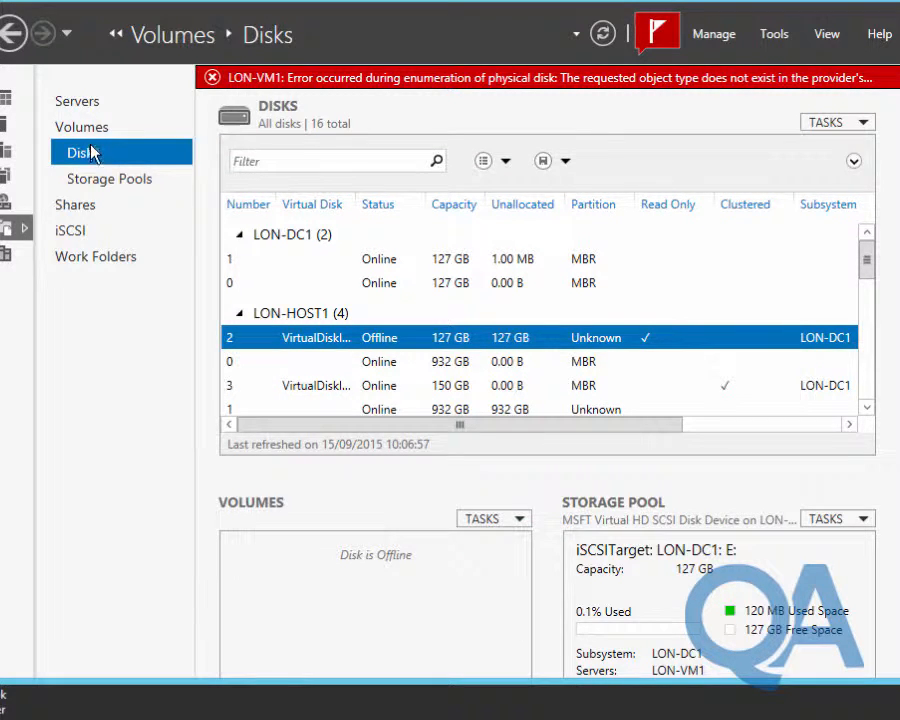
left_click(80, 126)
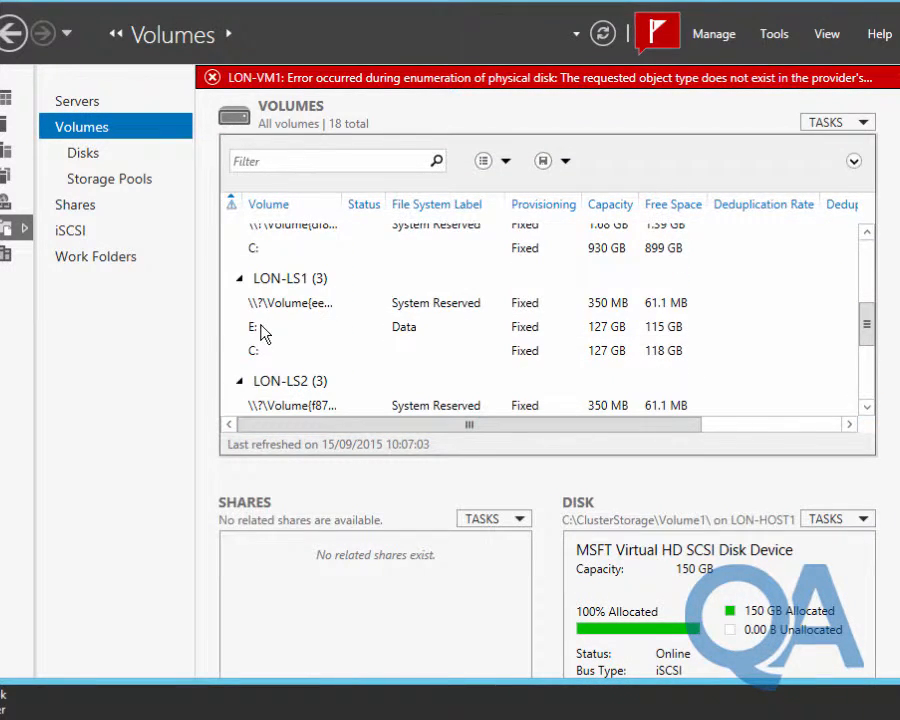
left_click(252, 326)
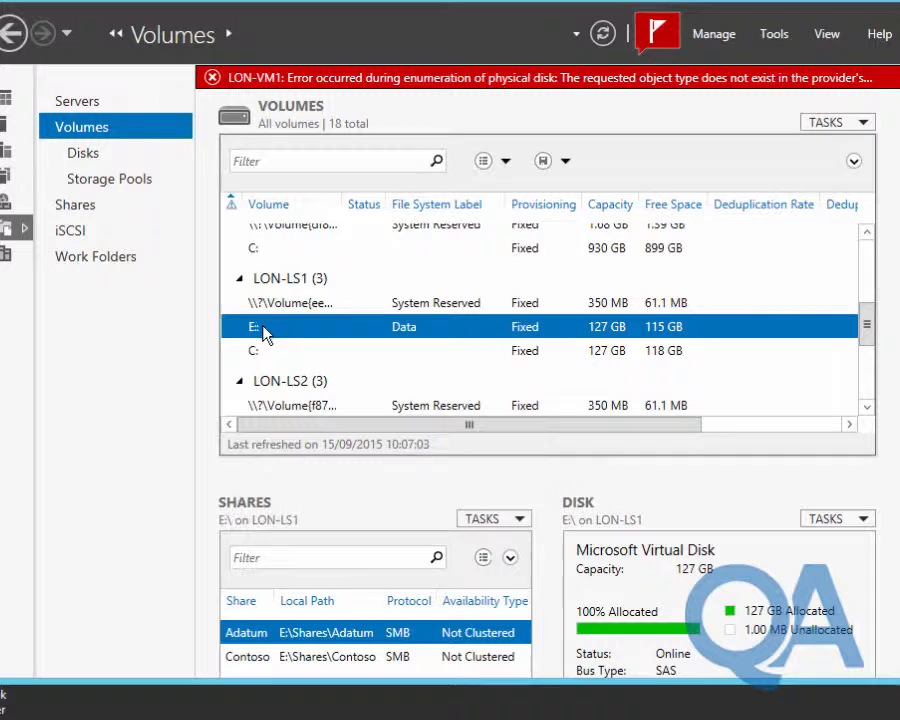
mouse_move(670, 432)
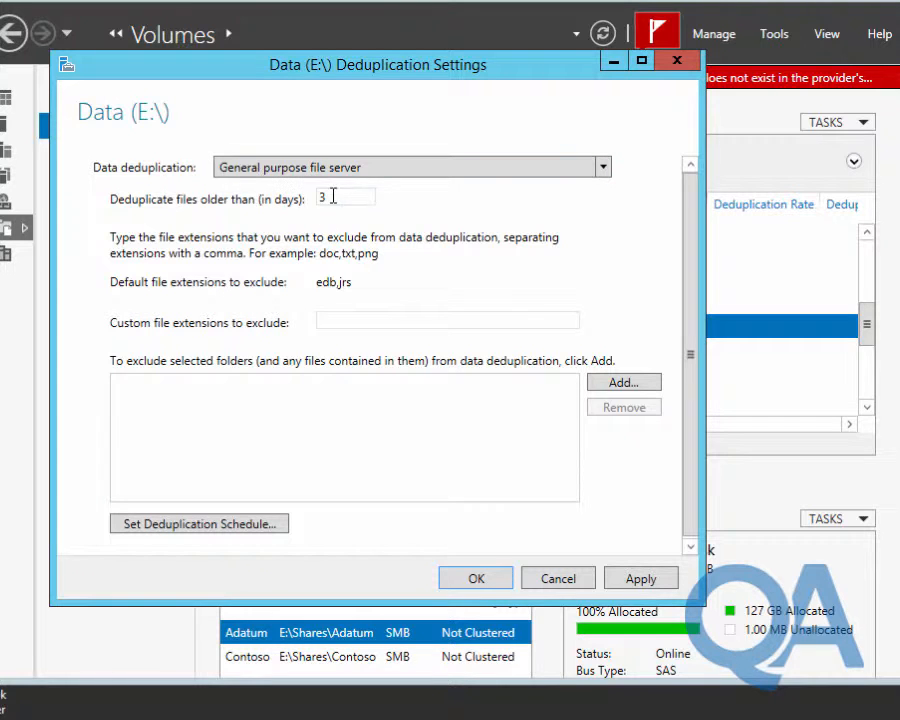
Step: Enable general-purpose file server deduplication on E: with a 0-day minimum file age
type("0")
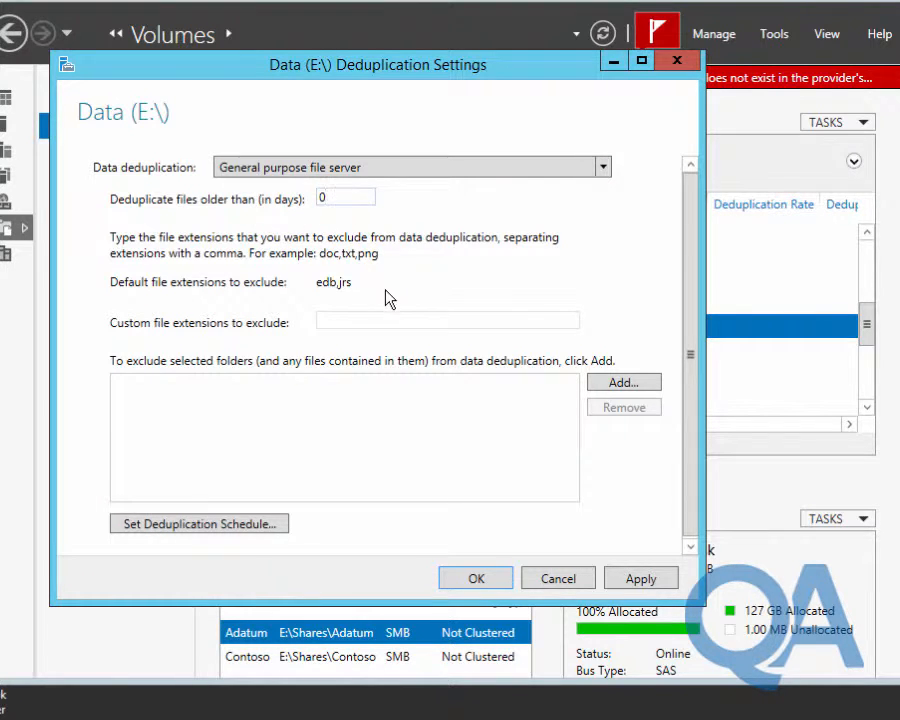
mouse_move(576, 516)
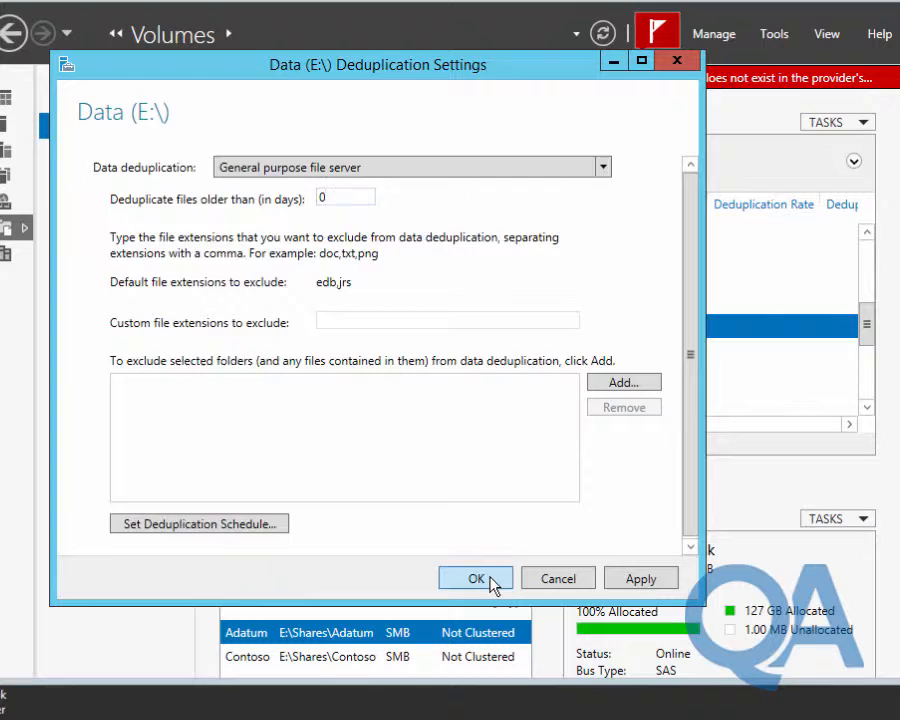
left_click(476, 578)
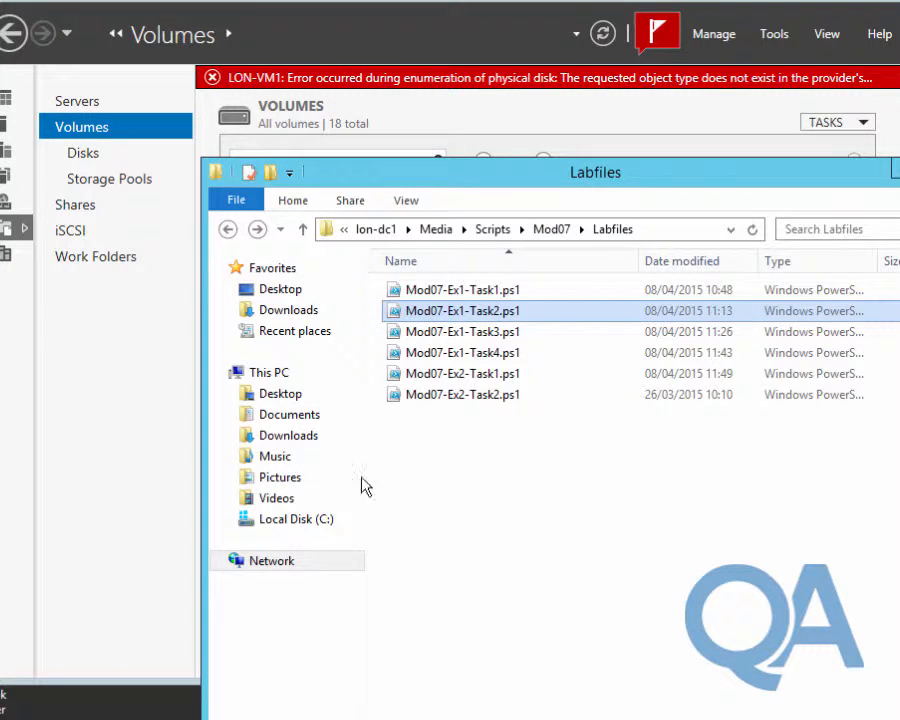
Step: Copy Base14A-WS12R2.vhd from Contoso's Virtual Hard Disks folder for pasting into Adatum's
left_click(280, 228)
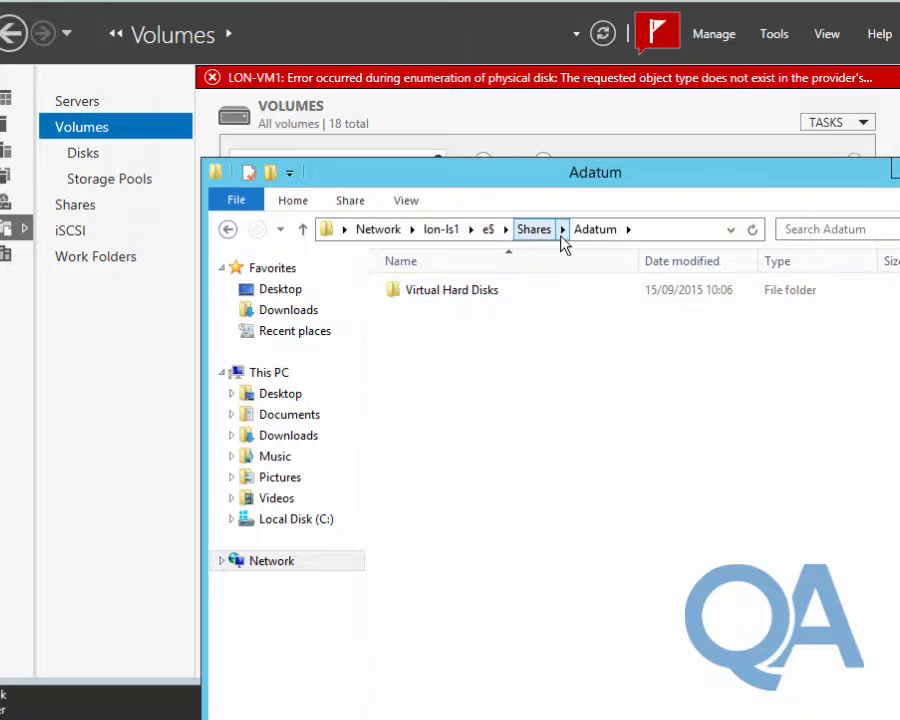
left_click(562, 228)
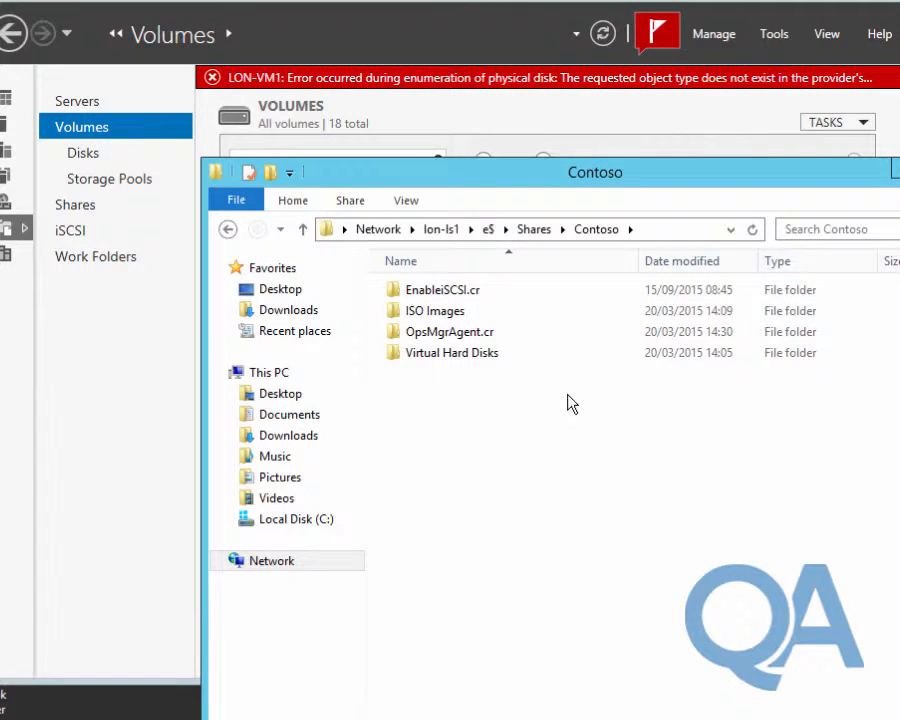
mouse_move(534, 396)
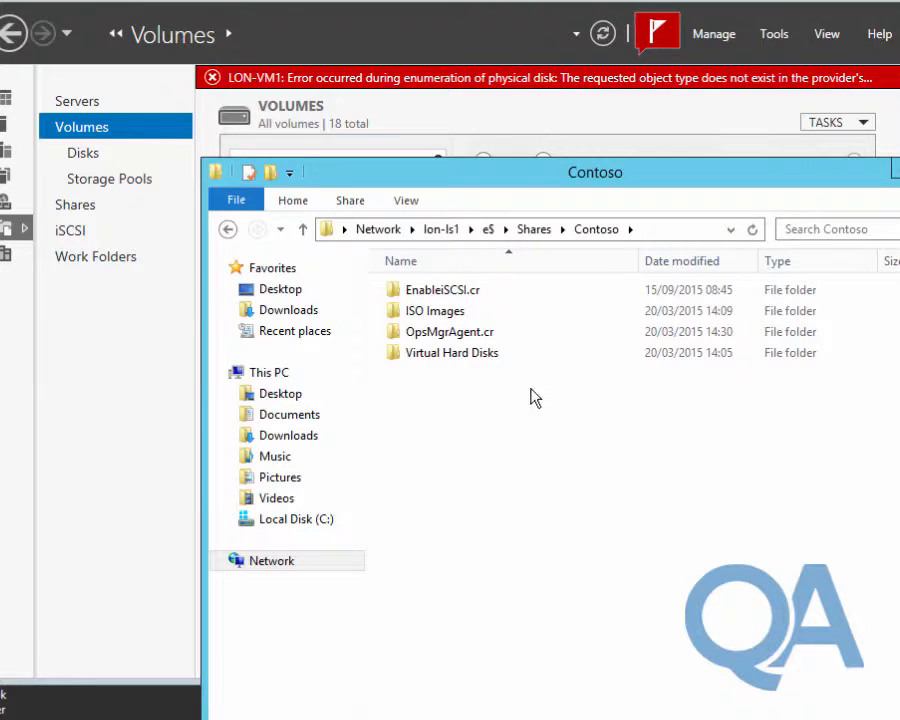
right_click(430, 288)
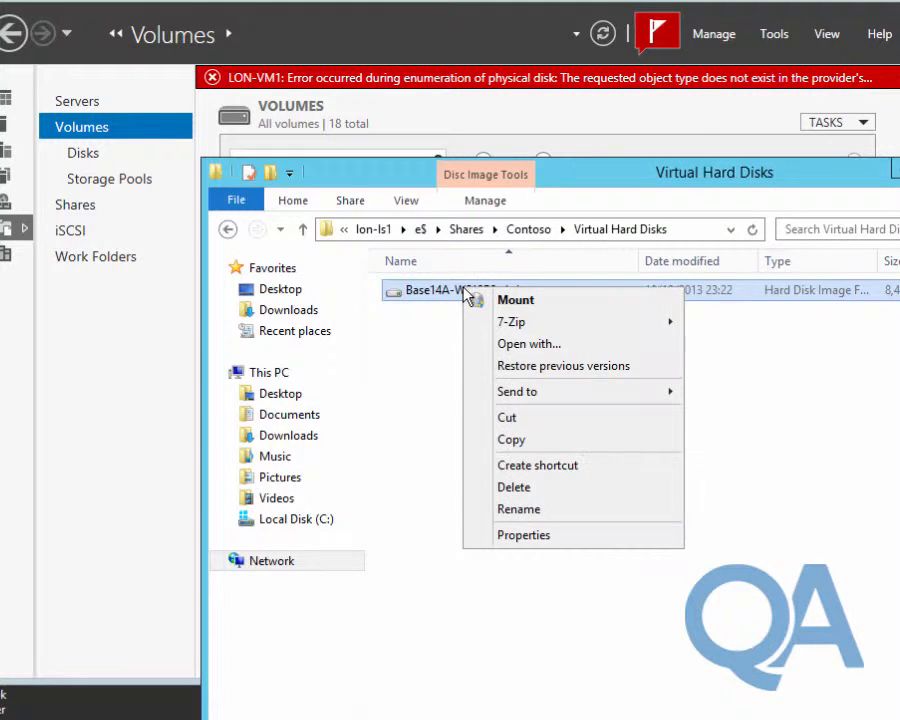
left_click(492, 228)
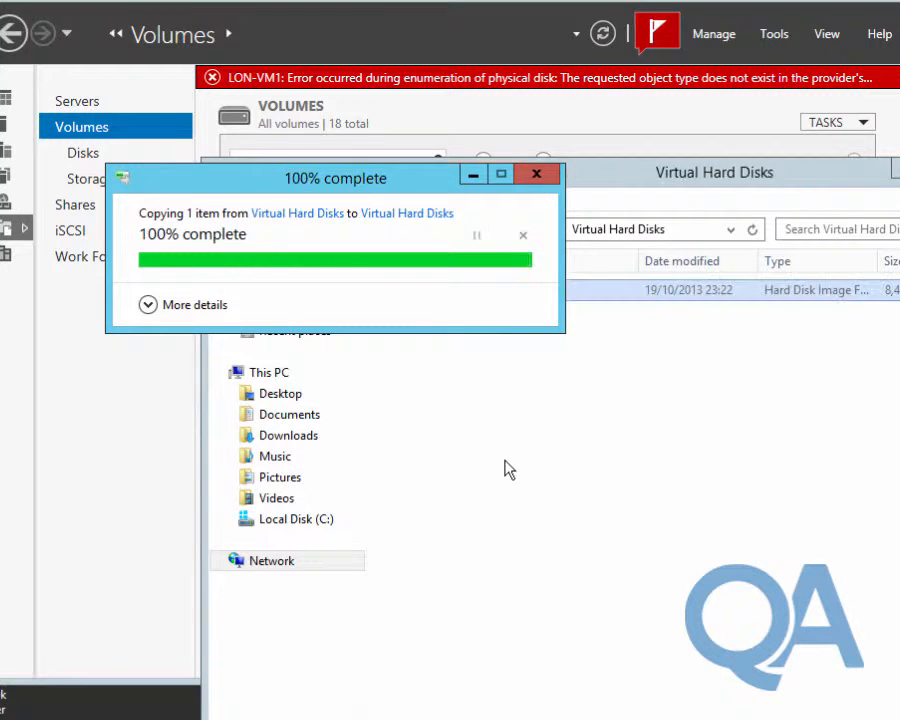
Step: Copy Adatum's Base14A-WS12R2.vhd from its Virtual Hard Disks folder
right_click(456, 290)
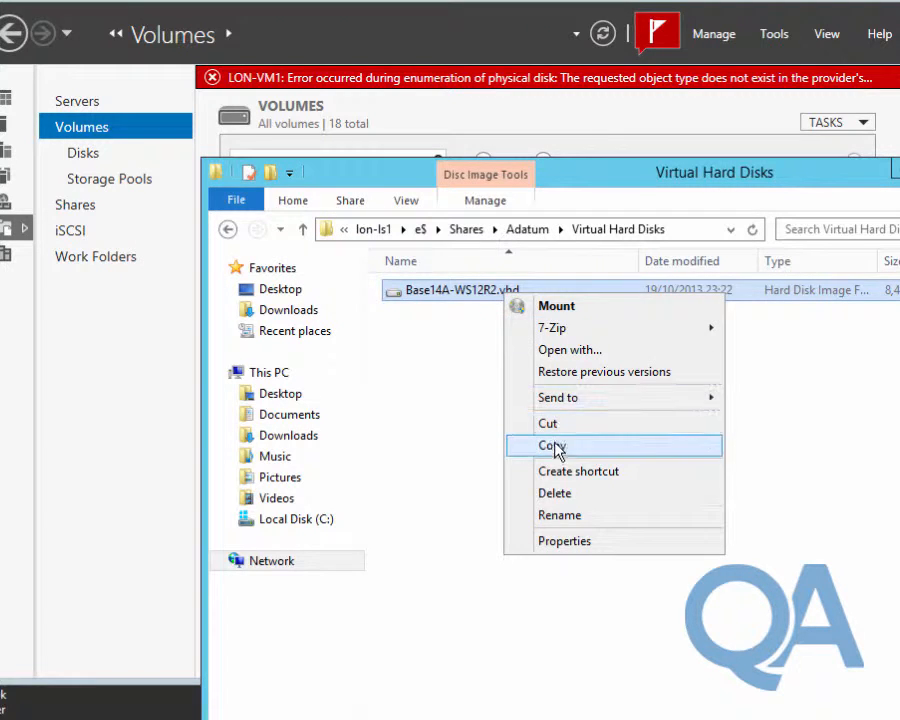
left_click(550, 446)
type("En")
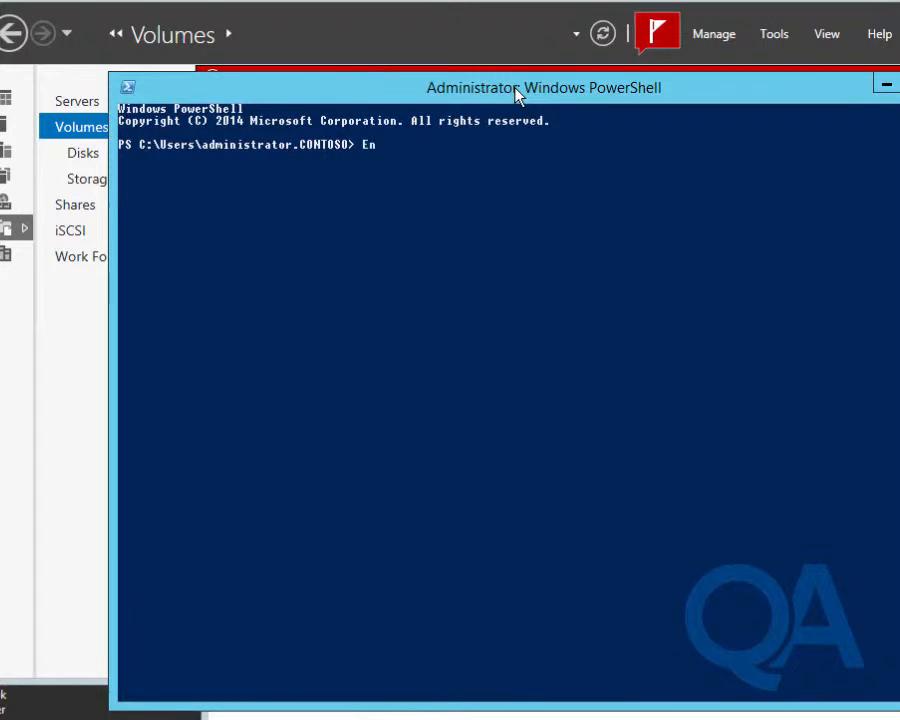
Step: Enter a remote PowerShell session to Lon-ls1 with Enter-PSSession -ComputerName
type("ter-")
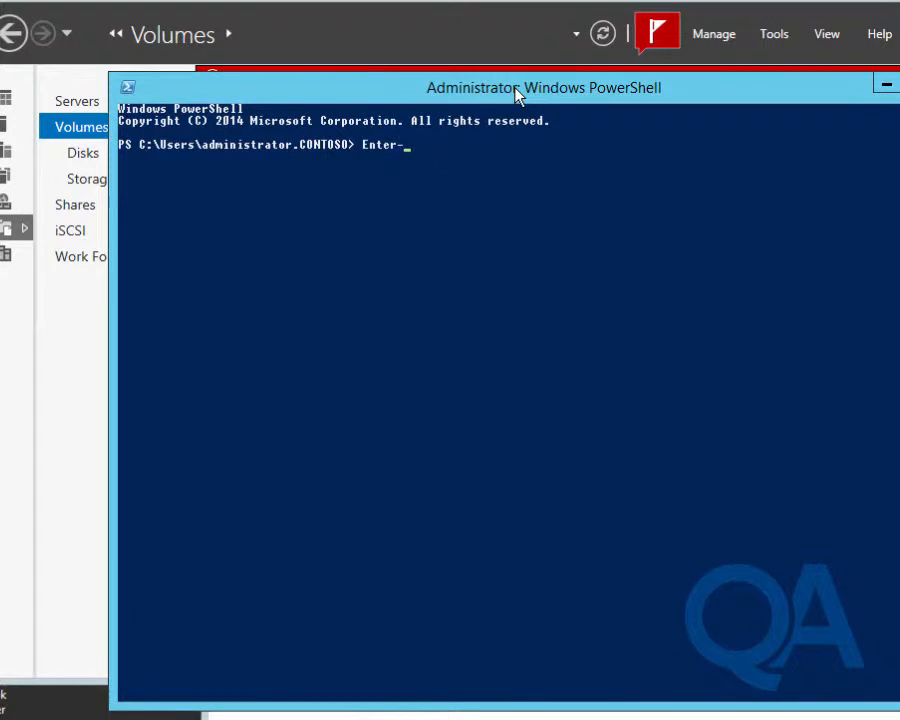
type("pss")
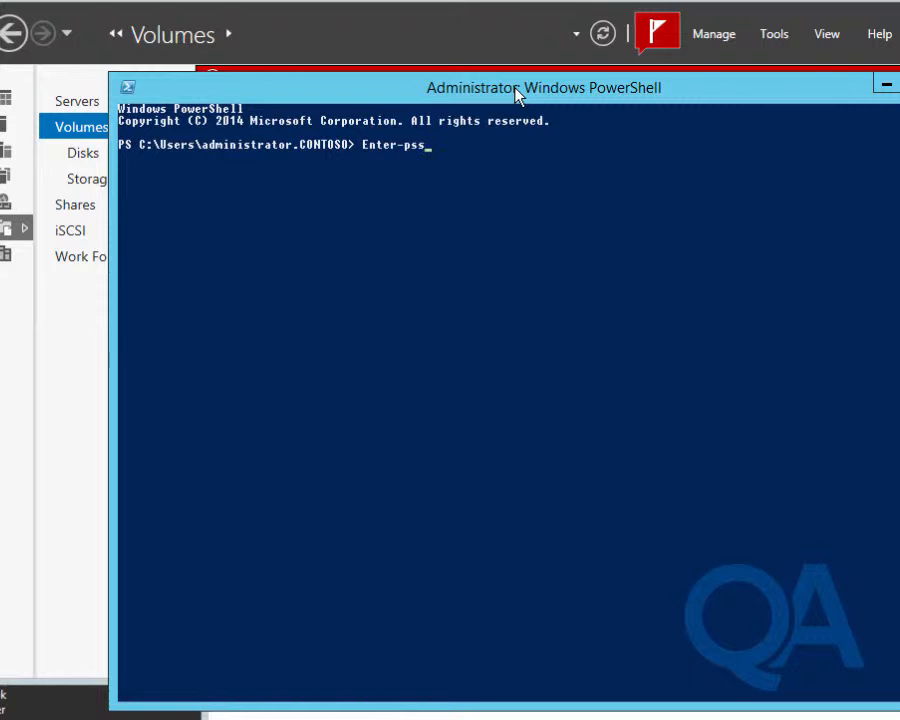
type("Session")
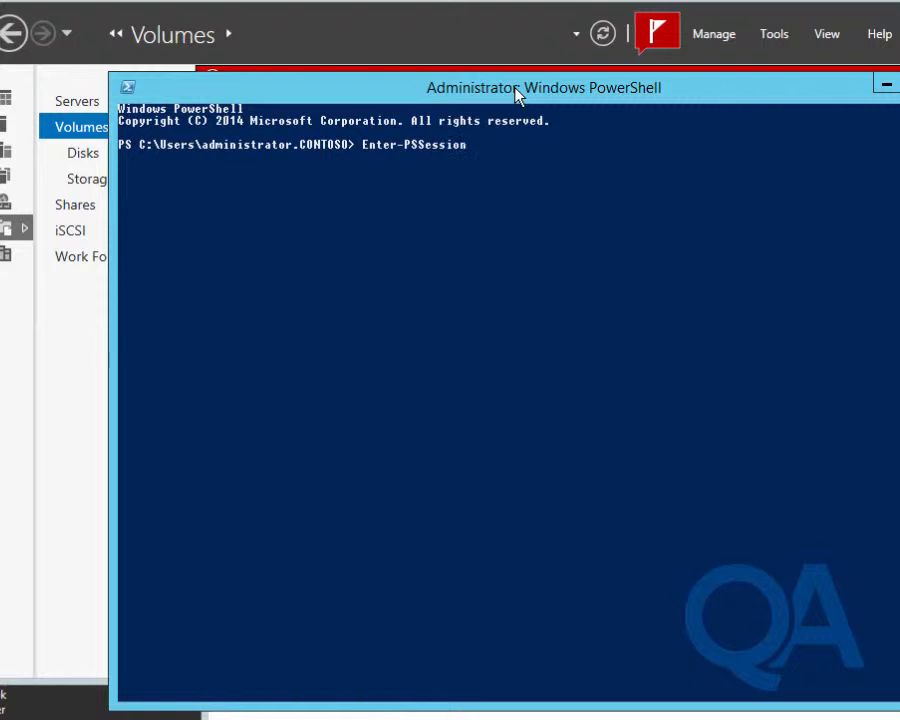
type("-ComputerName")
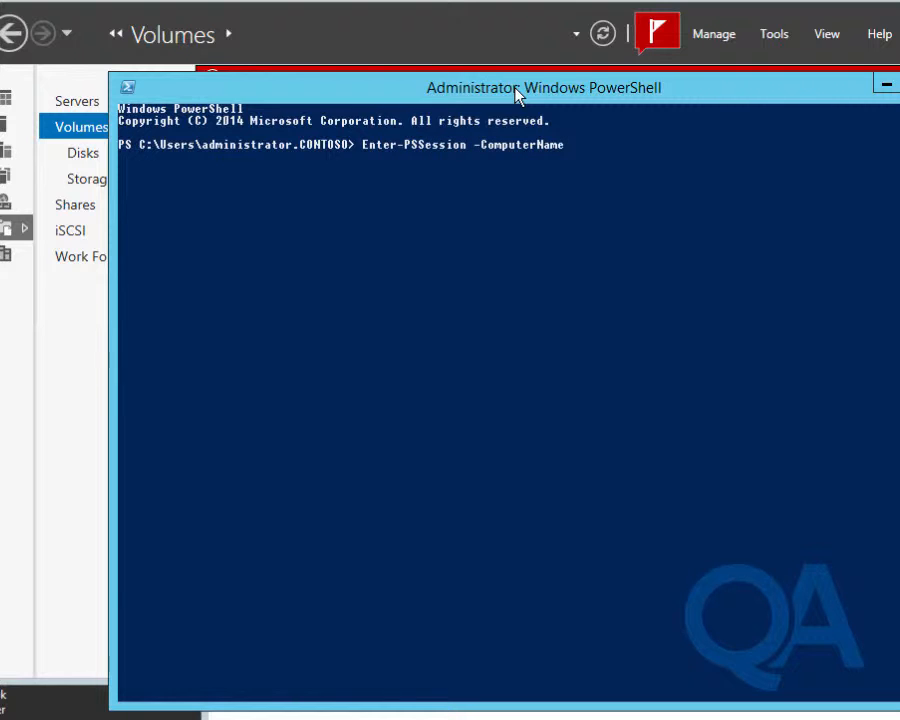
type("Lon-")
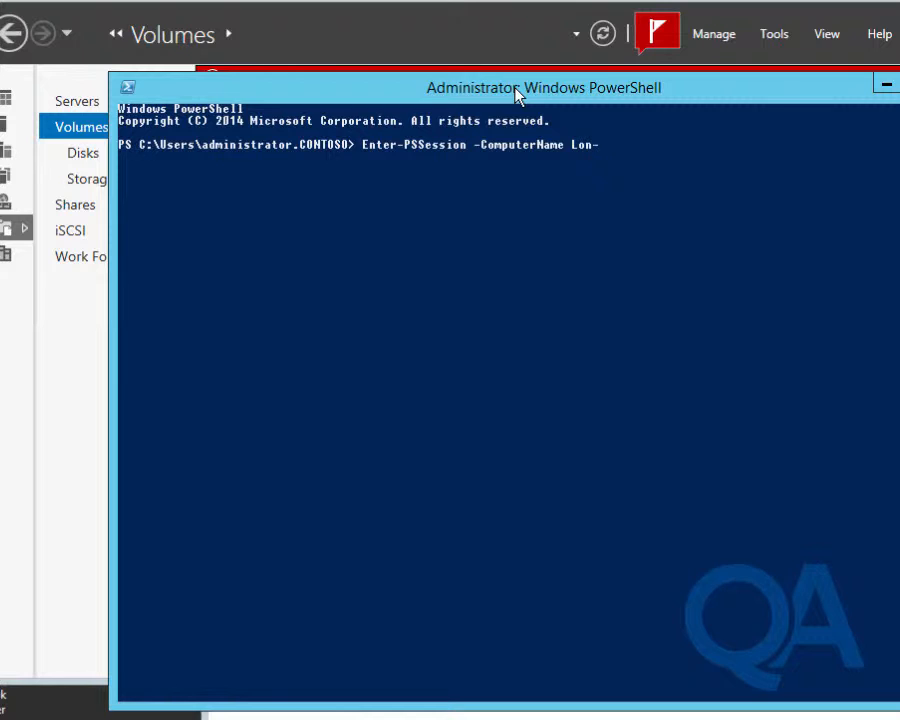
type("ls1")
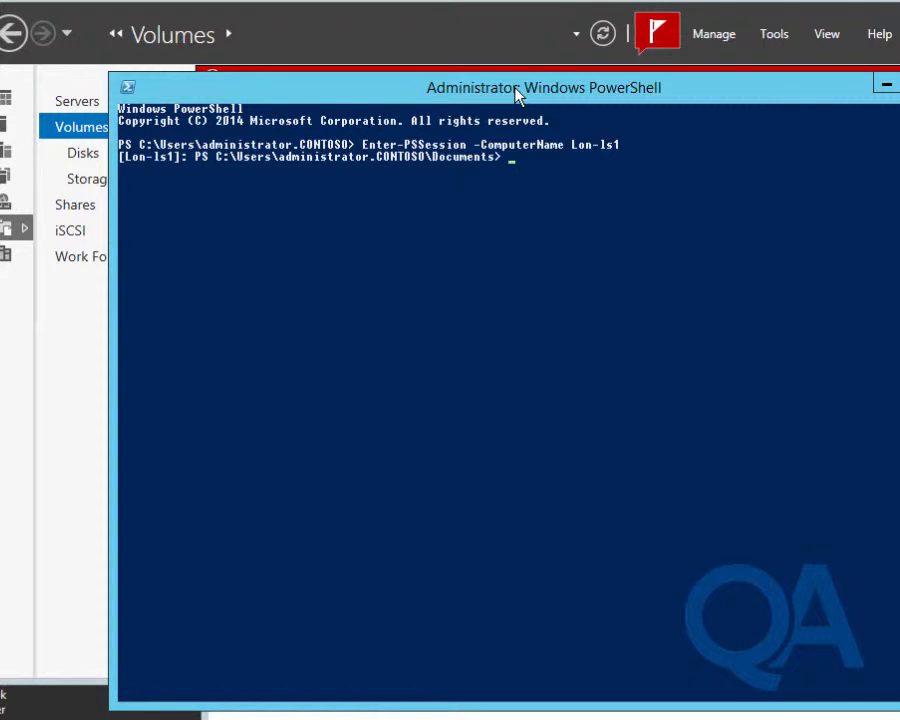
Step: Start an optimization deduplication job on volume E: with Start-DedupJob -Type Optimization
type("star")
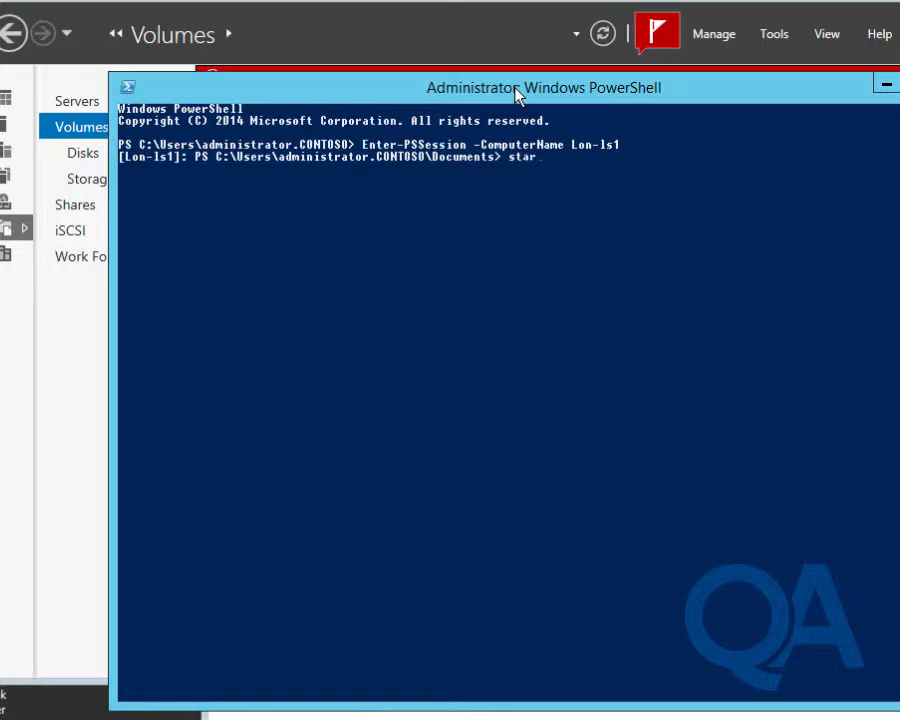
type("t-de")
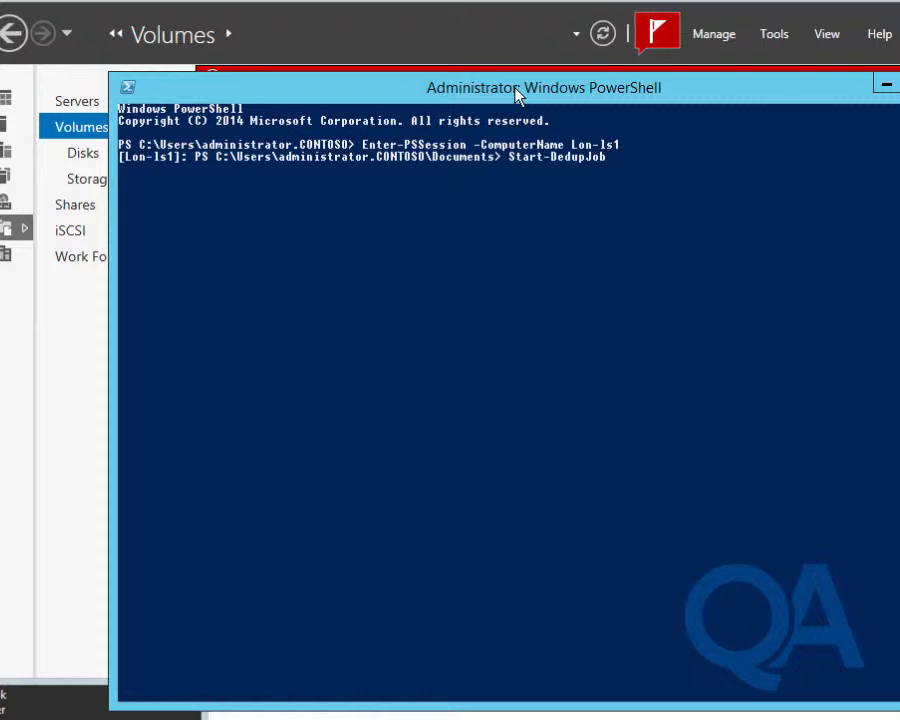
type("-")
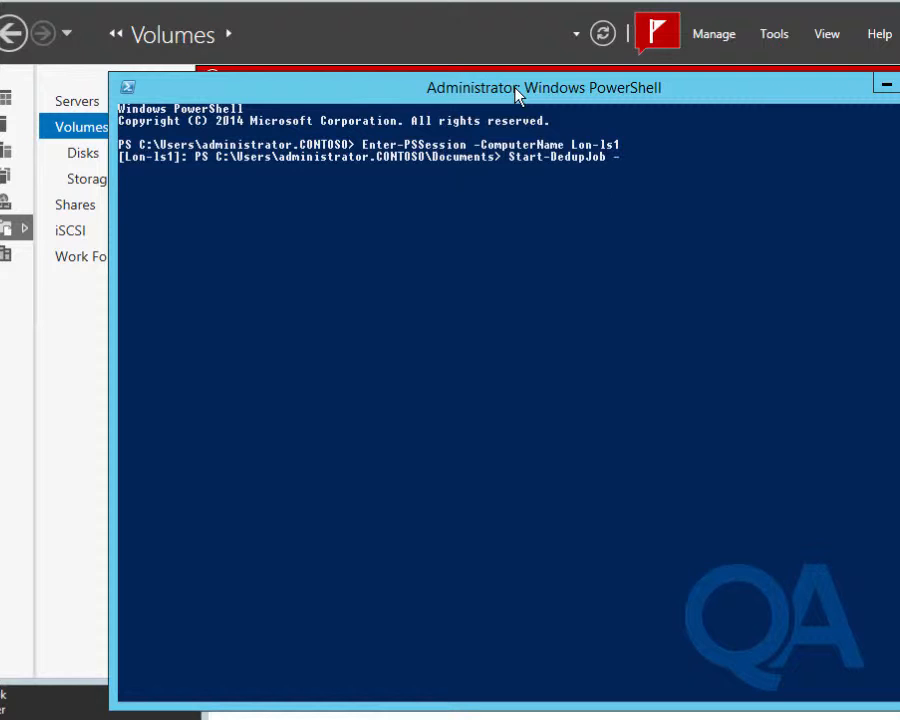
type("-Type Optimization -")
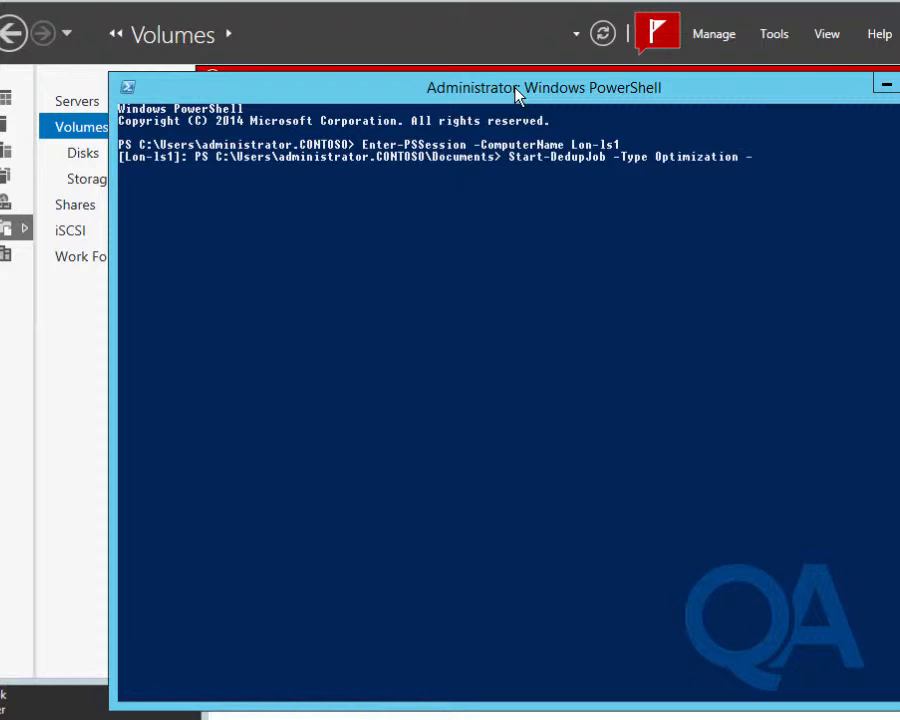
type("Volume E")
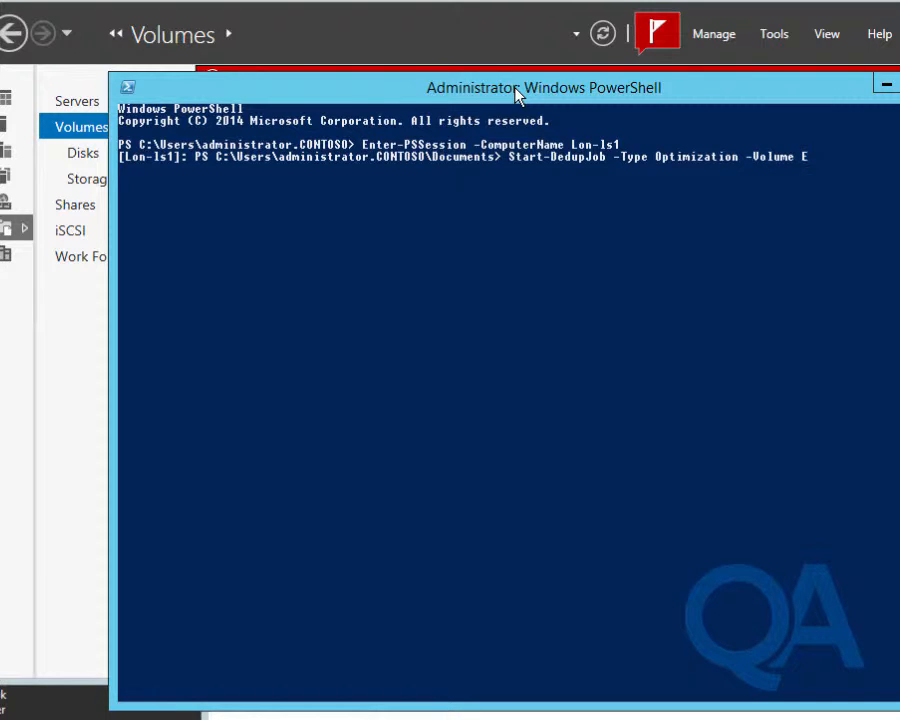
type(":")
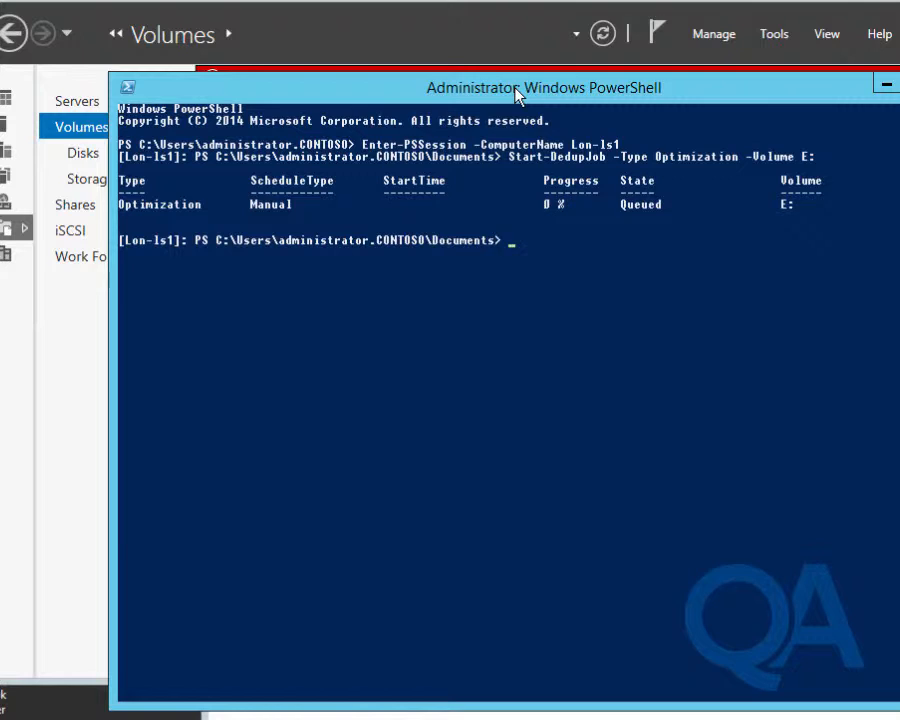
Step: Run Get-DedupJob and Get-DedupStatus to see the E: job running with 0 files optimized
type("get")
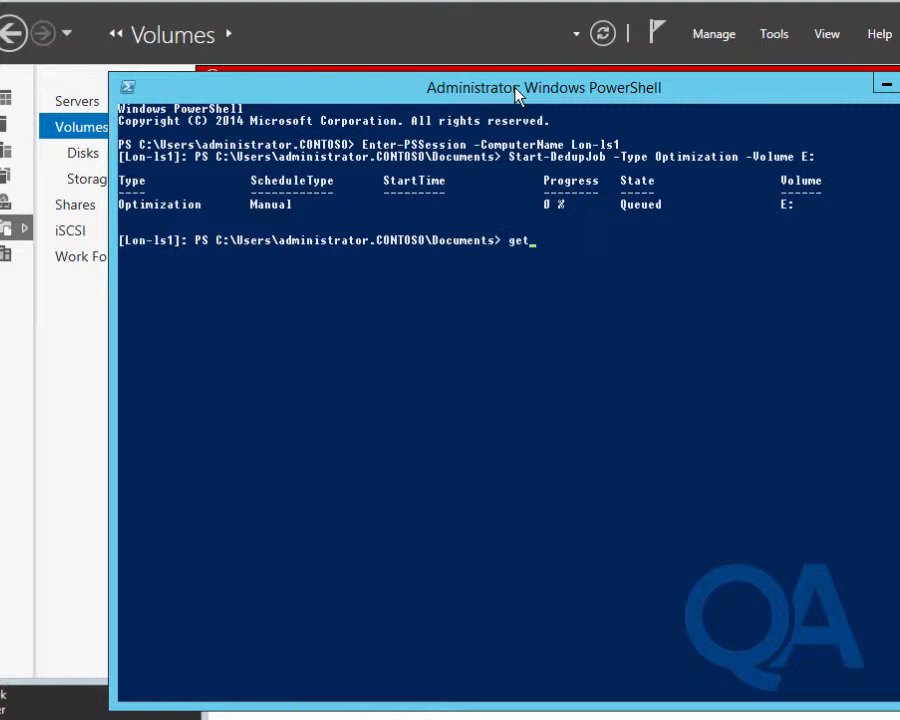
type("-ded")
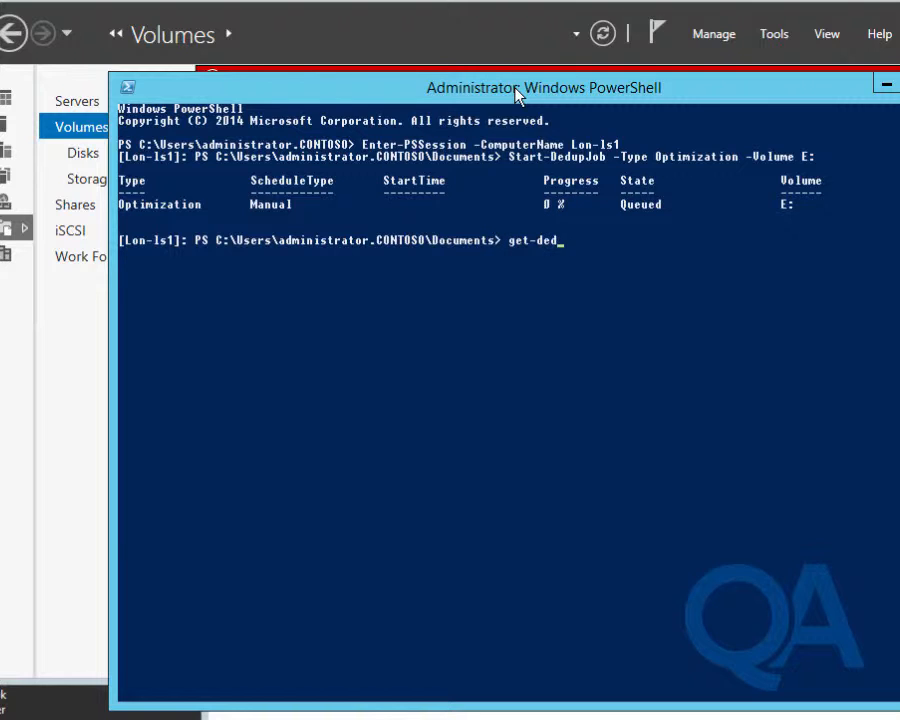
type("upj")
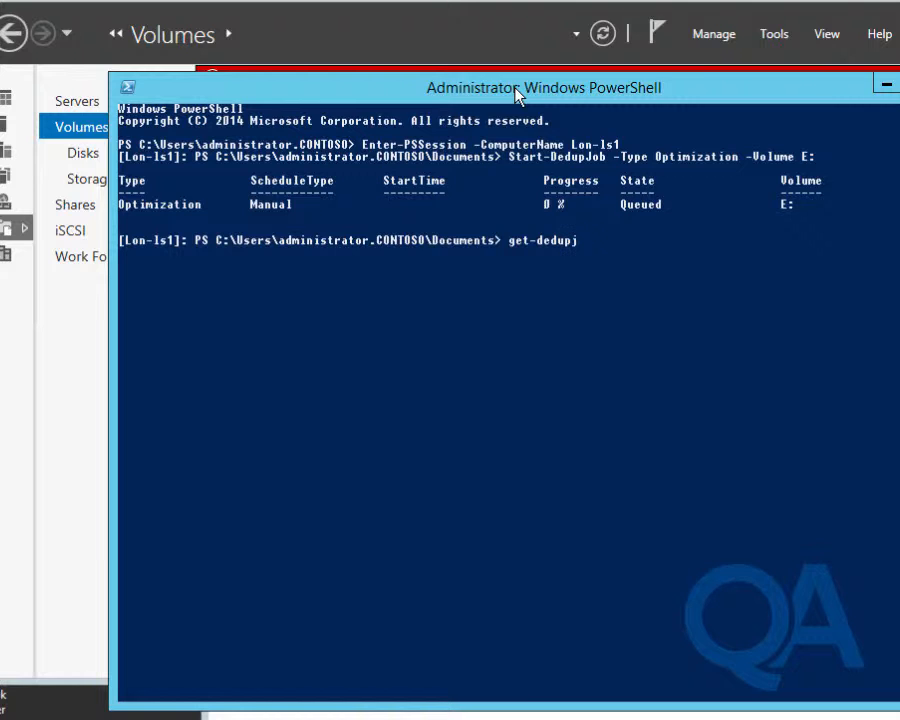
key("Tab")
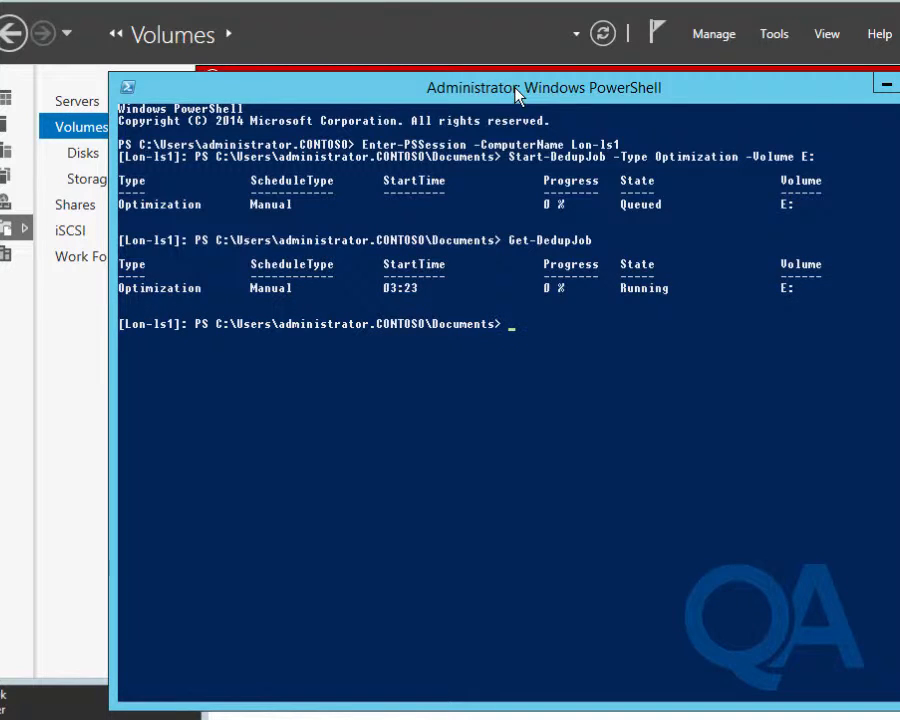
type("Get-Dedup")
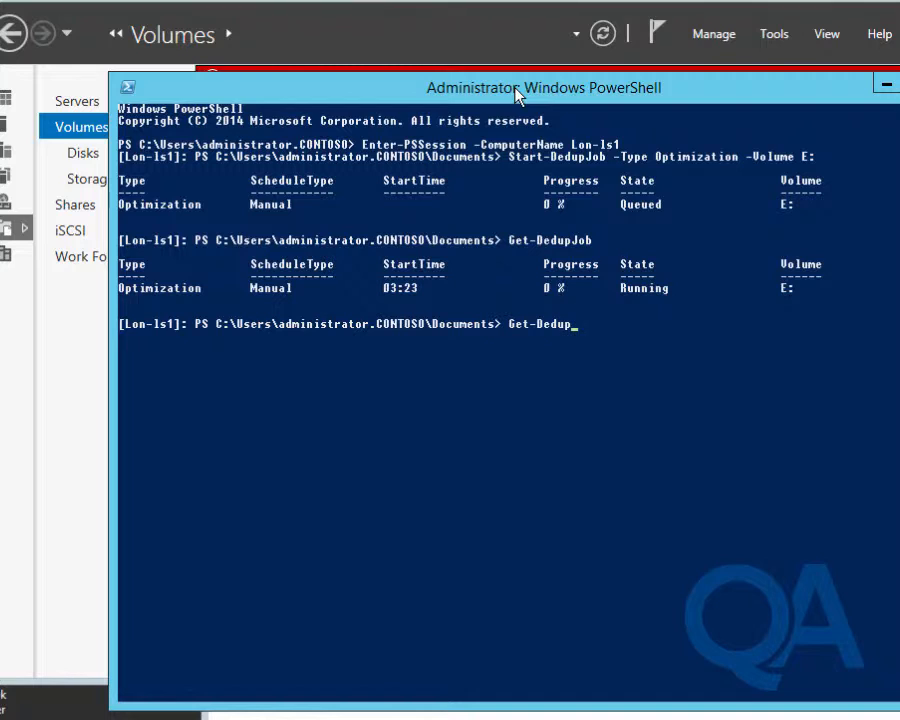
type("sta")
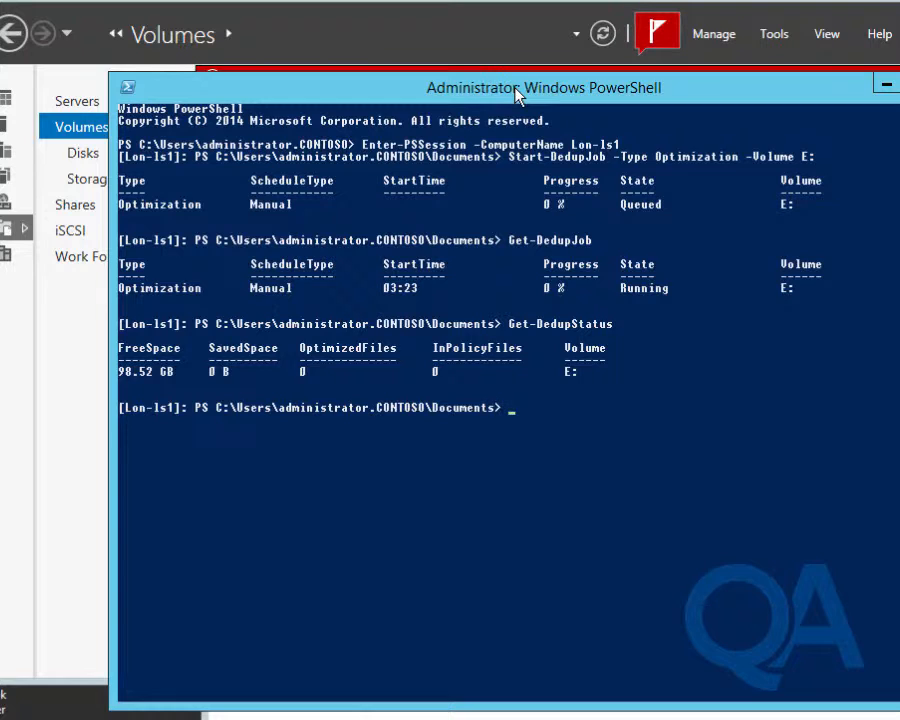
Step: Rerun Get-DedupJob and Get-DedupStatus until E: reaches 28% with 4.23 GB saved
type("Get-DedupJob")
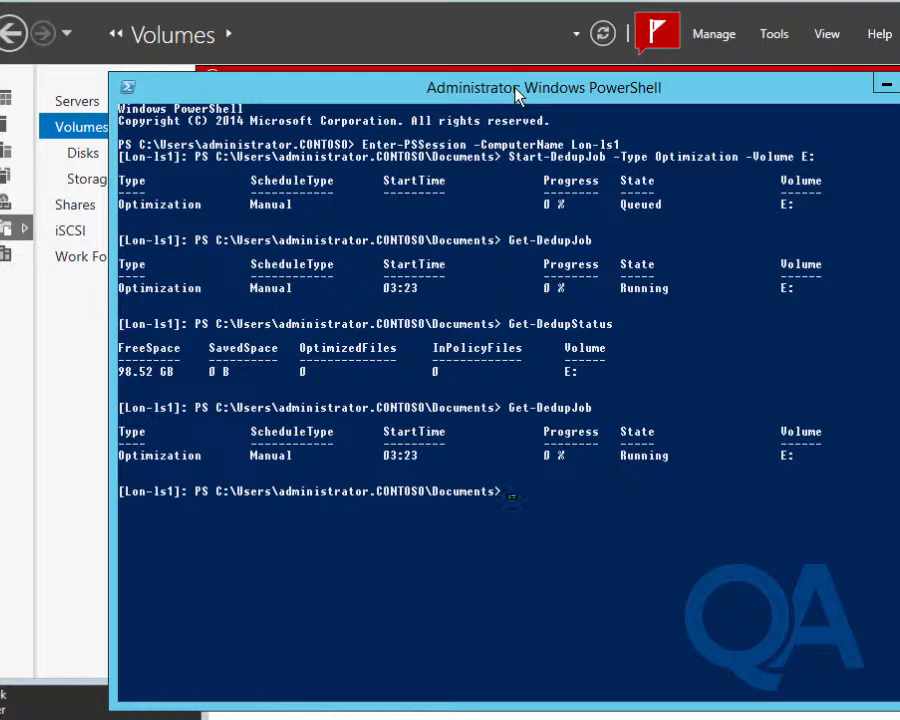
type("Get-DedupJob")
type("Get-DedupStatus")
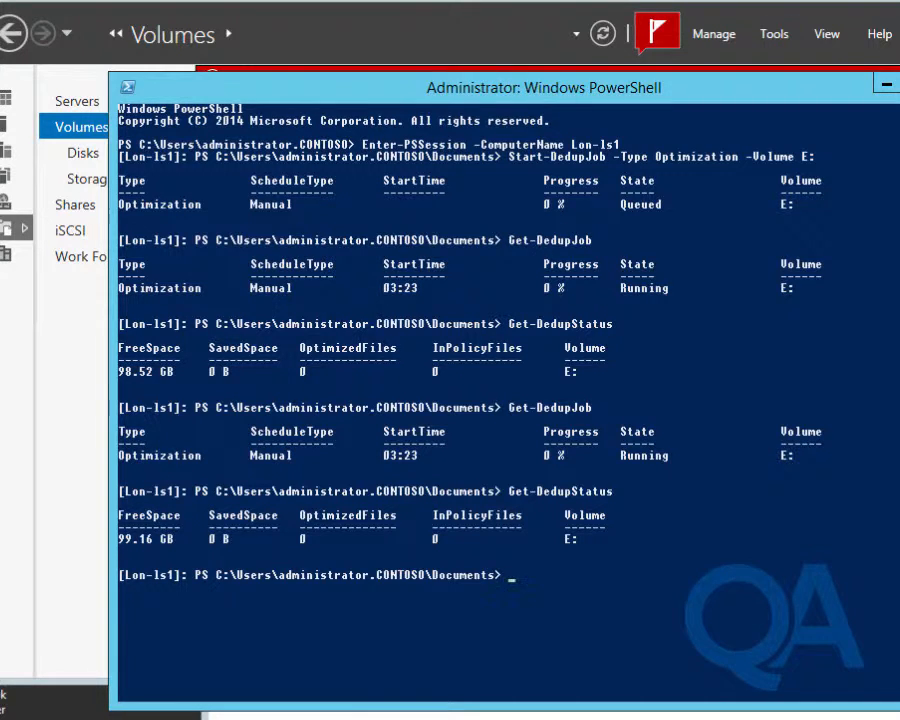
mouse_move(828, 502)
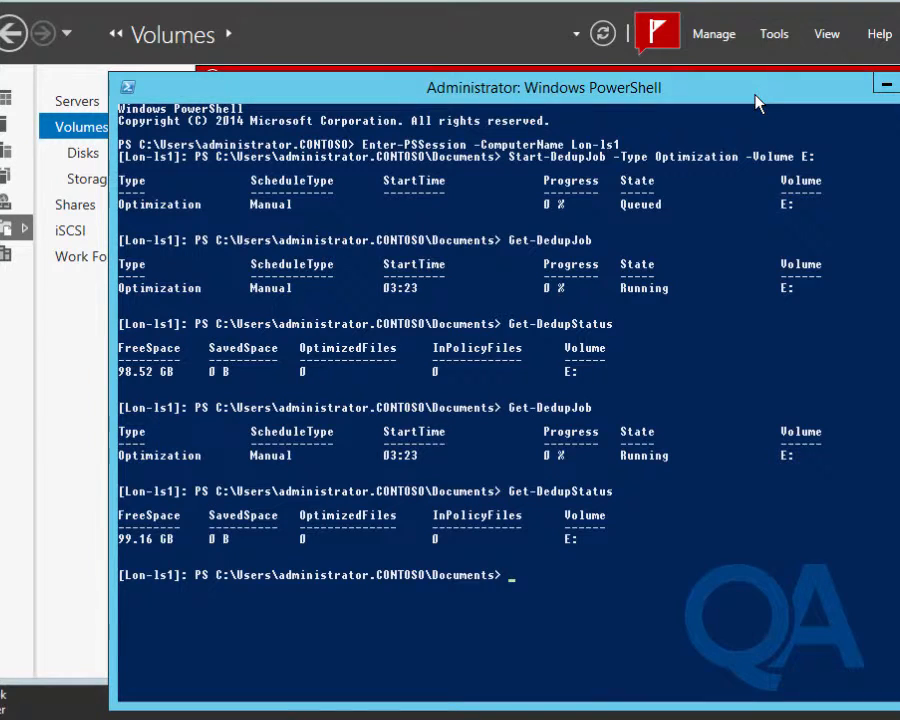
type("Get-DedupJob")
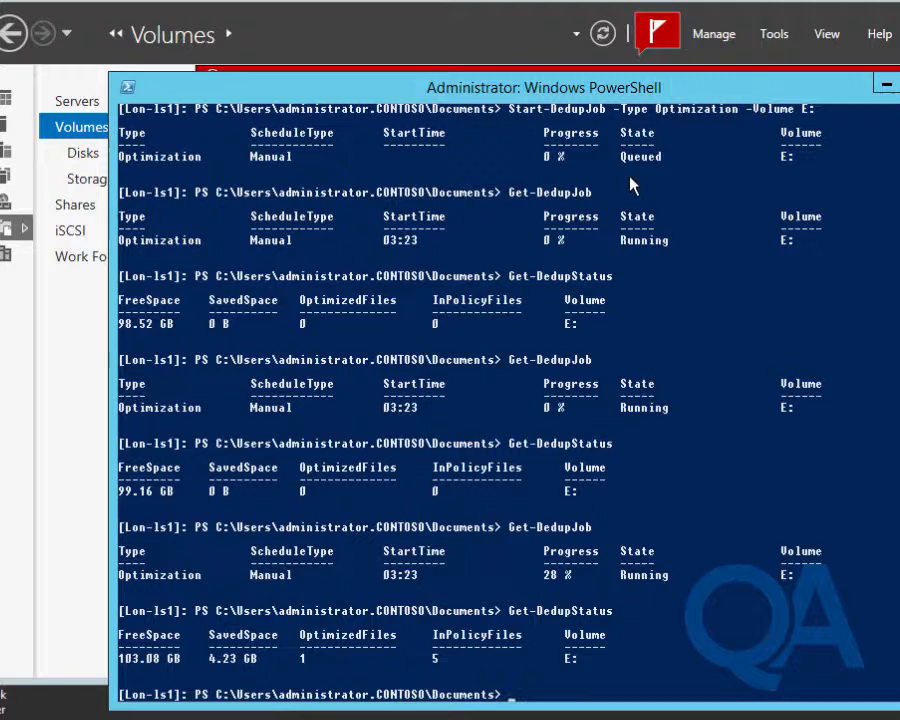
mouse_move(210, 684)
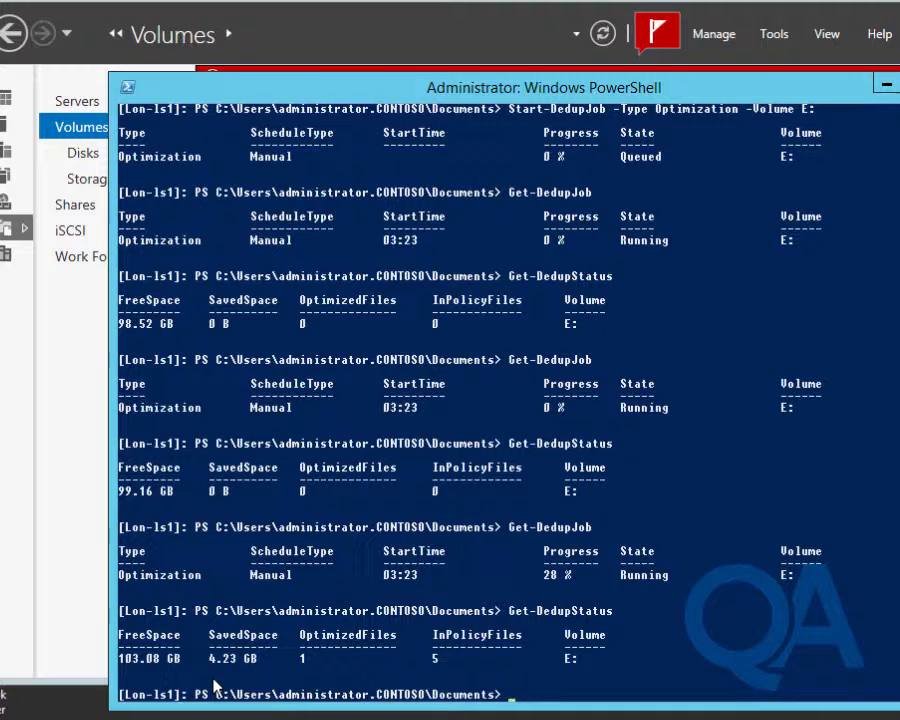
mouse_move(390, 684)
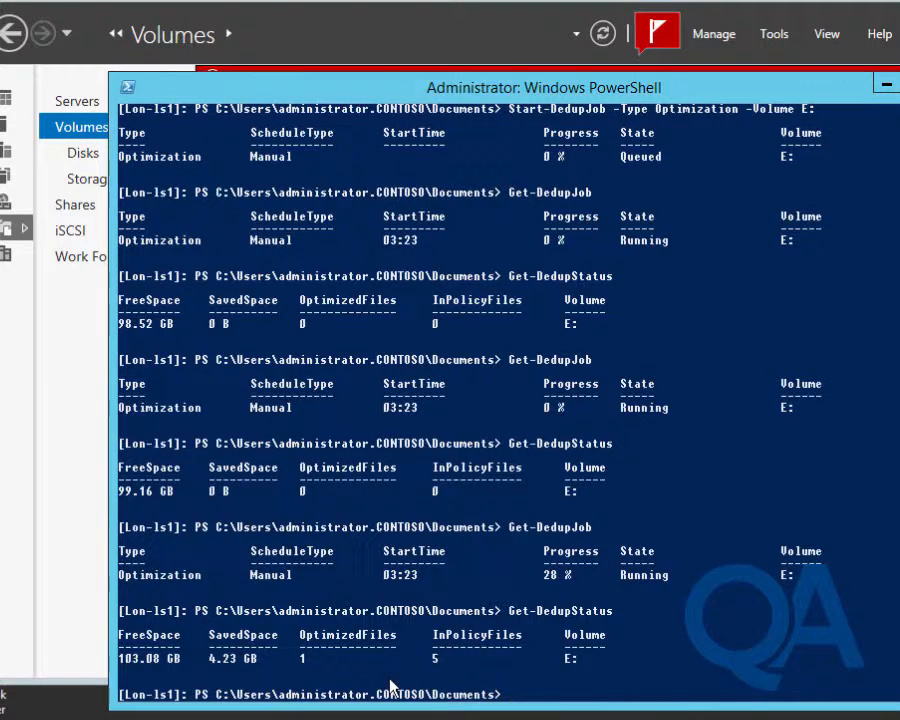
mouse_move(590, 650)
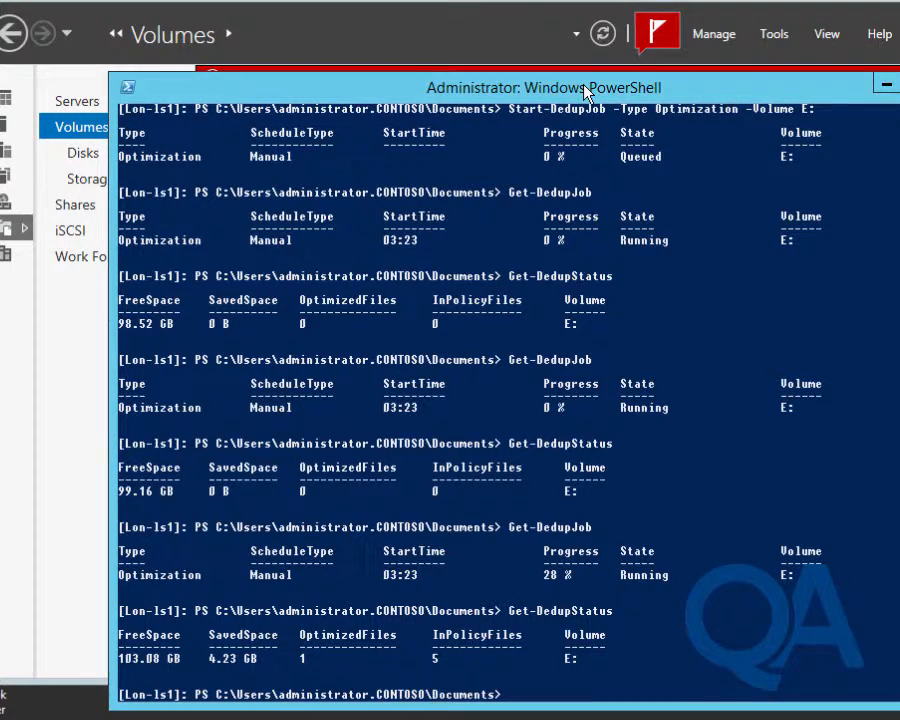
Step: Rerun the job and status checks to see E: completed at 100% with 21.88 GB saved
key("F7")
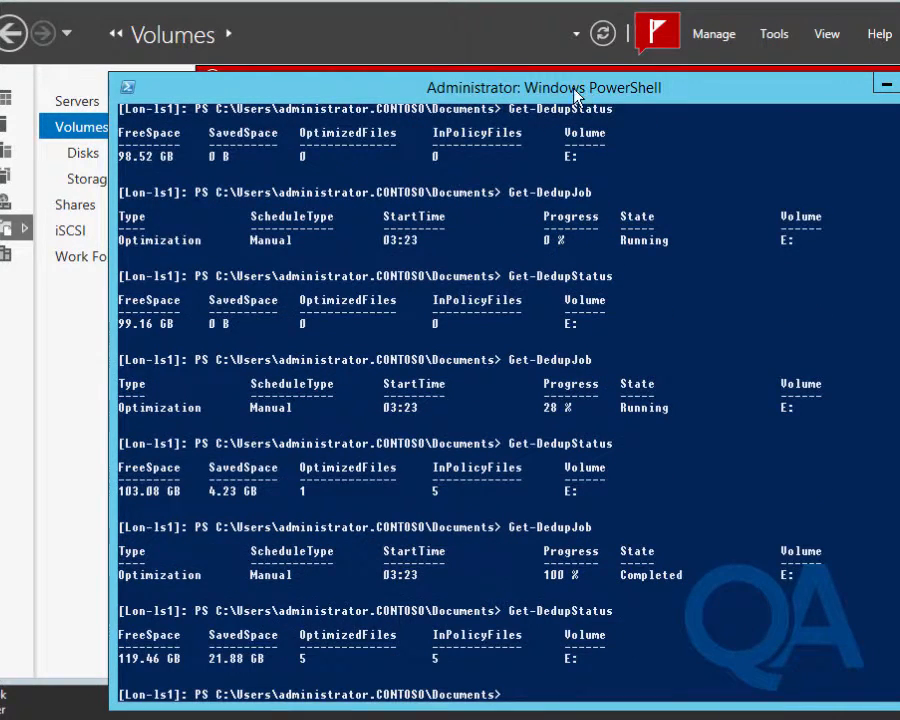
mouse_move(230, 684)
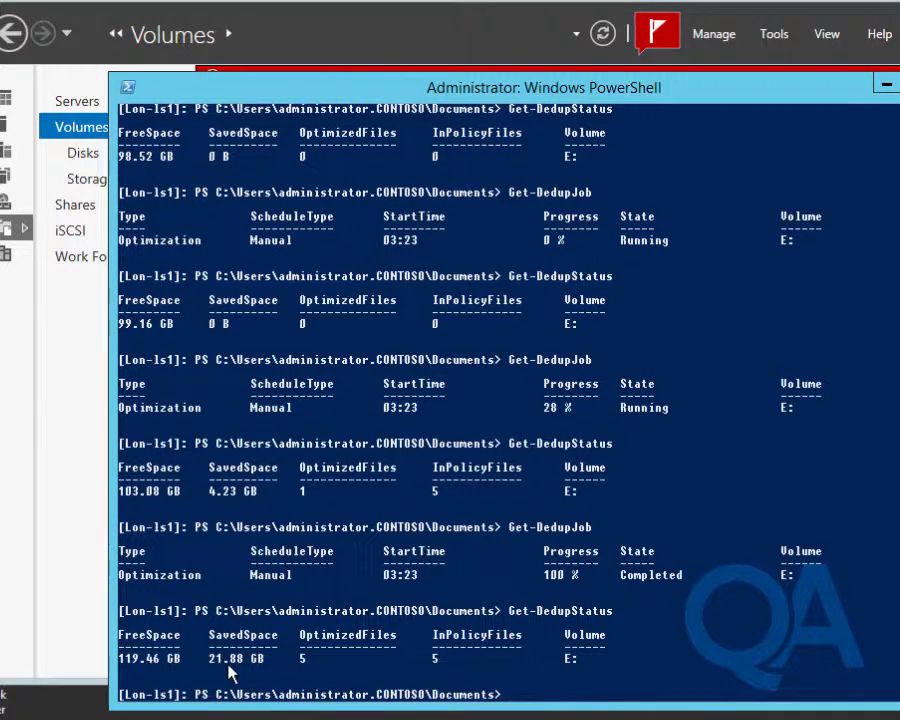
mouse_move(408, 688)
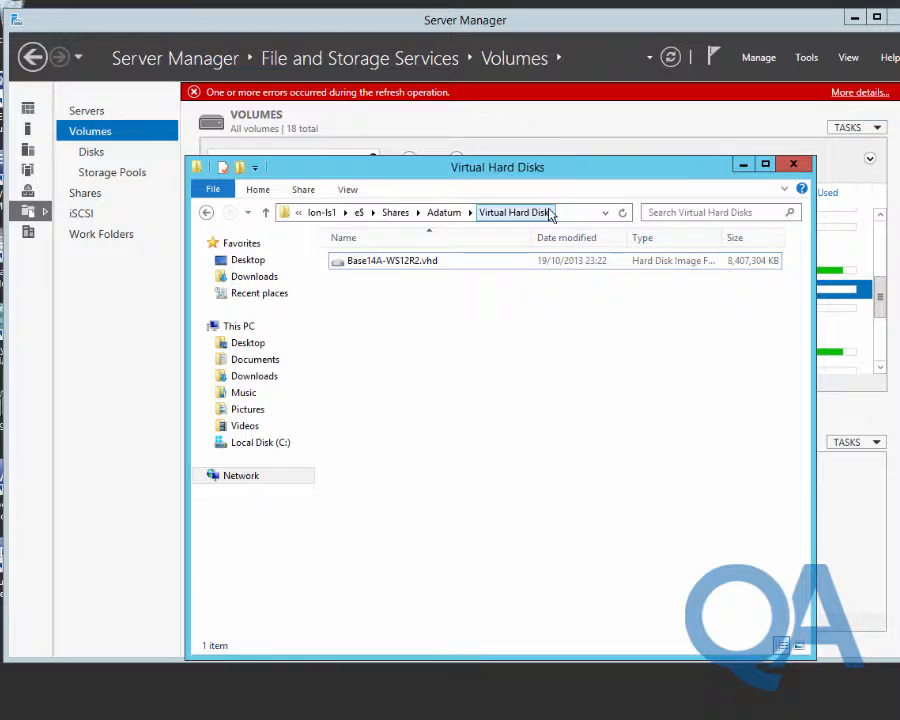
Step: Start the Virtual Machine Manager console from the LabFiles folder shortcut
left_click(248, 212)
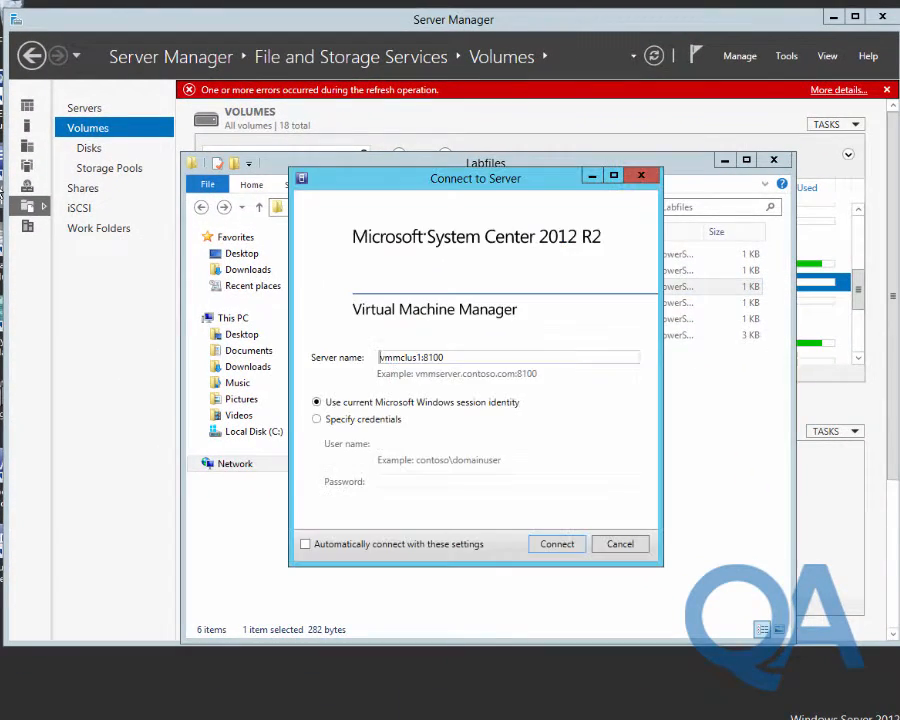
Step: Connect Virtual Machine Manager to the vmmclus1 server and switch to the Library workspace
left_click(556, 544)
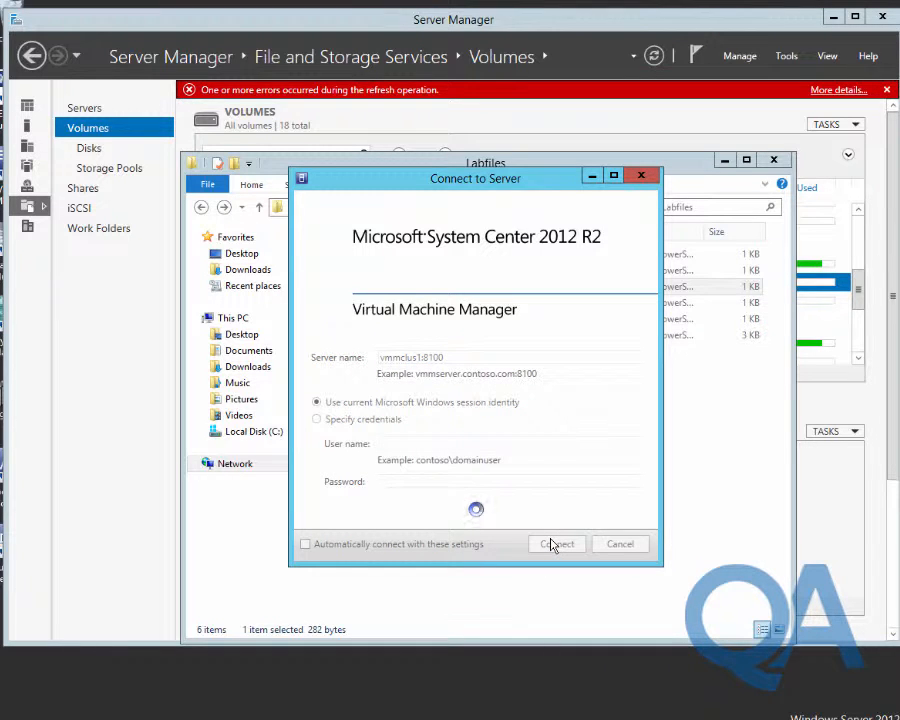
left_click(556, 544)
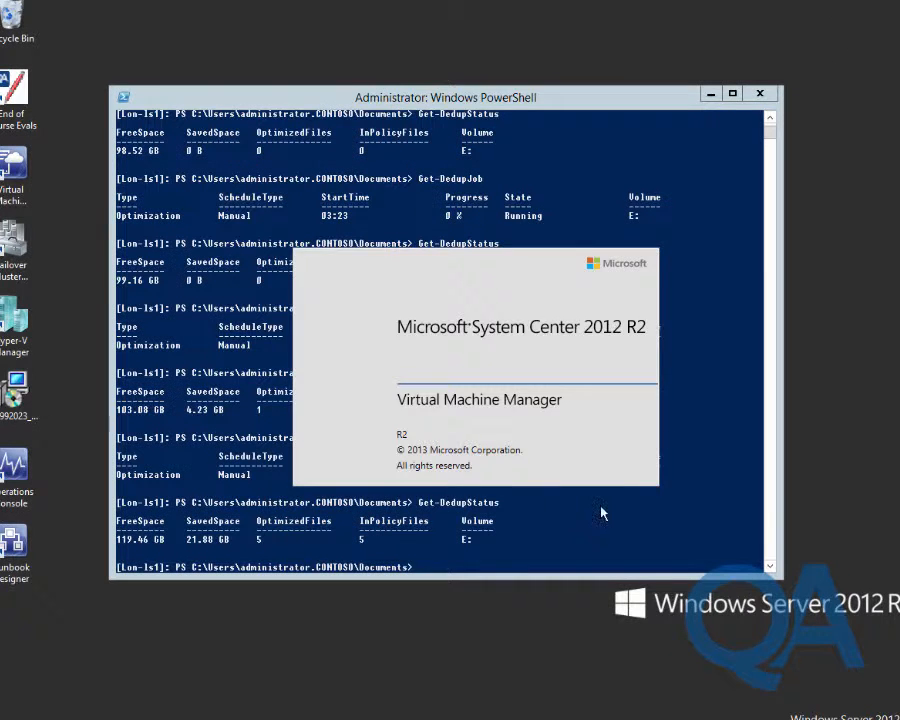
left_click(760, 94)
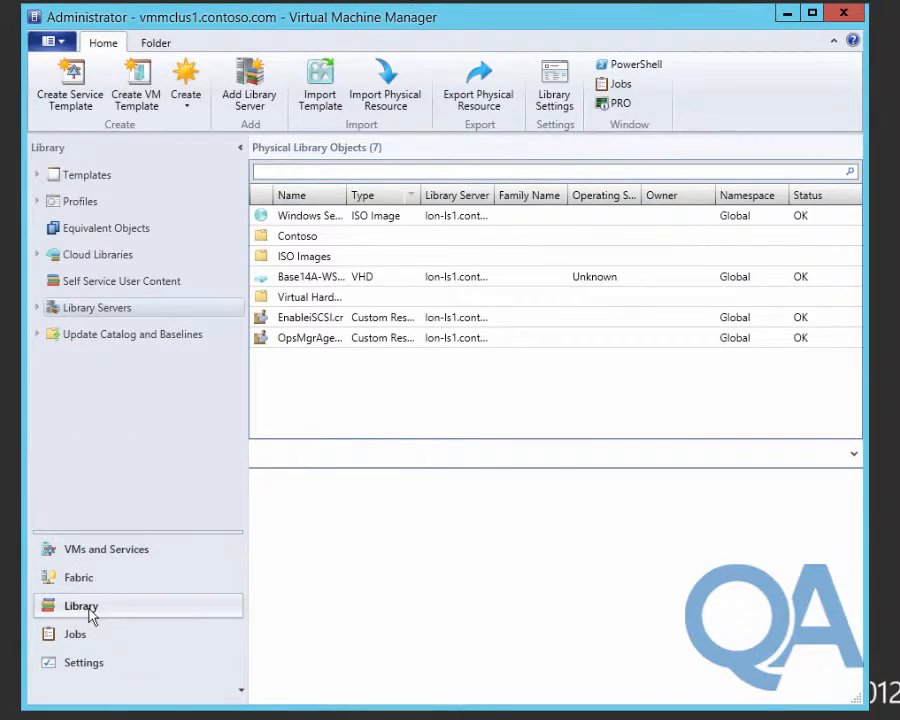
Step: Expand Library Servers and start the Add Library Shares wizard for lon-ls1.contoso.com
left_click(36, 308)
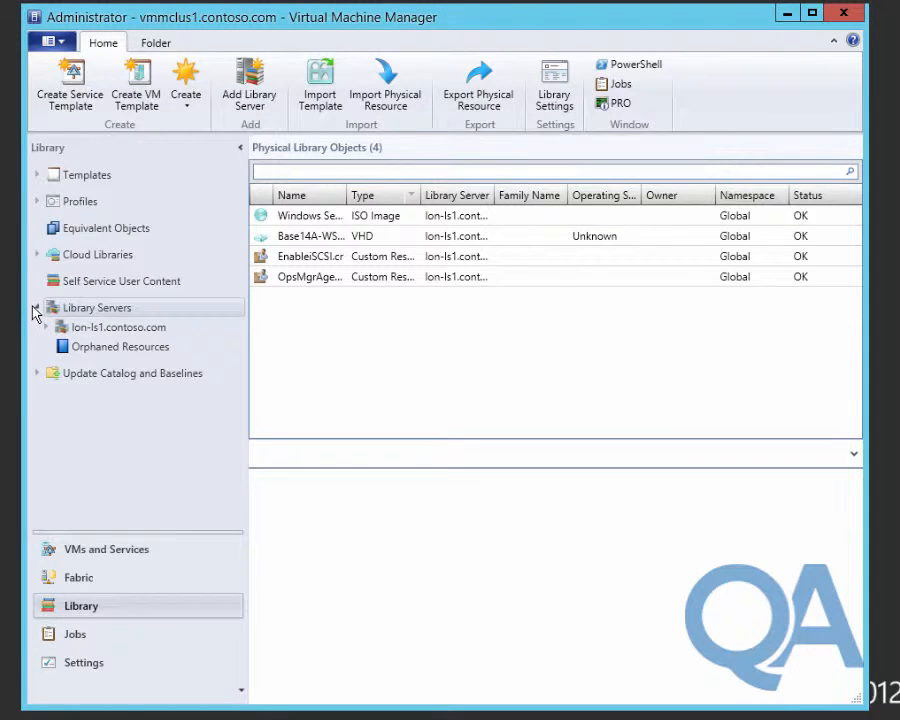
left_click(46, 328)
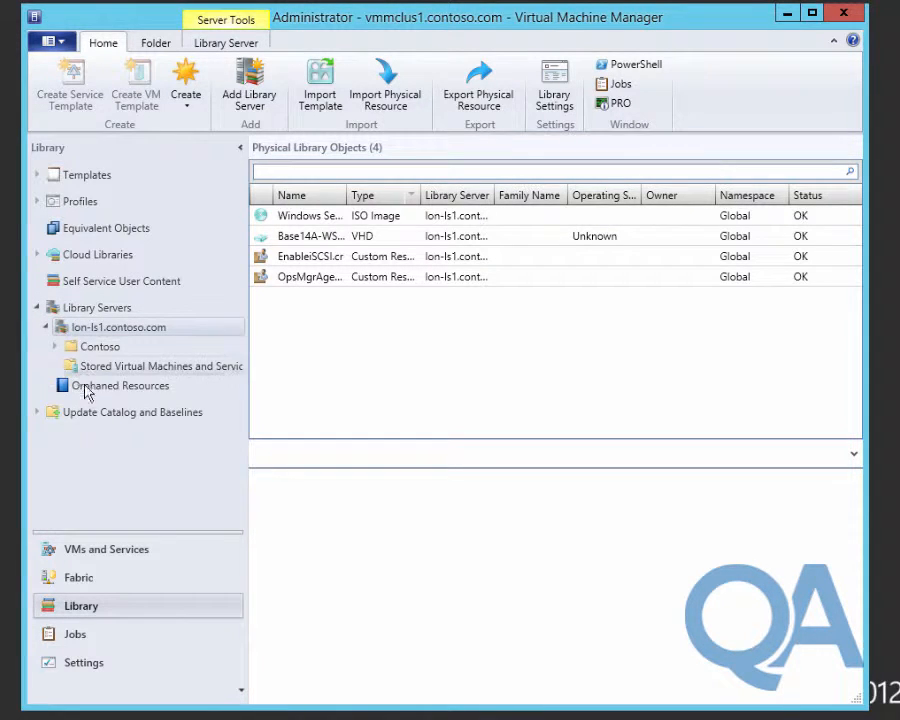
left_click(100, 346)
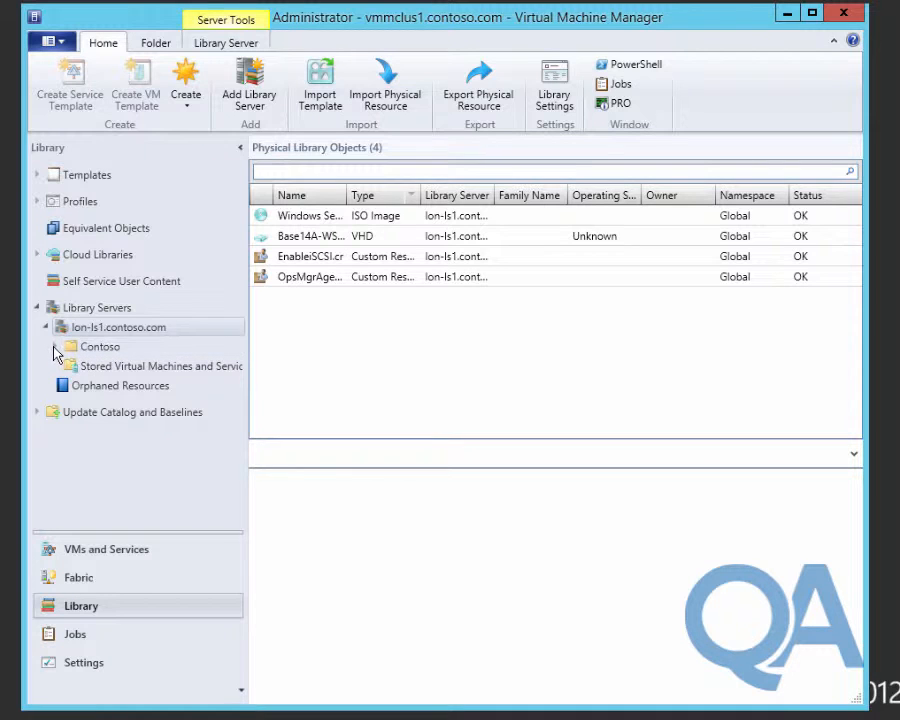
right_click(118, 328)
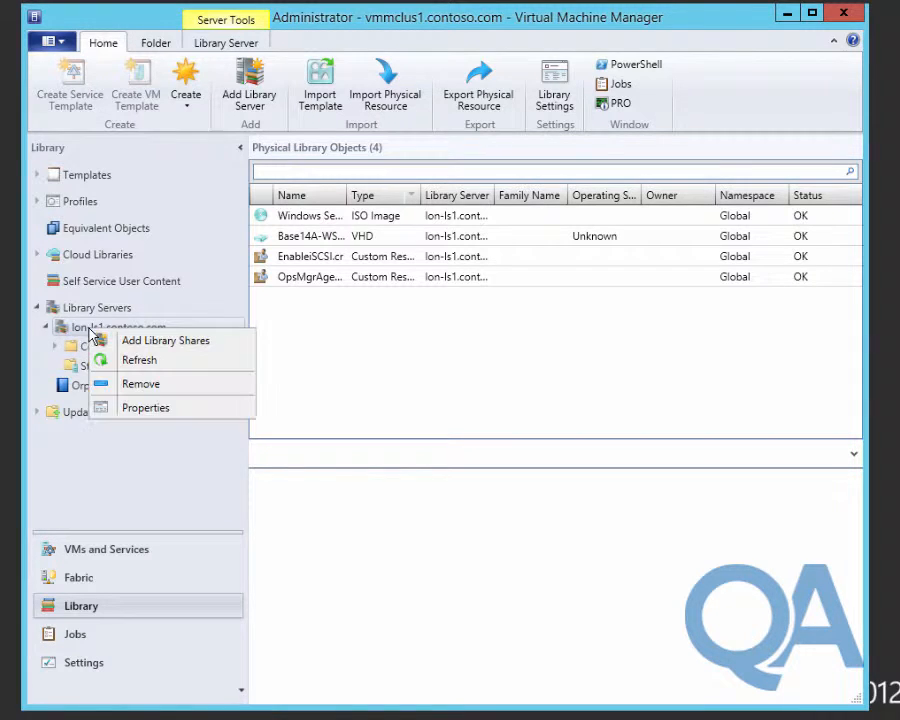
left_click(164, 340)
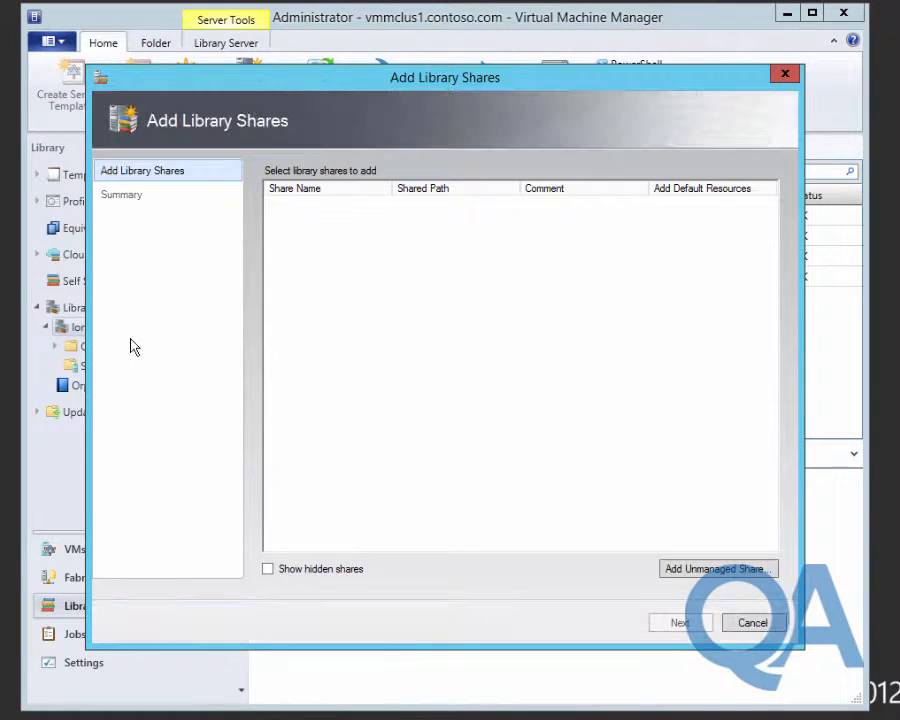
Step: Add the Adatum share to lon-ls1.contoso.com through the Add Library Shares wizard
left_click(292, 228)
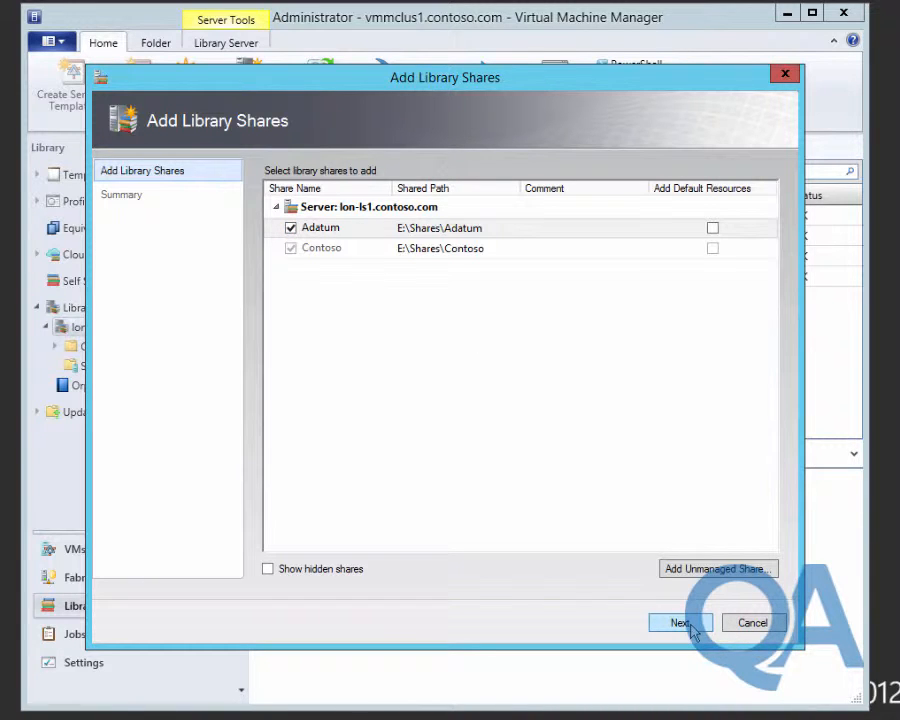
left_click(680, 622)
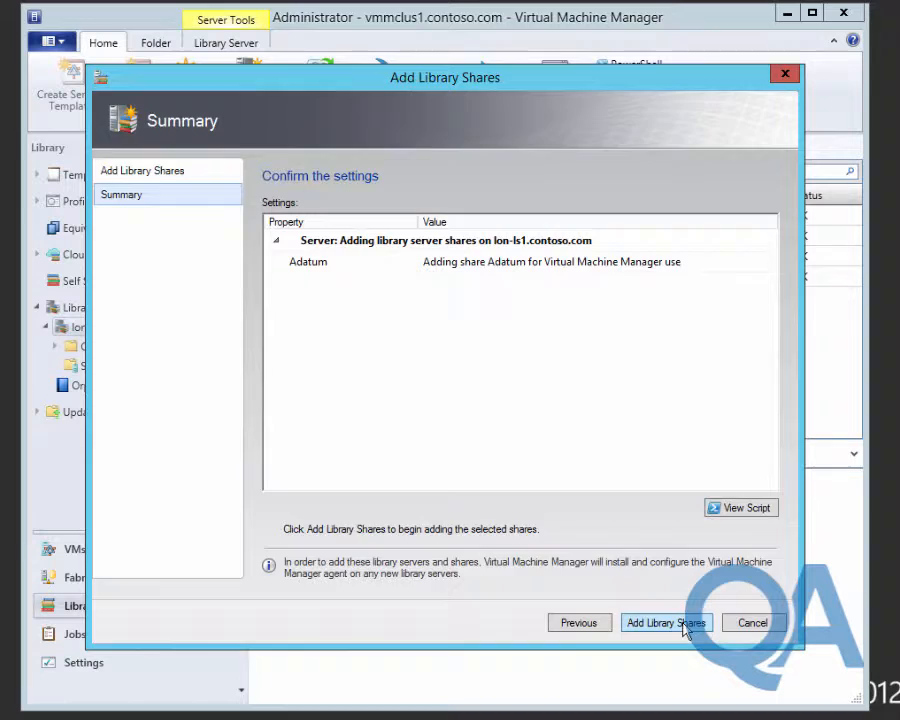
left_click(664, 622)
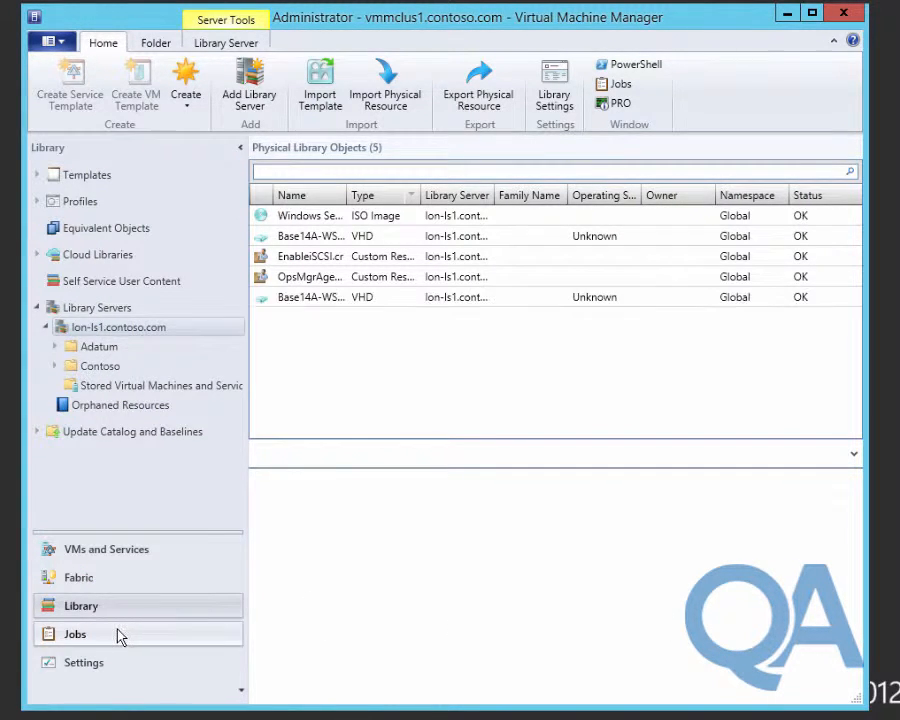
Step: Review the Update library job in Jobs to read its file-in-use warning
left_click(74, 632)
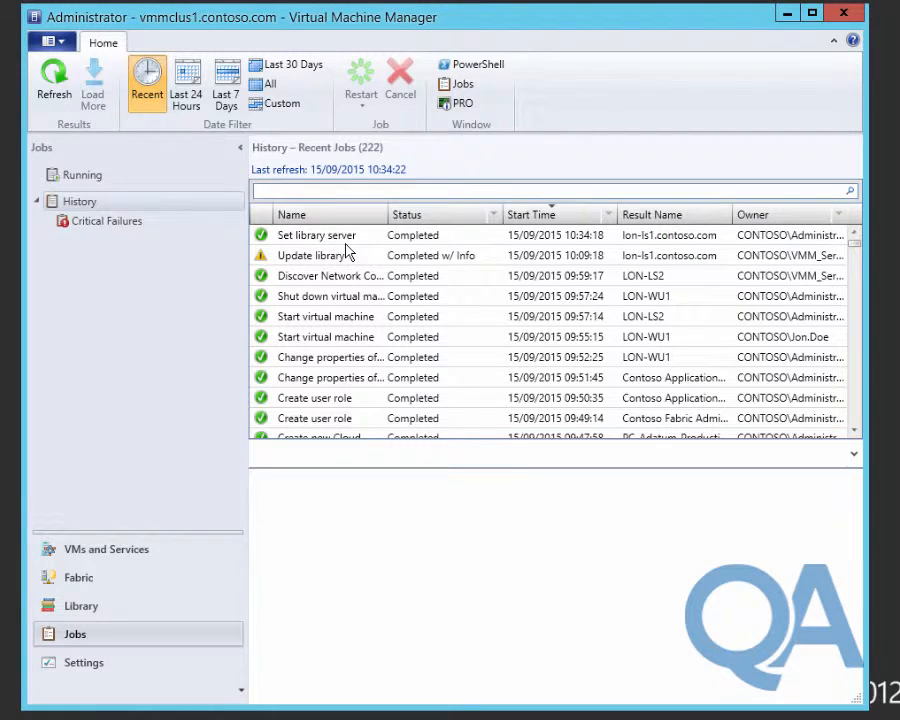
left_click(316, 256)
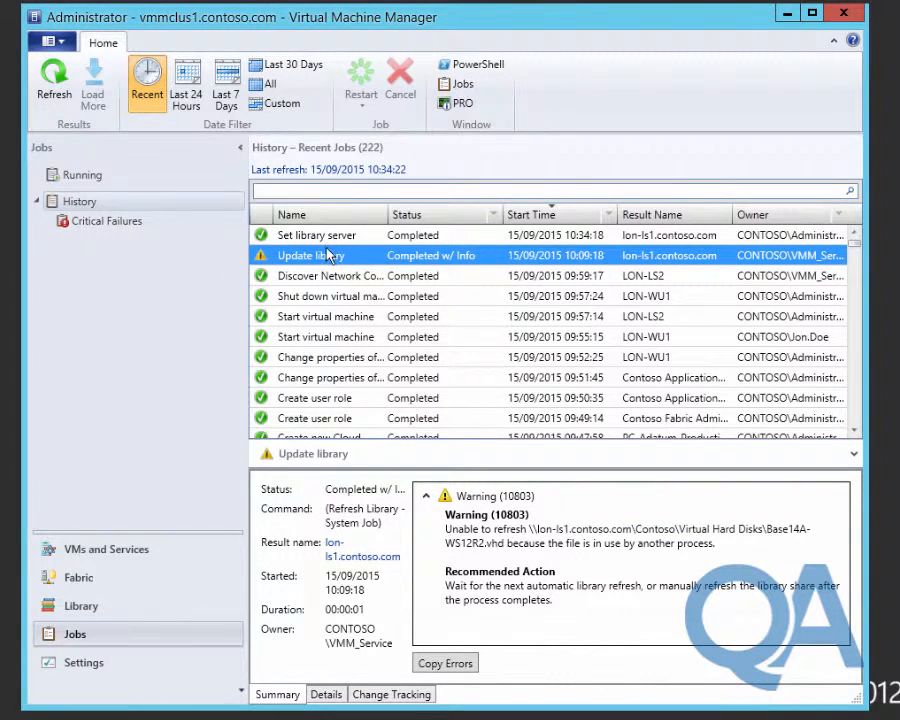
left_click(316, 236)
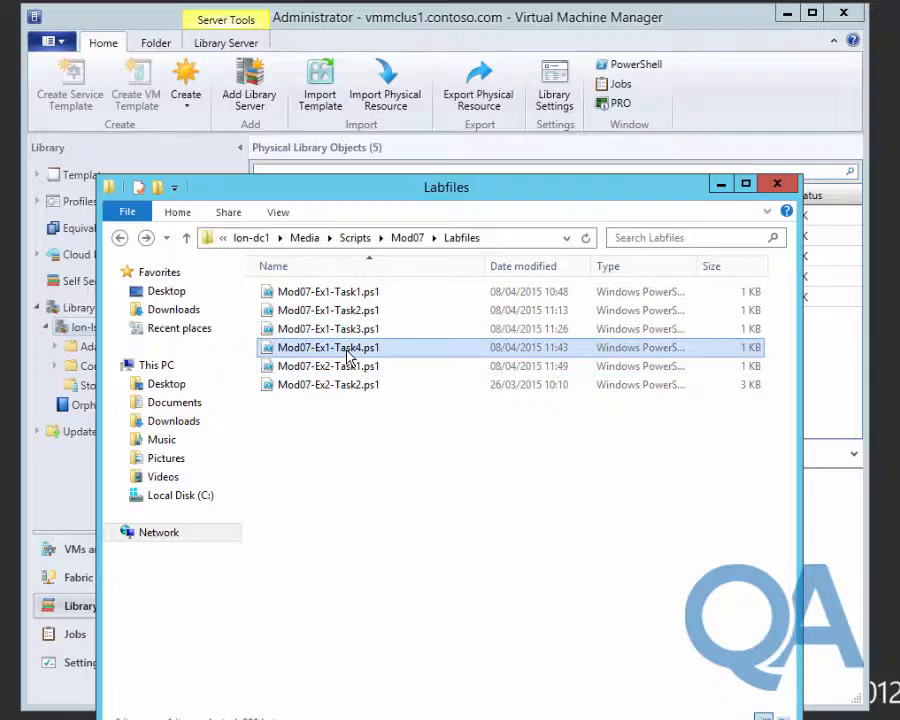
Step: Read Mod07-Ex1-Task4.ps1 in Notepad, close it, and show Adatum's Virtual Hard Disks in the library
double_click(328, 348)
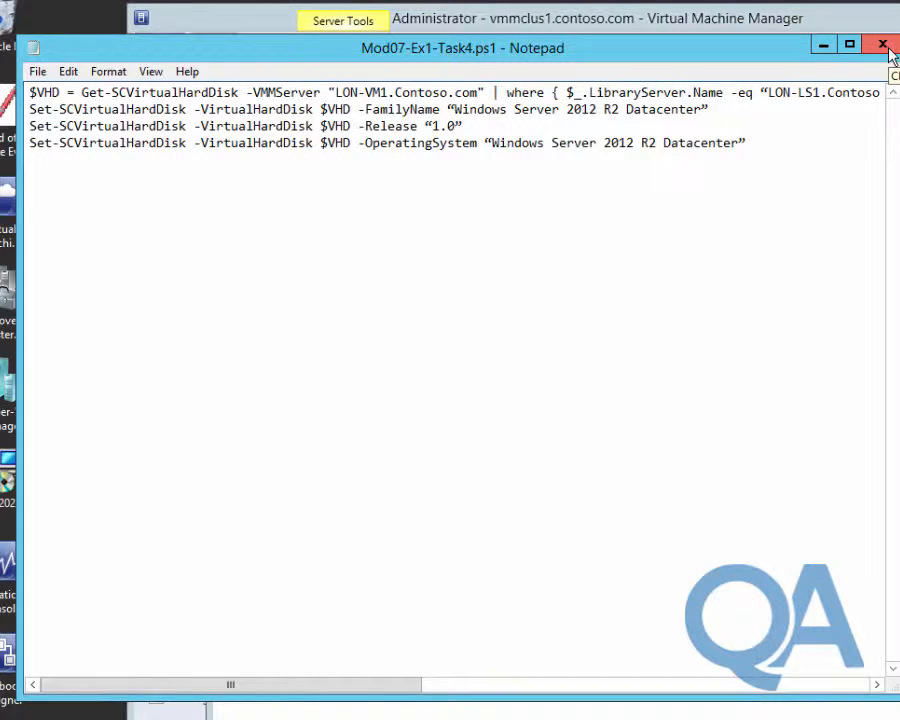
left_click(882, 44)
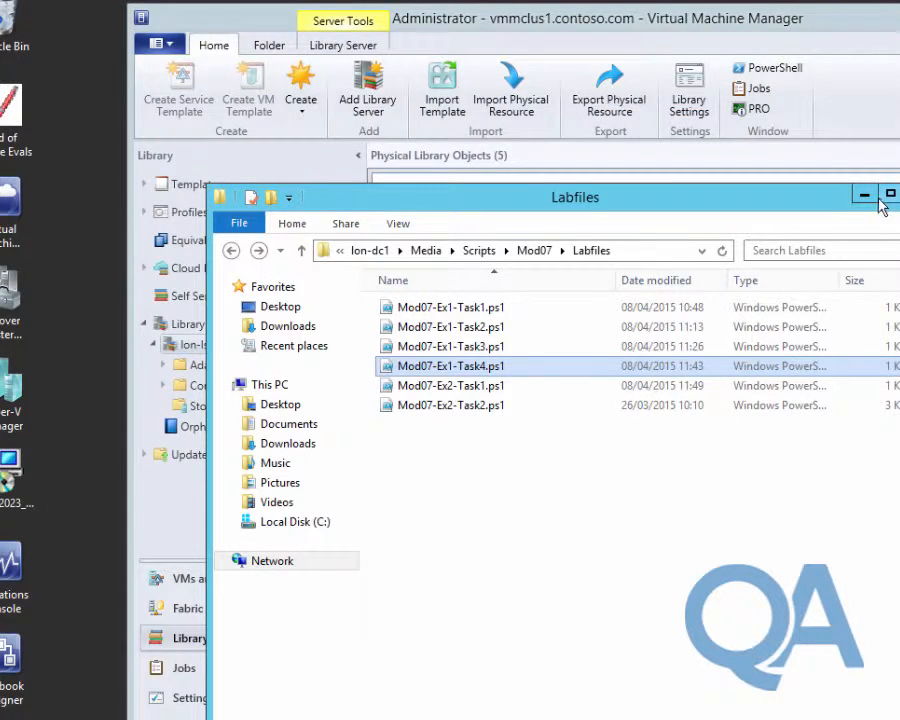
left_click(864, 198)
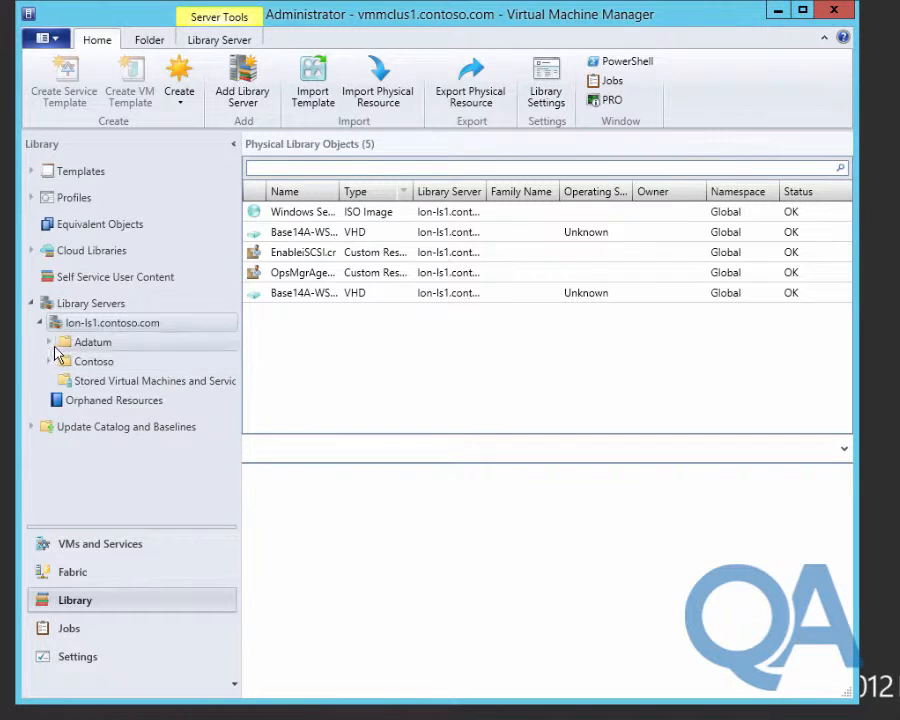
left_click(124, 360)
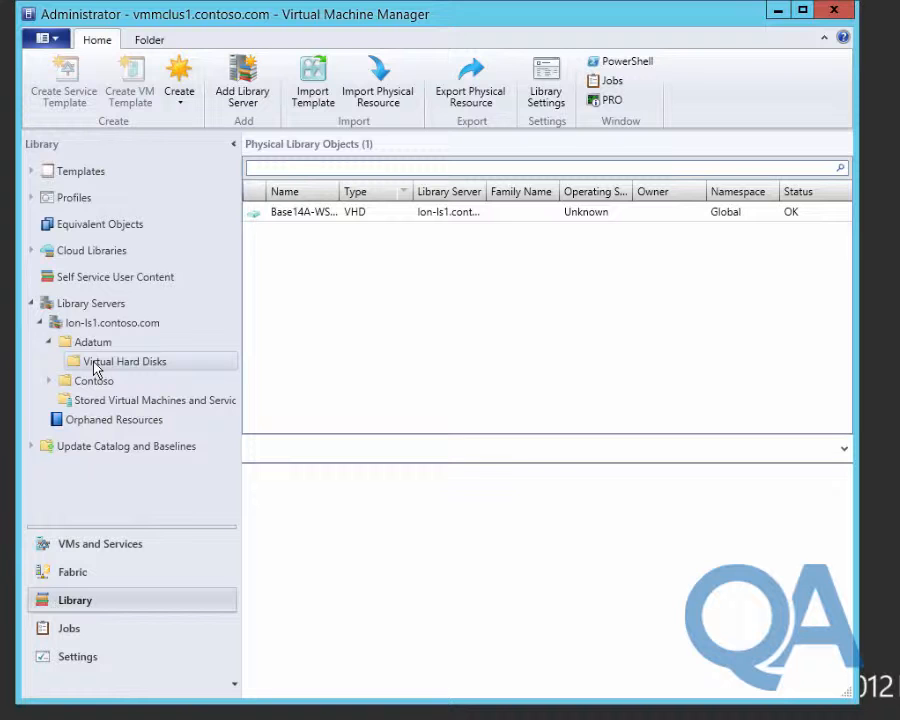
Step: In Base14A-WS12R2.vhd properties, set family Windows Server 2012 R2 Datacenter and release 1.0
right_click(304, 212)
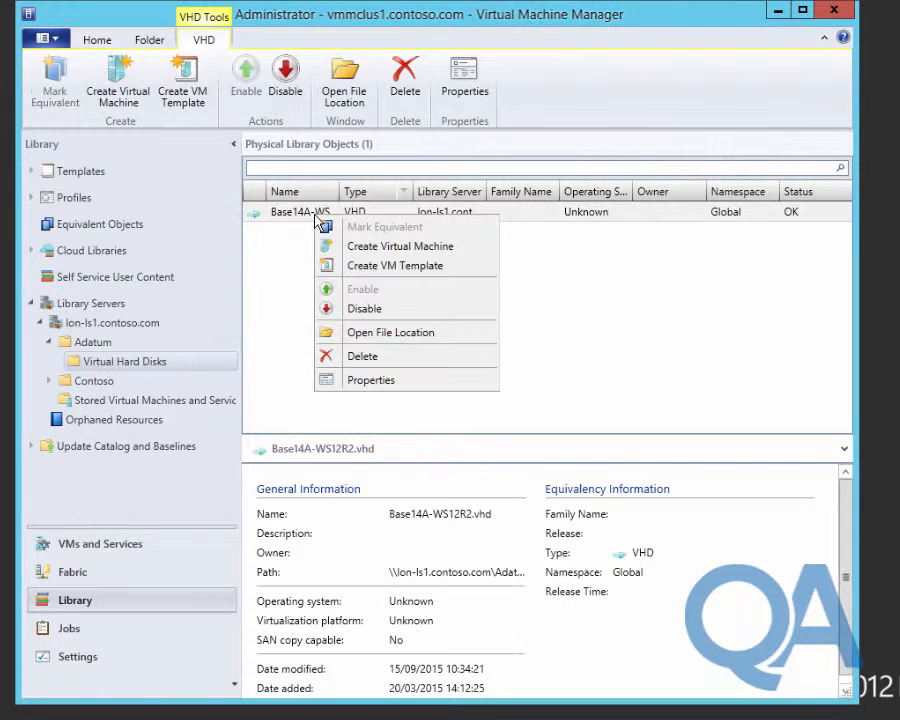
left_click(370, 380)
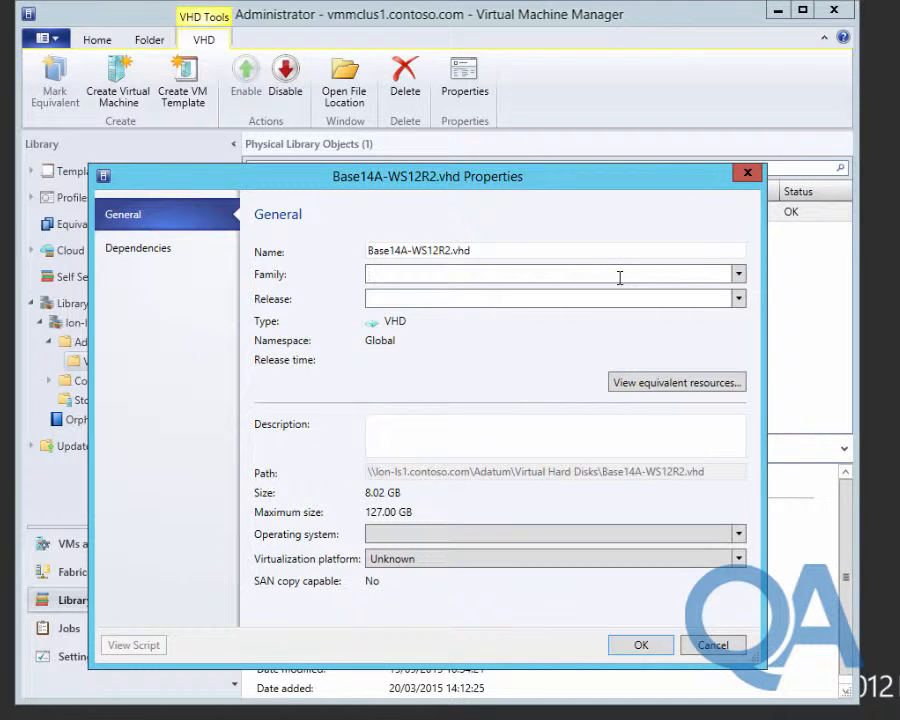
type("windows Server 2012")
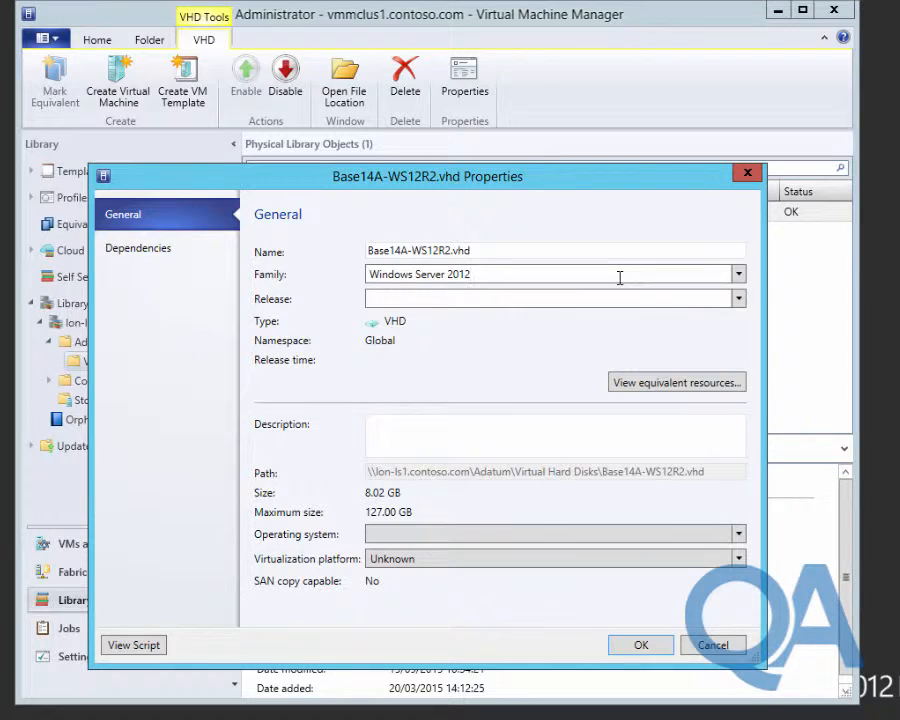
type("R2")
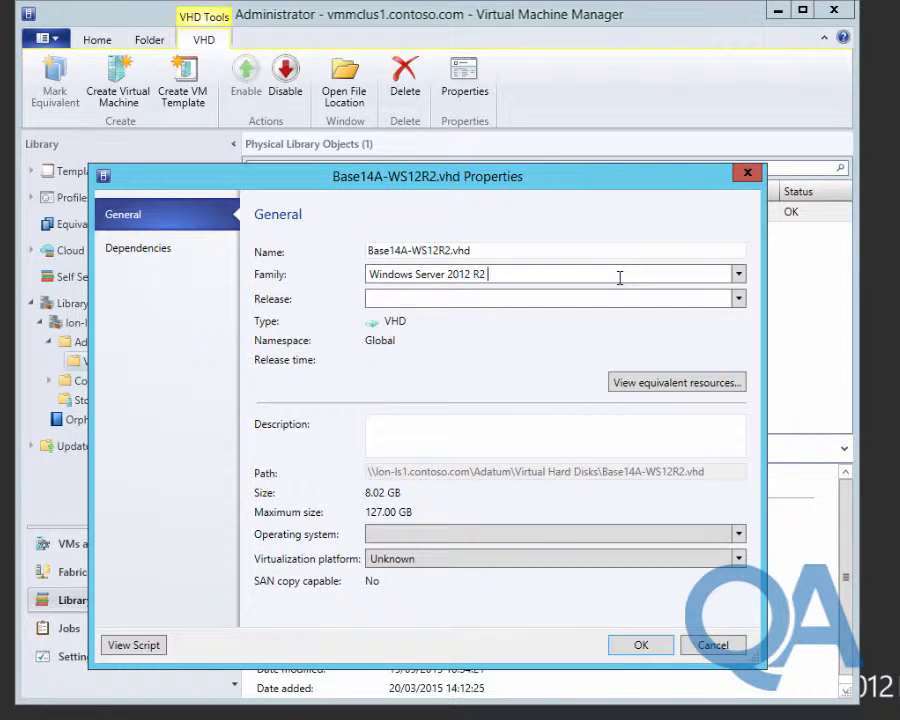
type("Data")
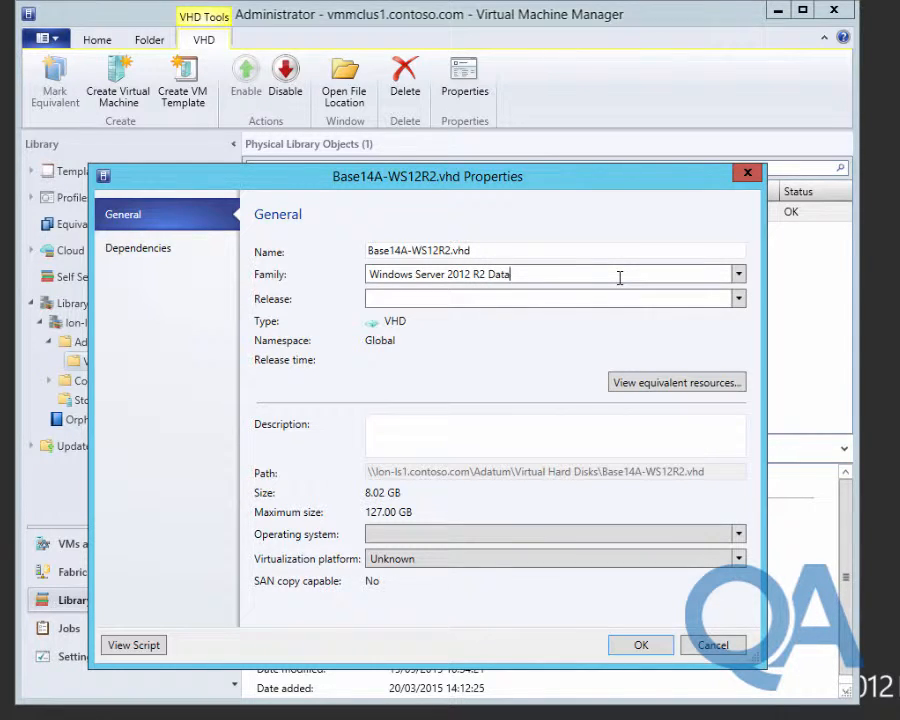
type("center")
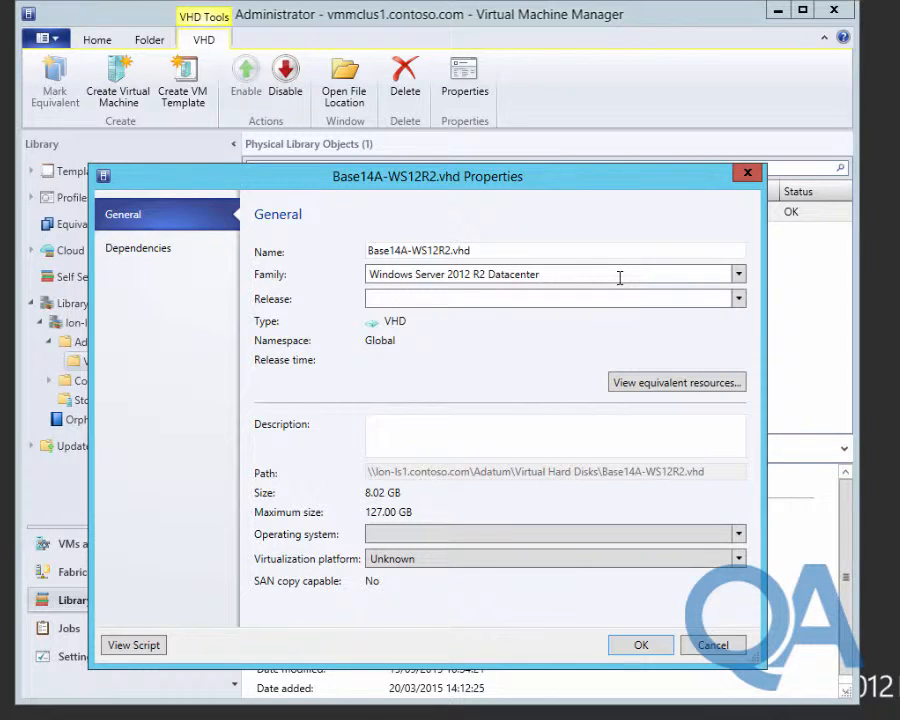
mouse_move(564, 304)
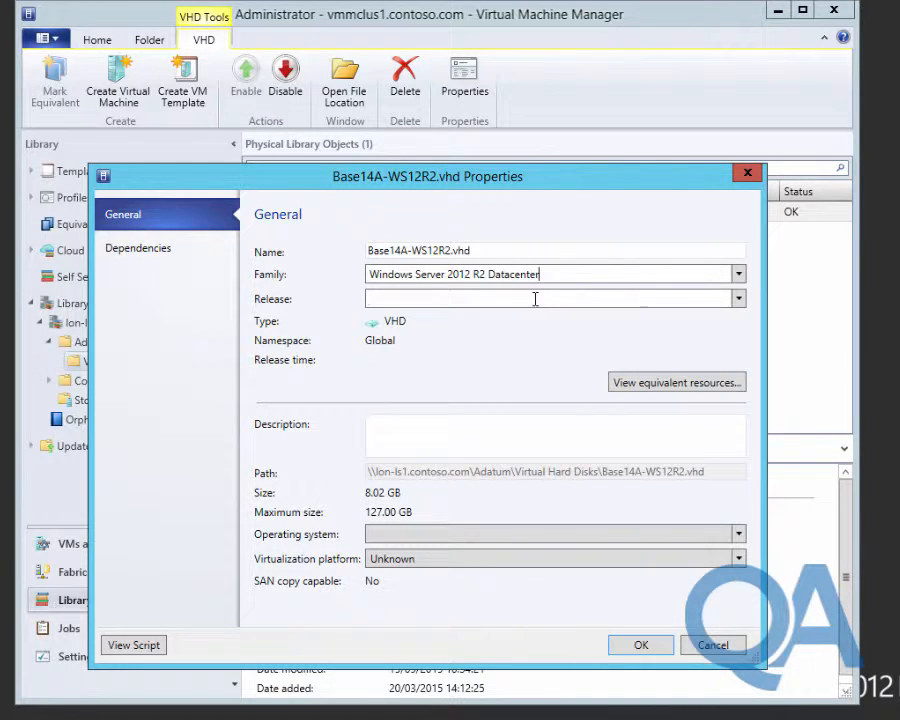
type("1.0")
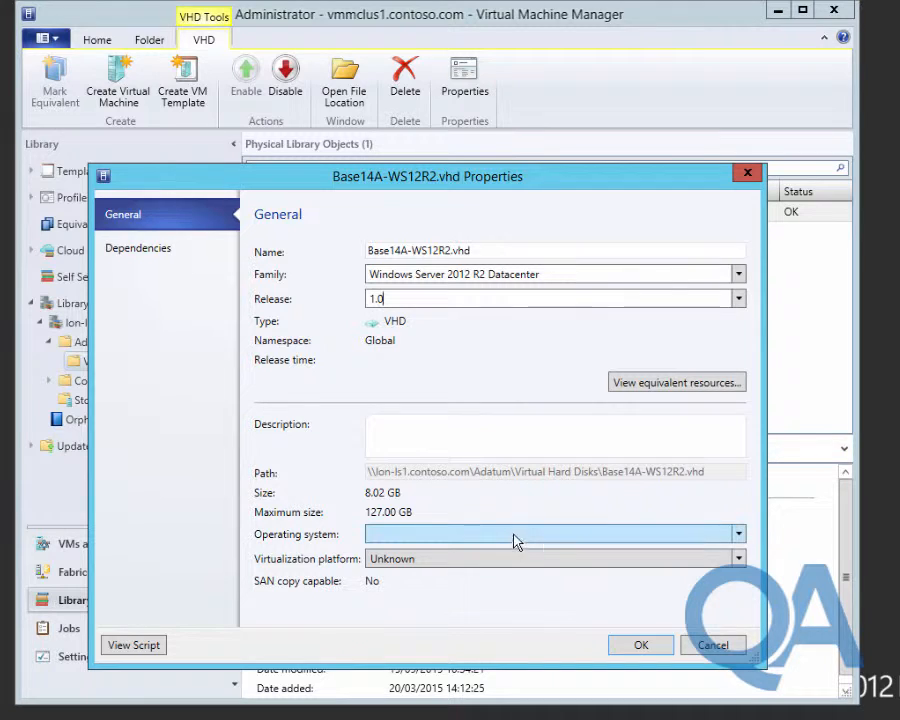
Step: Set the operating system to Windows Server 2012 R2 Datacenter and save the VHD properties
left_click(738, 532)
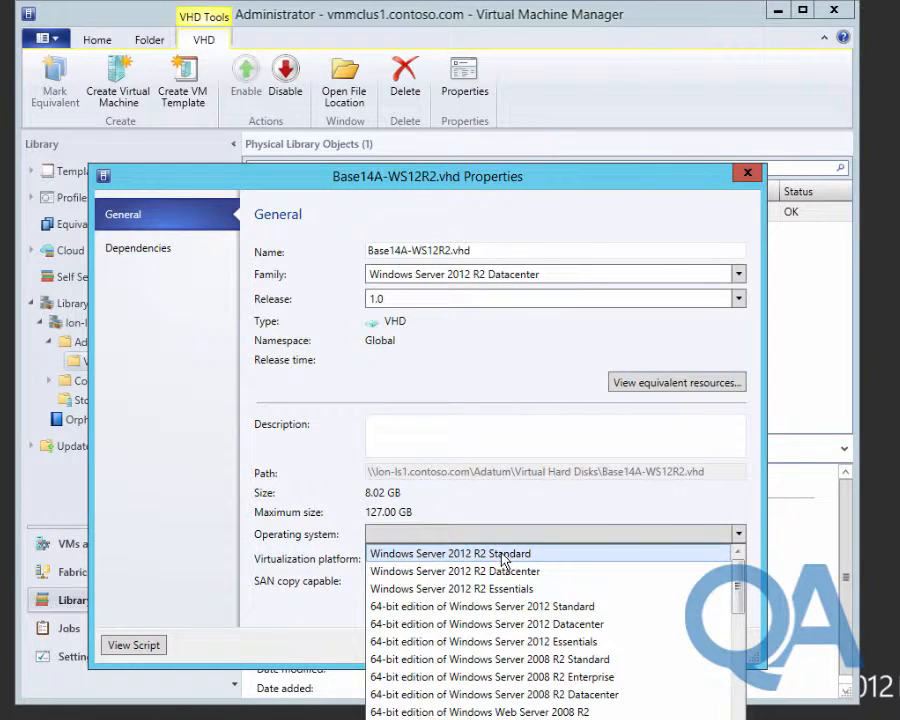
left_click(454, 572)
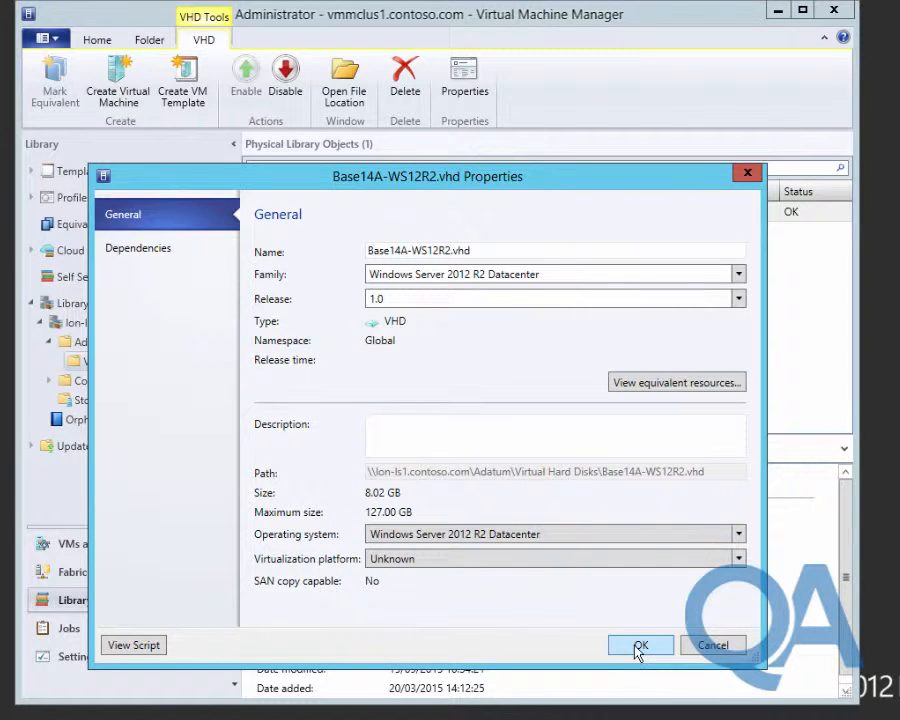
left_click(640, 644)
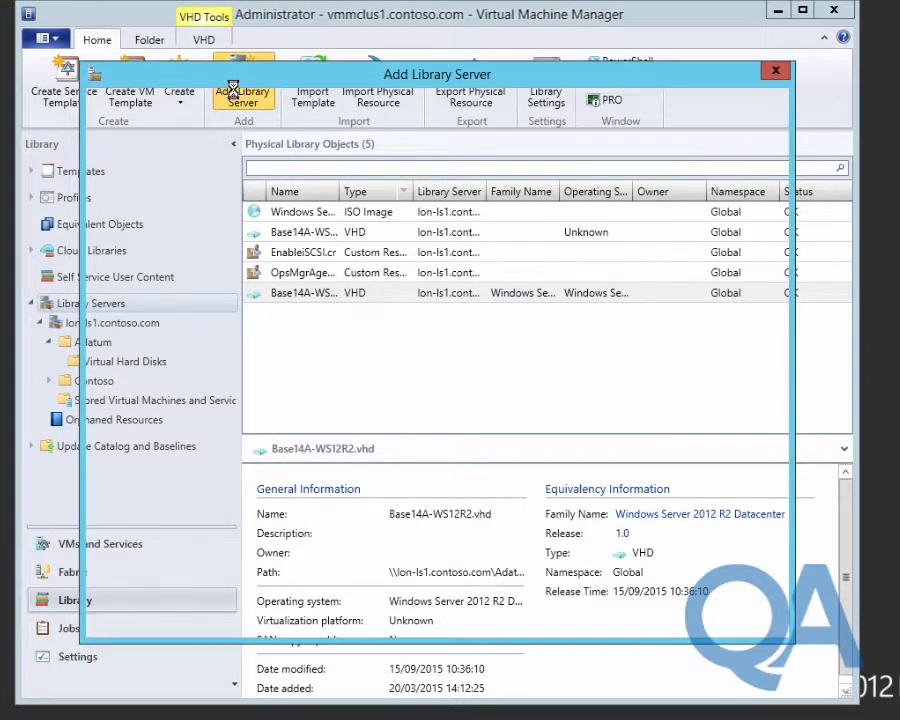
Step: Begin the Add Library Server wizard with an existing Run As account
left_click(244, 96)
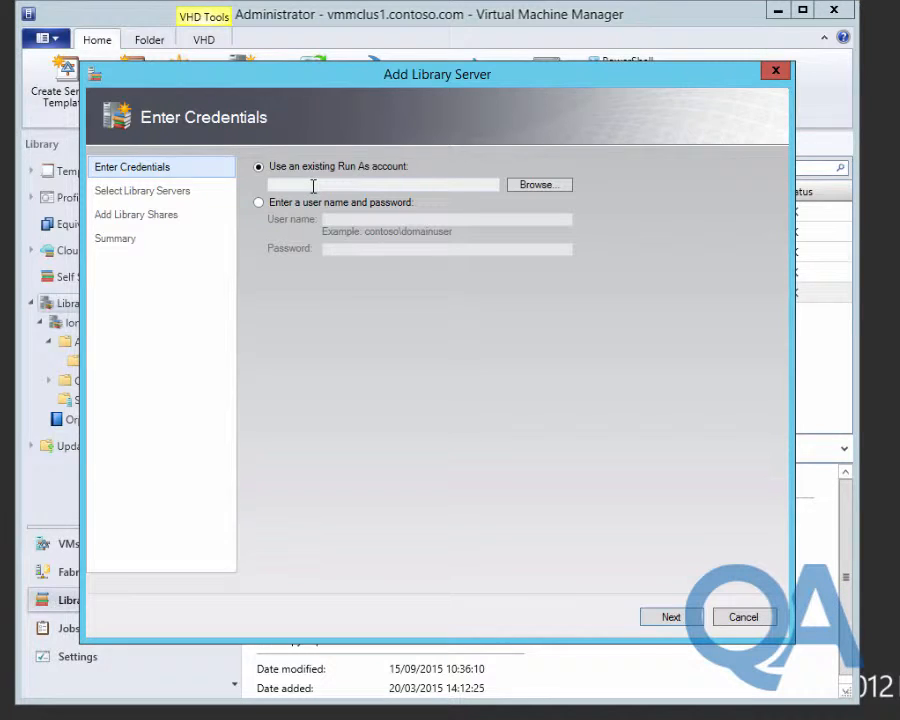
mouse_move(548, 198)
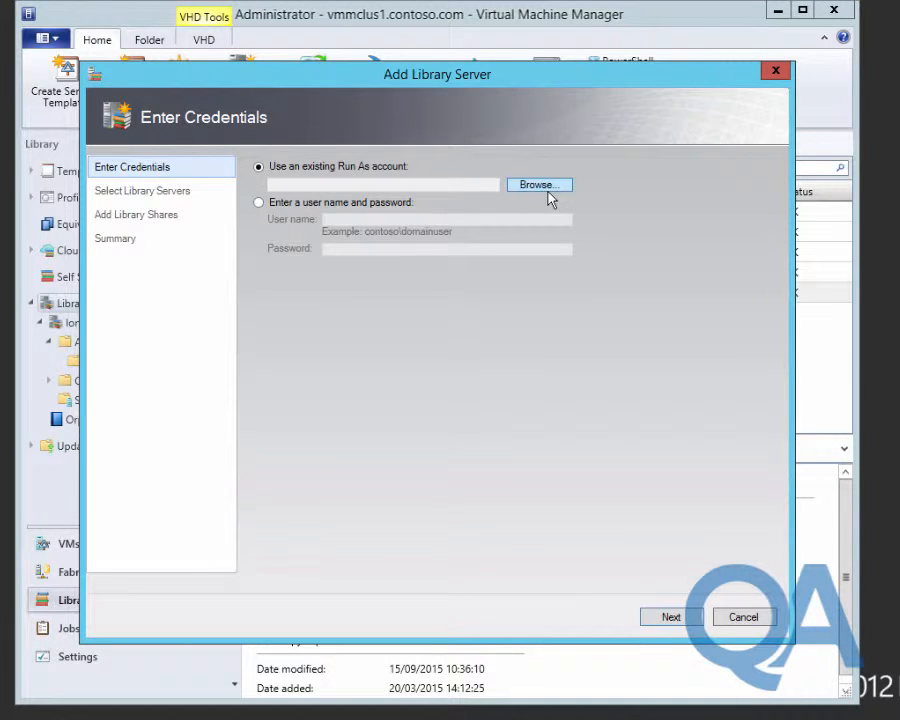
left_click(538, 184)
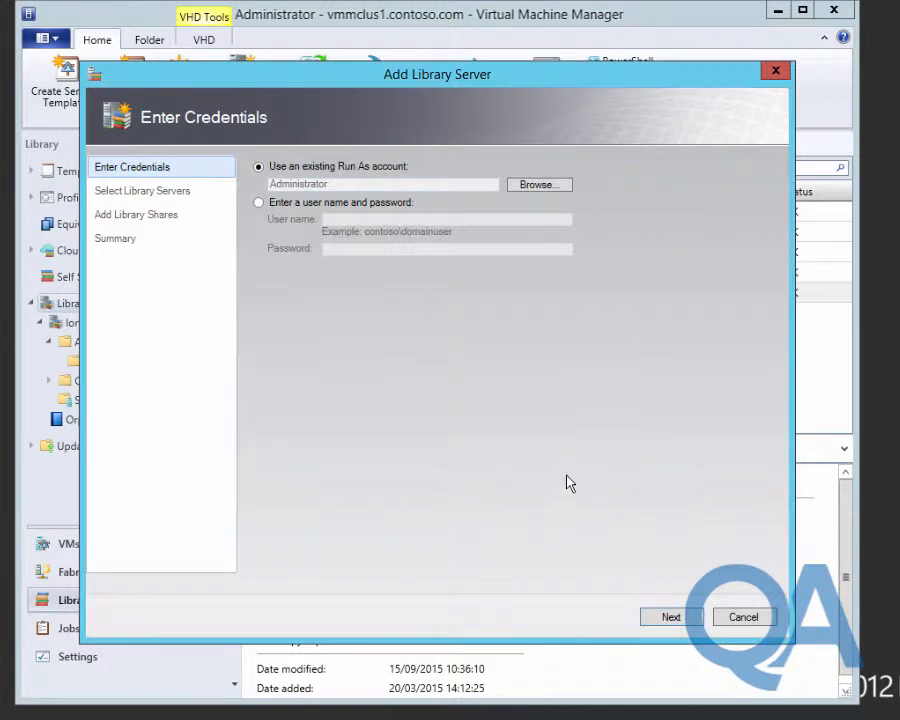
left_click(670, 616)
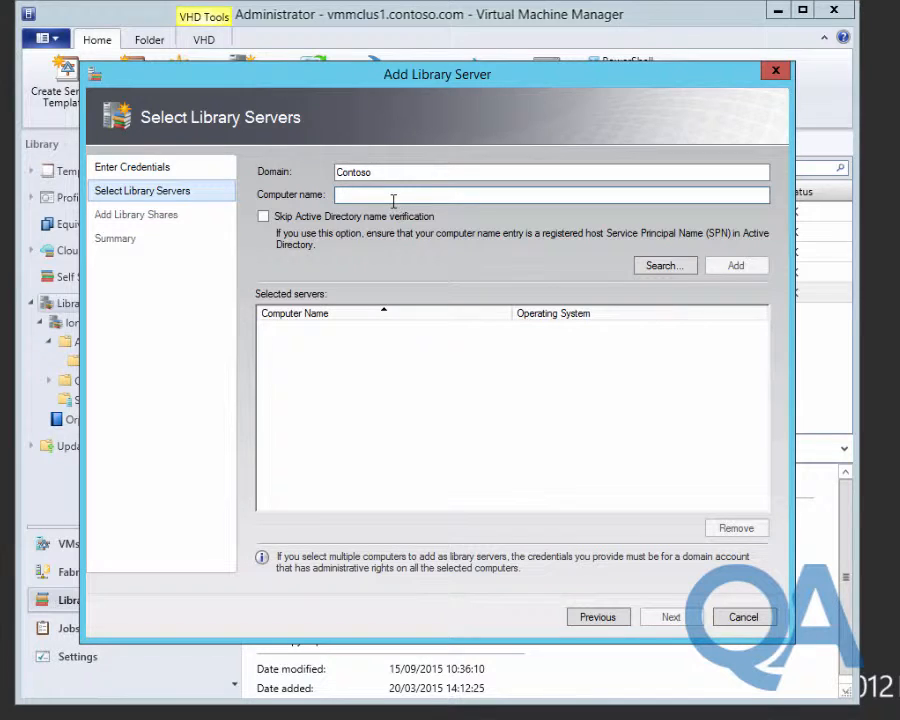
Step: Search the domain and choose lon-ls2.contoso.com as the library server to add
type("lon-ls")
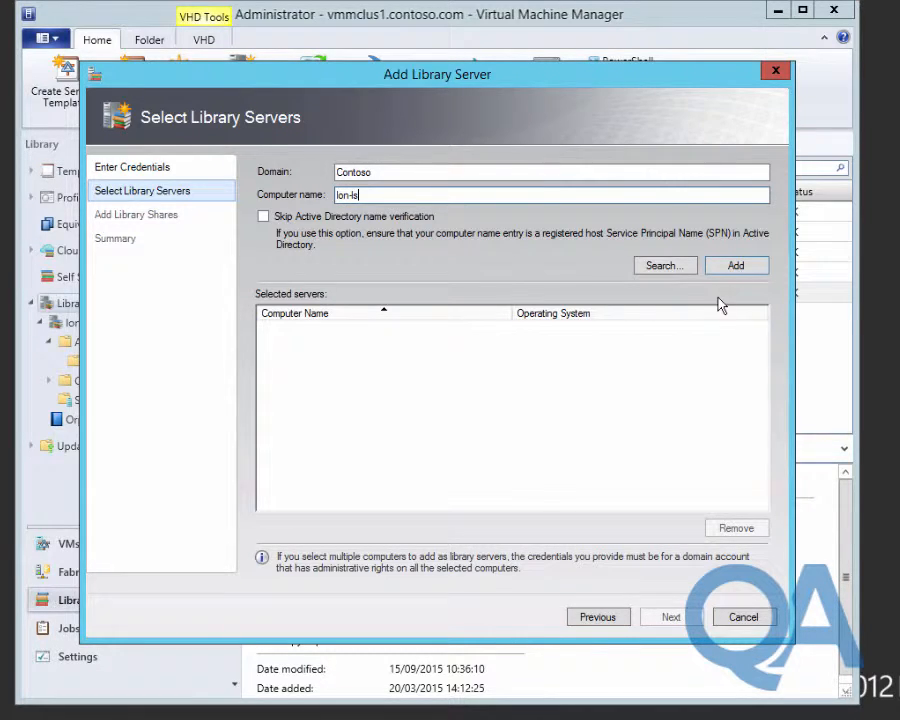
left_click(664, 264)
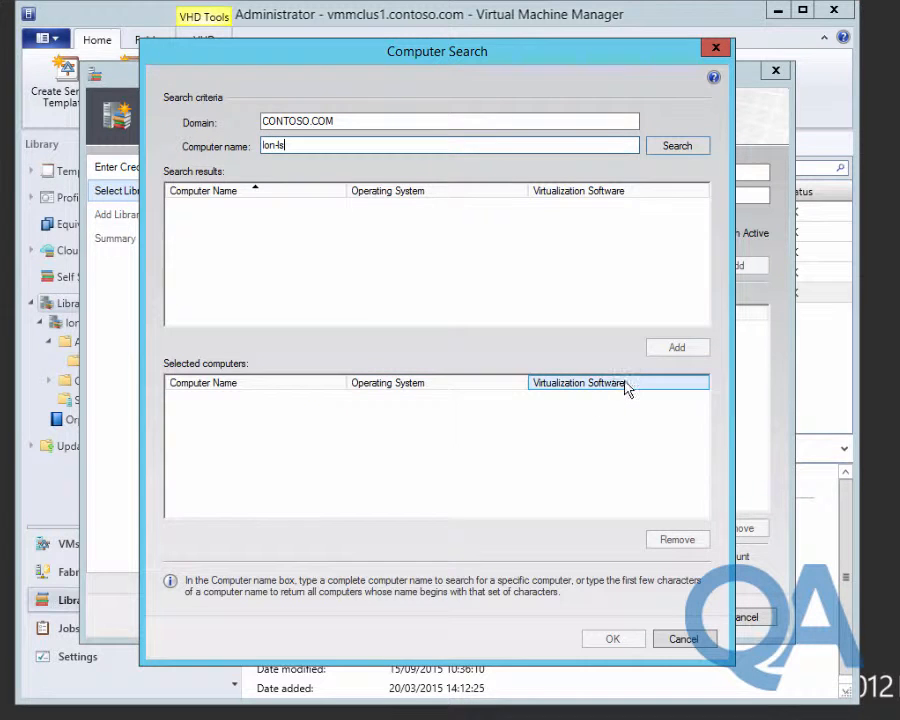
left_click(676, 144)
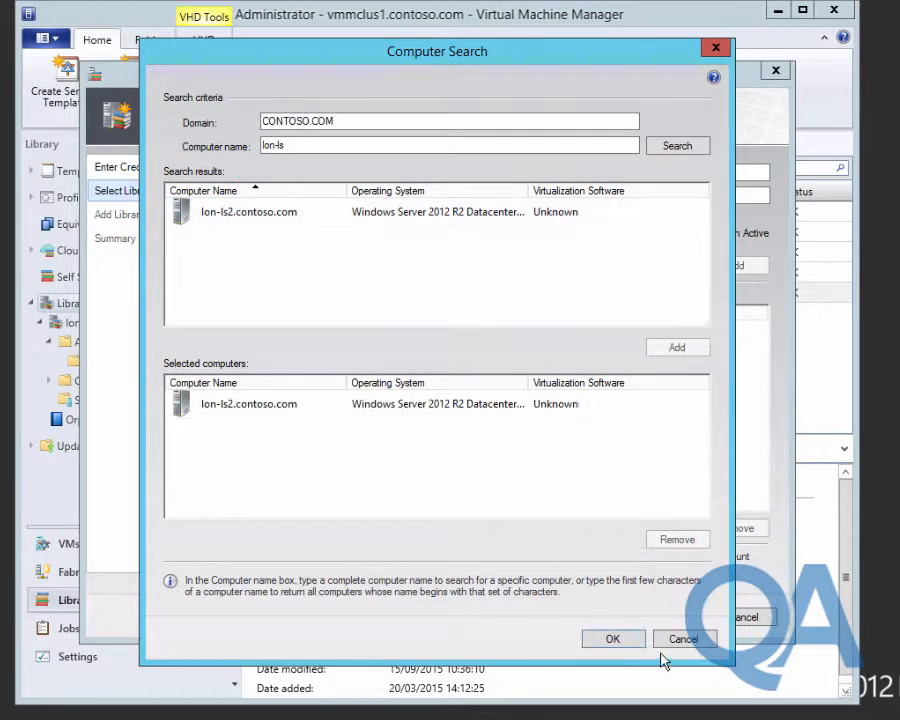
left_click(612, 640)
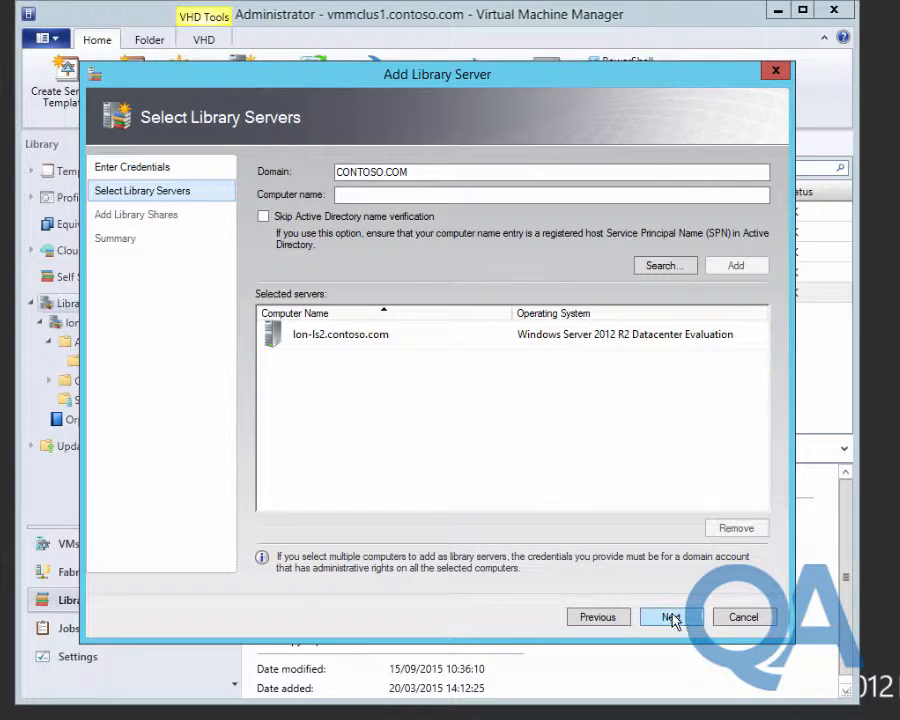
left_click(670, 616)
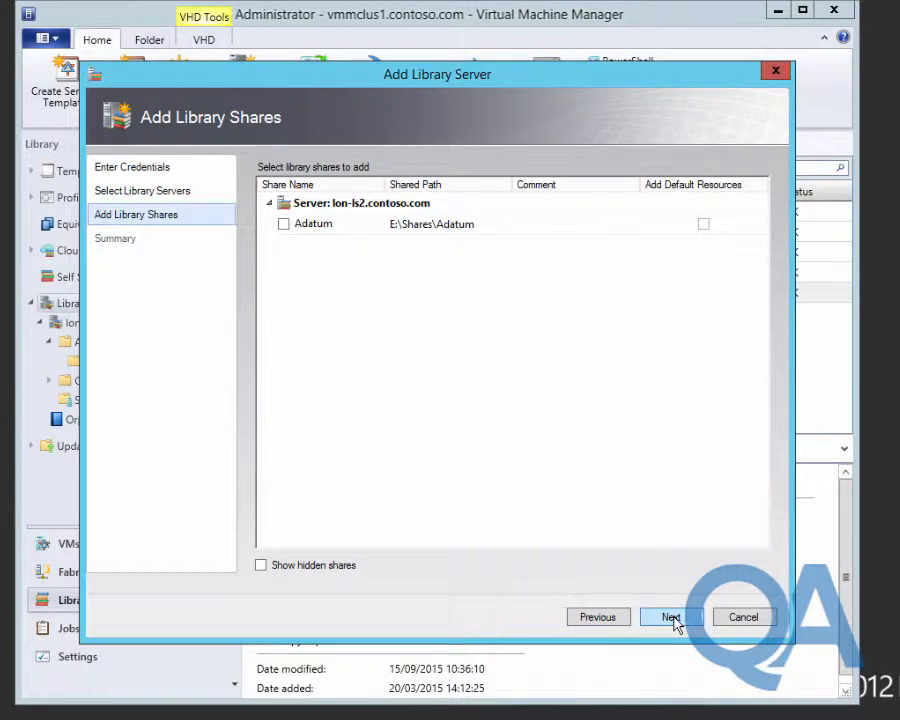
Step: Select lon-ls2's Adatum share and add it as the second library server
left_click(284, 224)
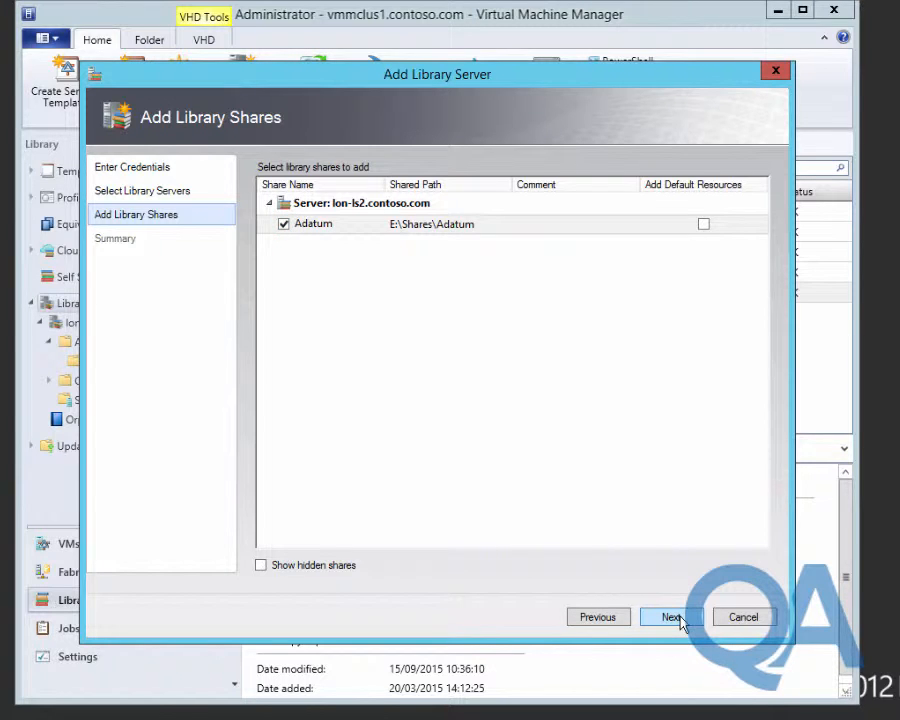
left_click(672, 616)
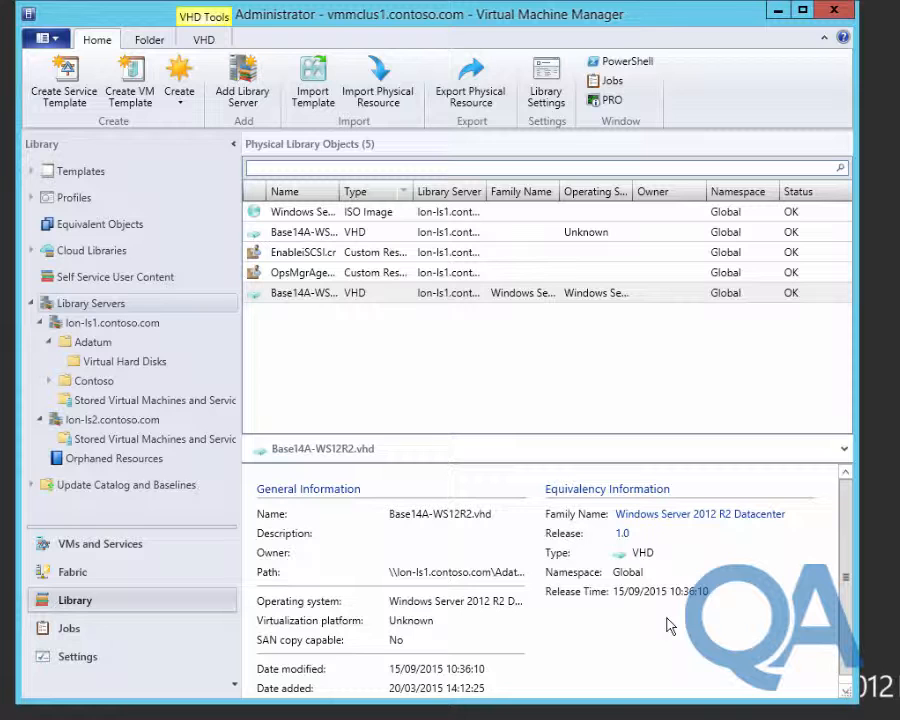
Step: Check the job history shows adding lon-ls2 completed and view its Adatum share's virtual hard disks
left_click(112, 420)
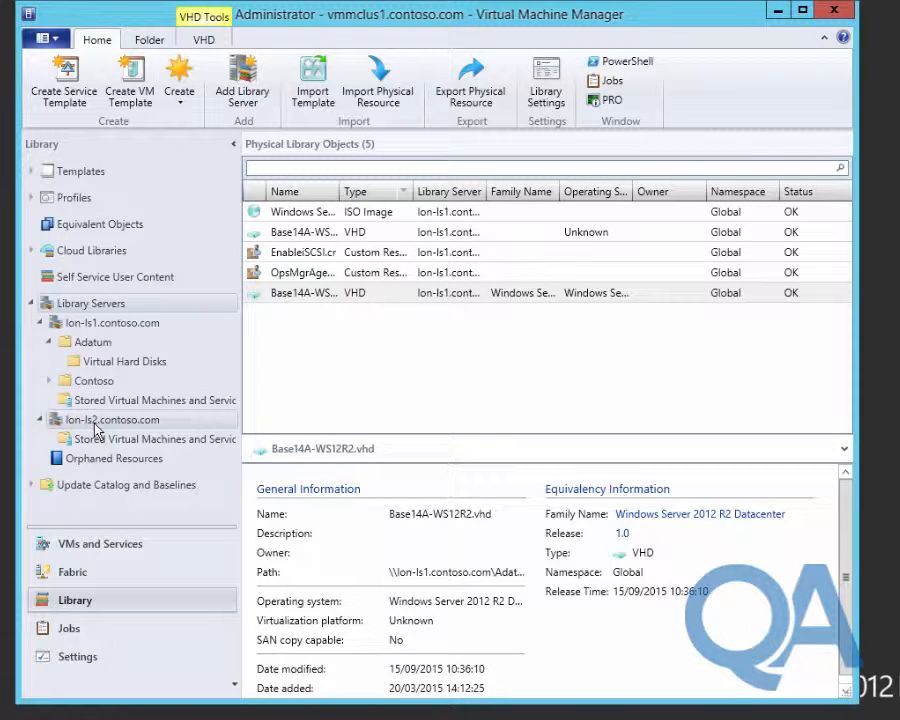
left_click(68, 628)
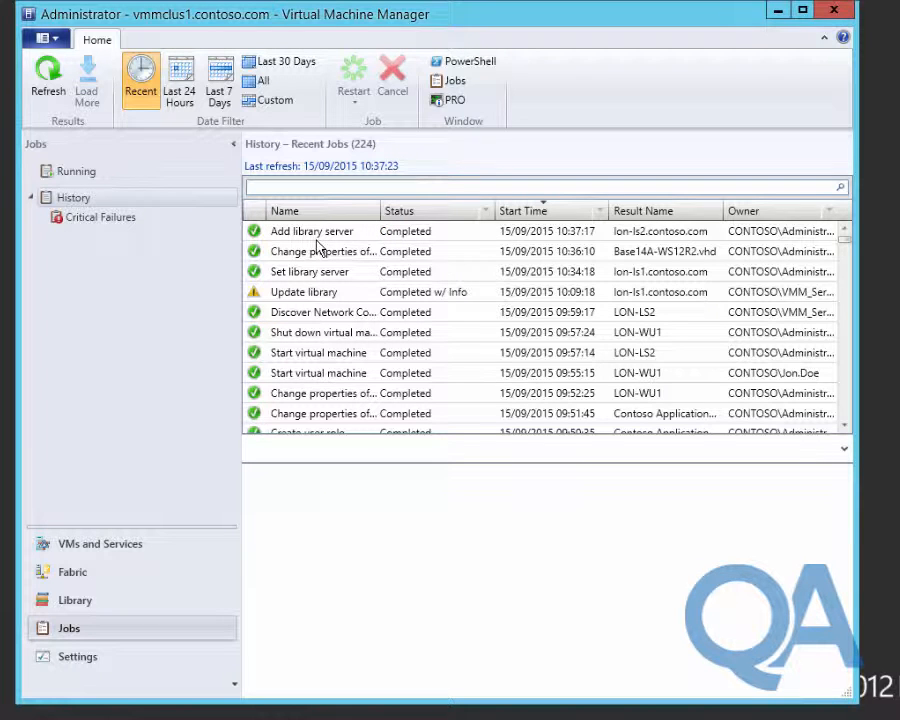
left_click(74, 600)
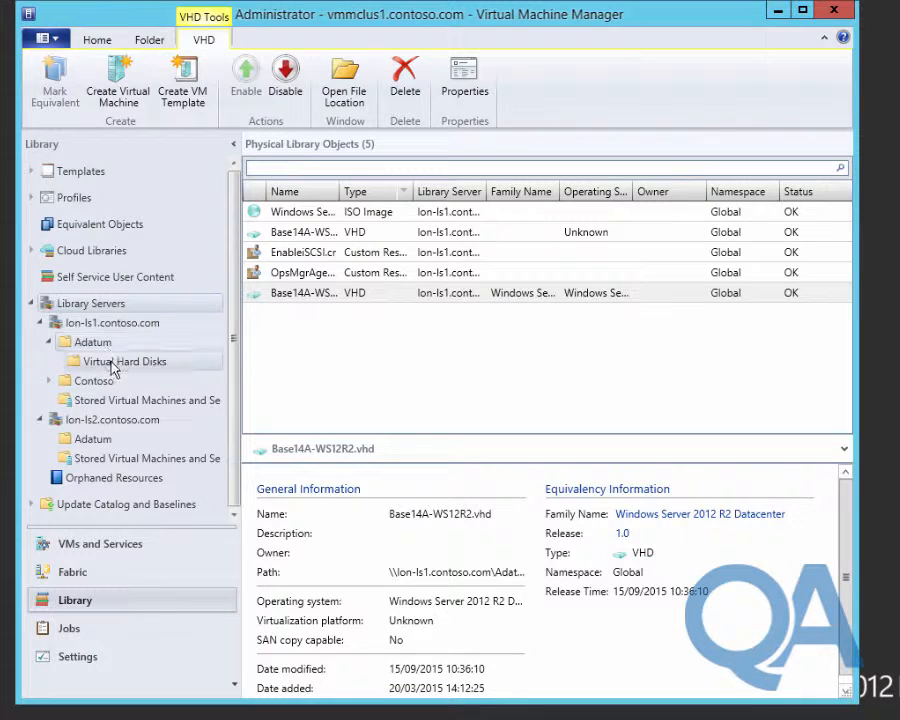
left_click(124, 360)
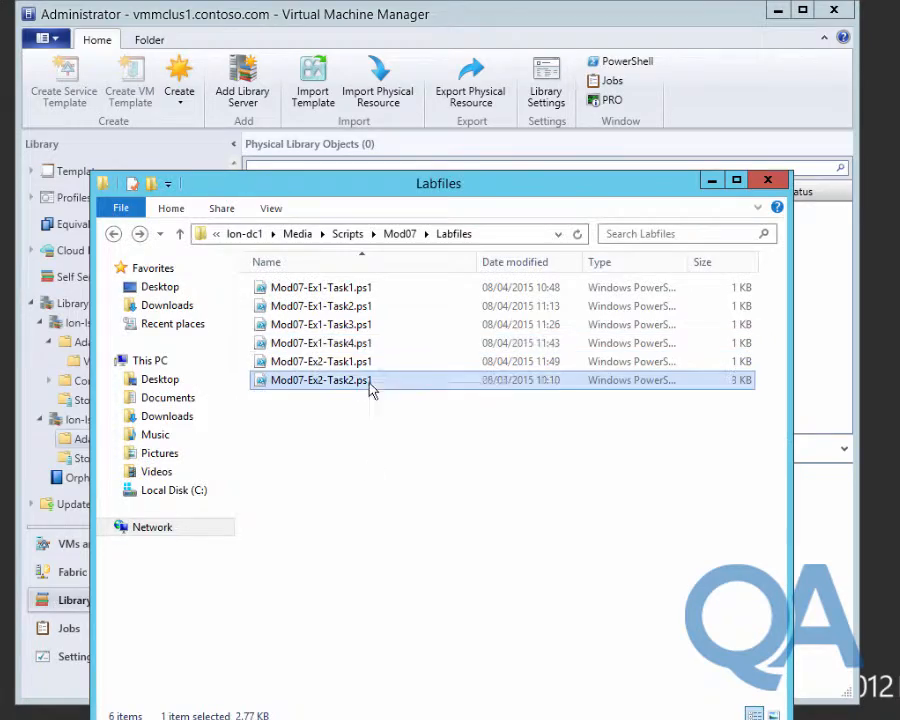
double_click(318, 380)
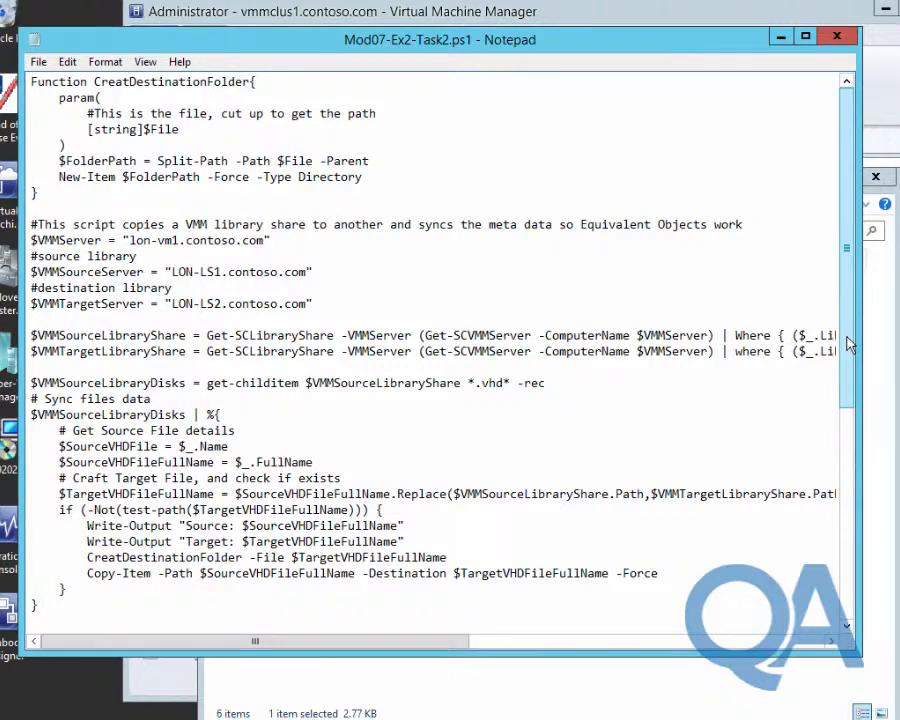
scroll("down", 3)
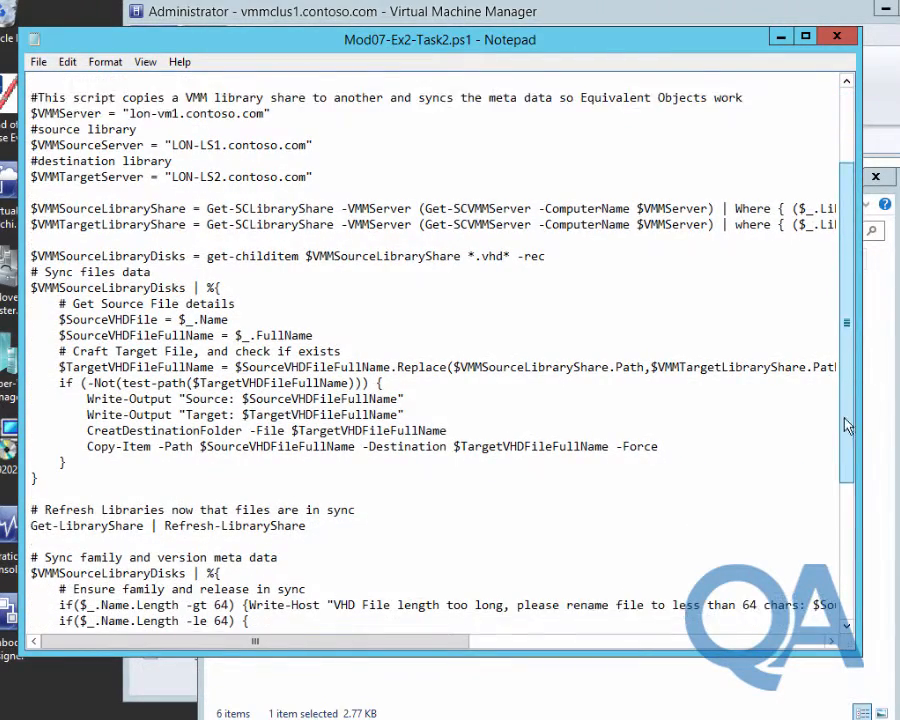
scroll("down", 3)
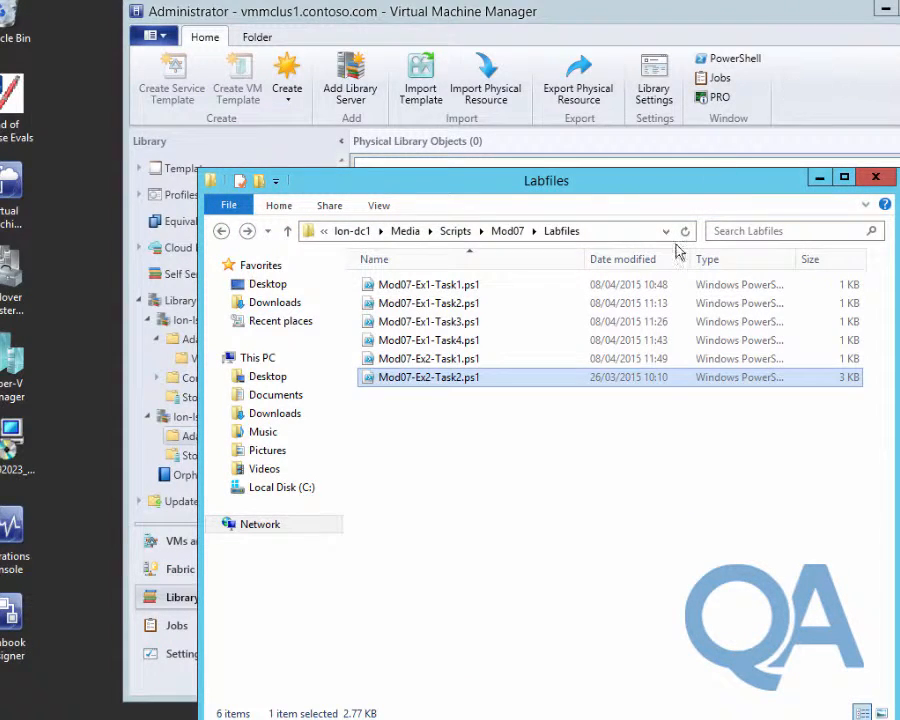
Step: Copy Mod07-Ex2-Task2.ps1 and go to Local Disk (C:) to paste it
right_click(428, 376)
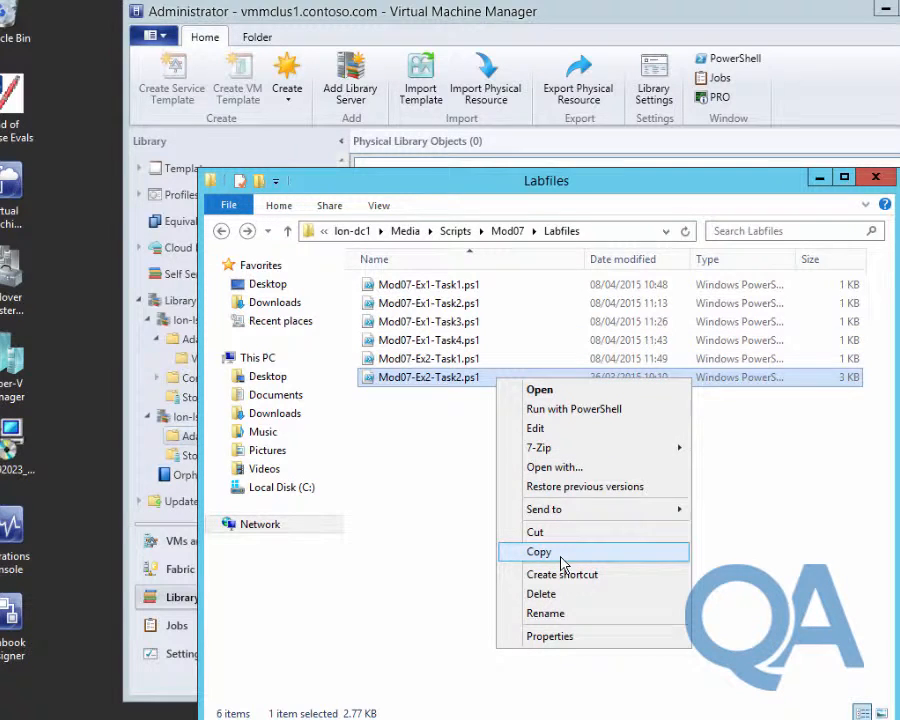
left_click(538, 552)
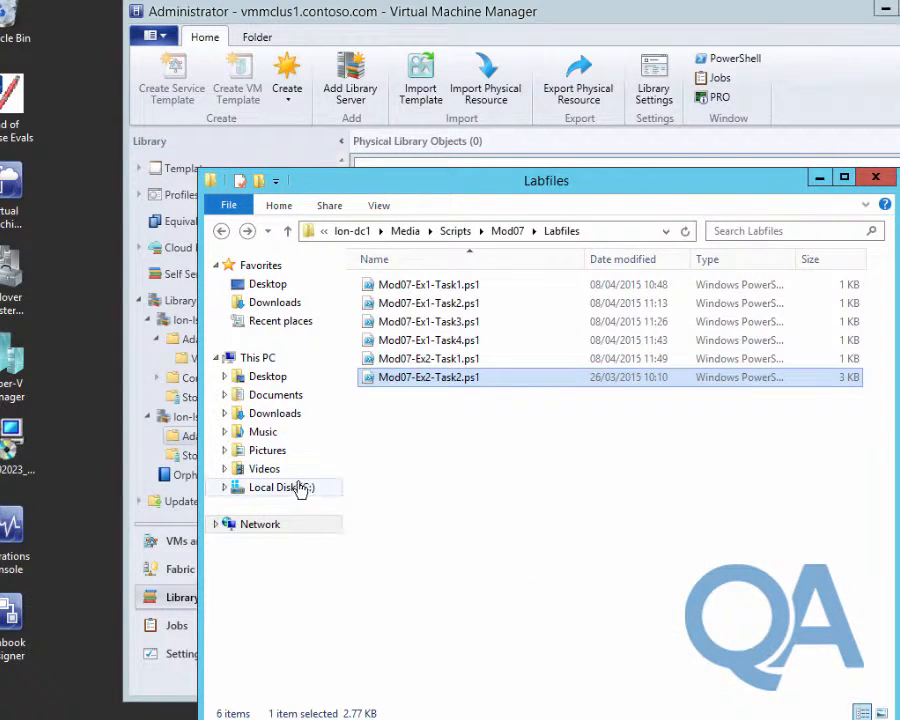
left_click(280, 488)
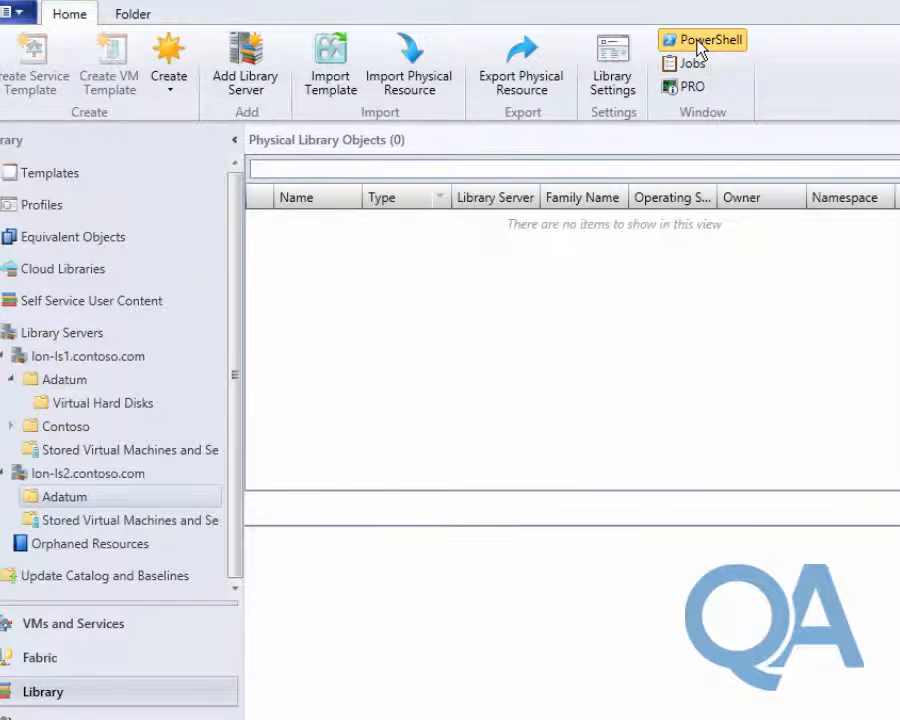
Step: In VMM PowerShell, set location to C:\ and run .\Mod07-Ex2-Task2.ps1 to sync the share
left_click(702, 40)
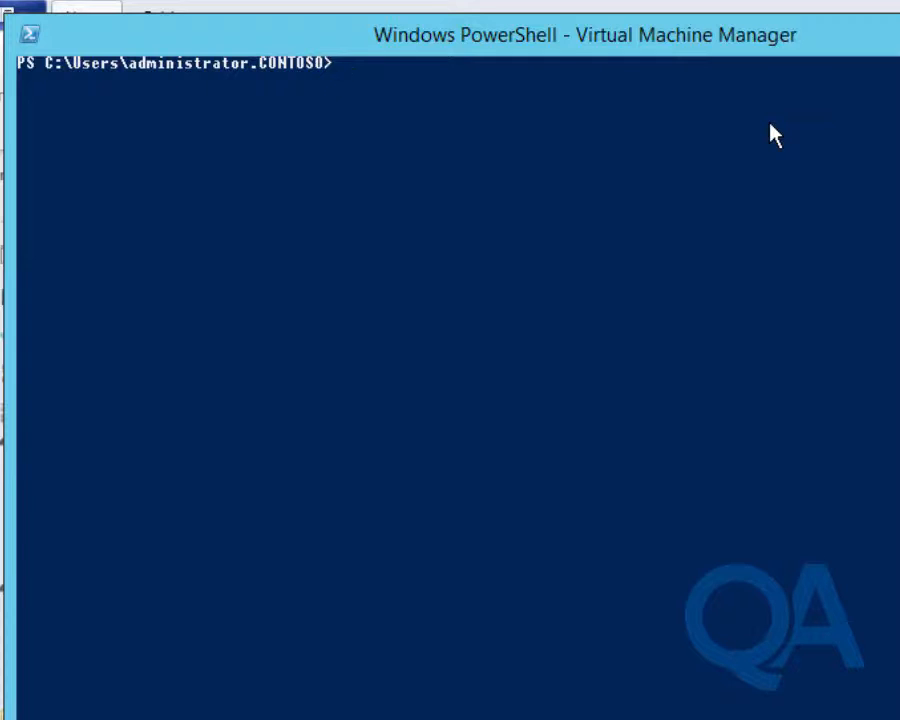
type("set-locat`")
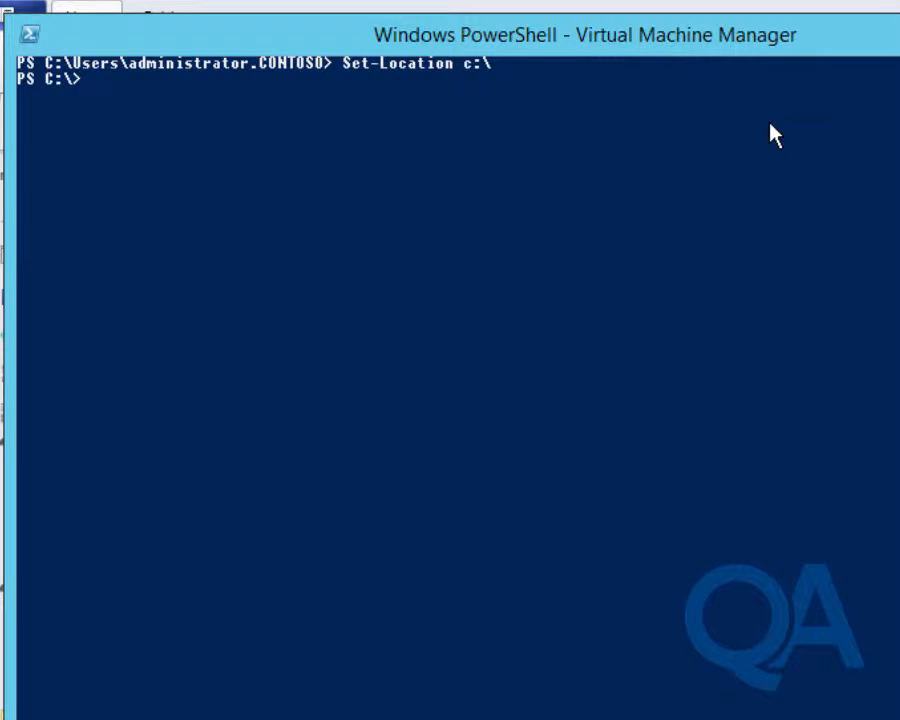
type(".\\Mod07-Ex2-Task2.ps1")
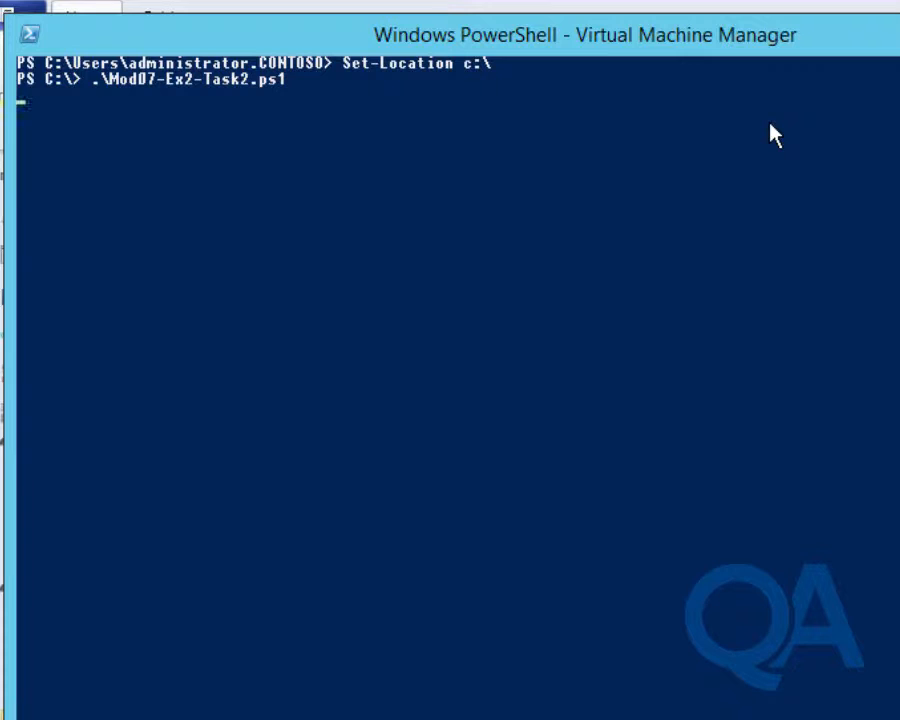
key("enter")
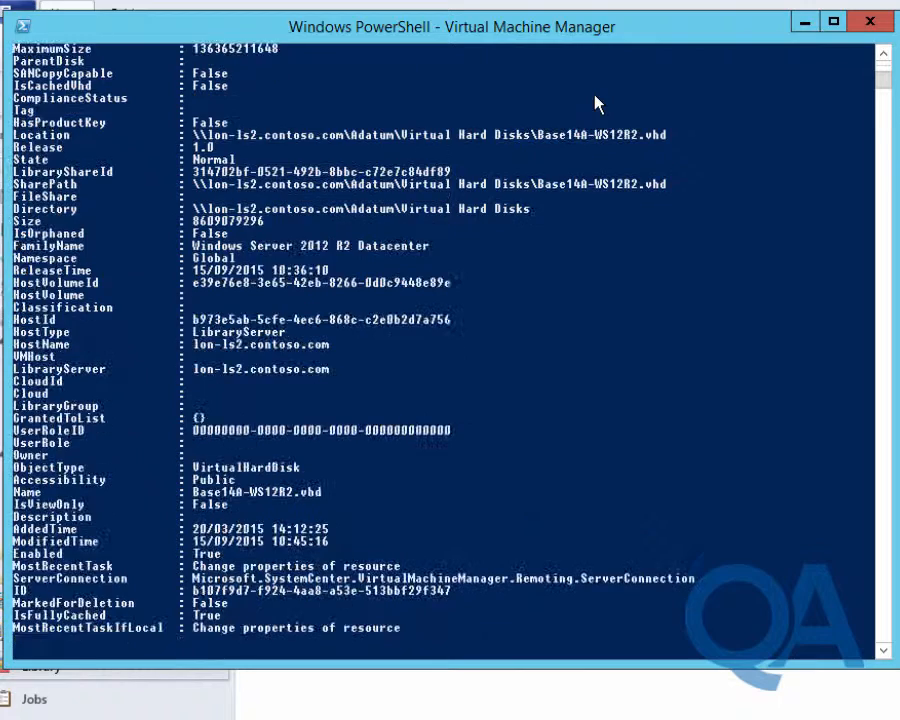
scroll("down", 3)
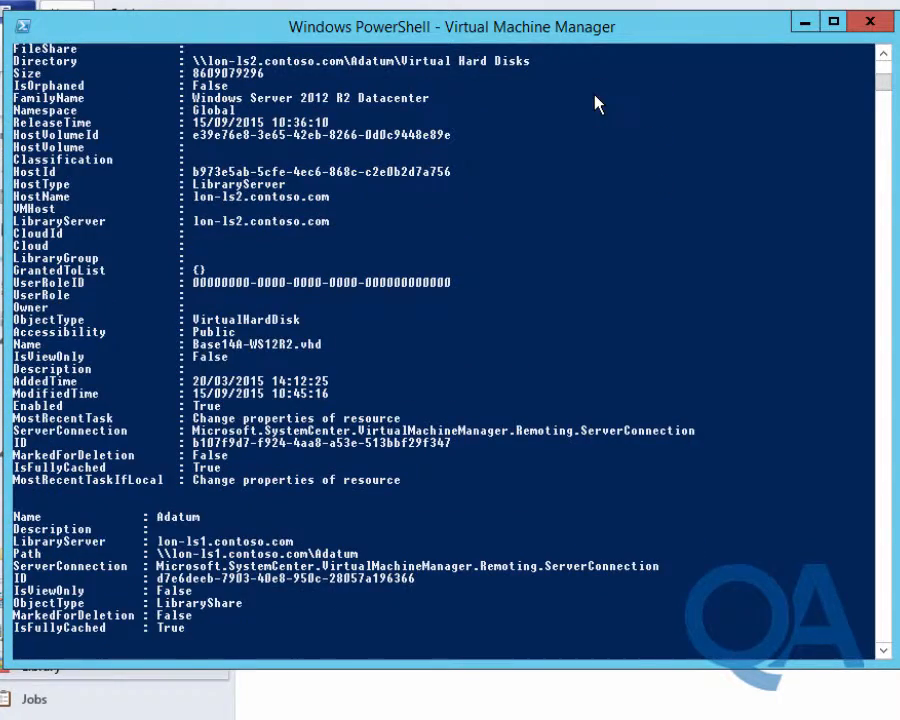
scroll("down", 3)
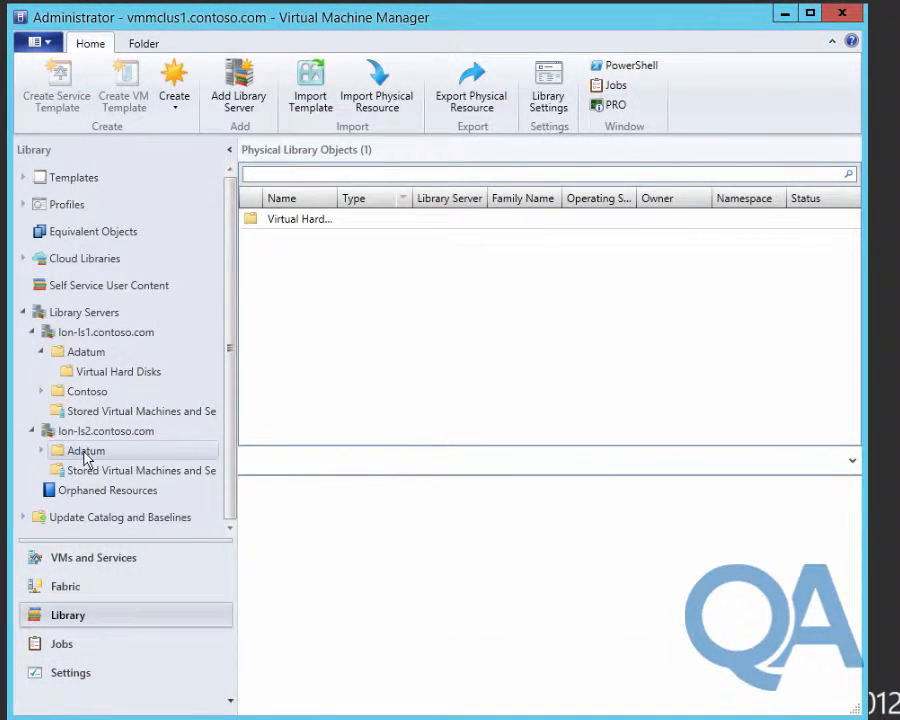
Step: View the equivalent resources of the synced Base14A-WS12R2.vhd on lon-ls2 from its properties
left_click(122, 470)
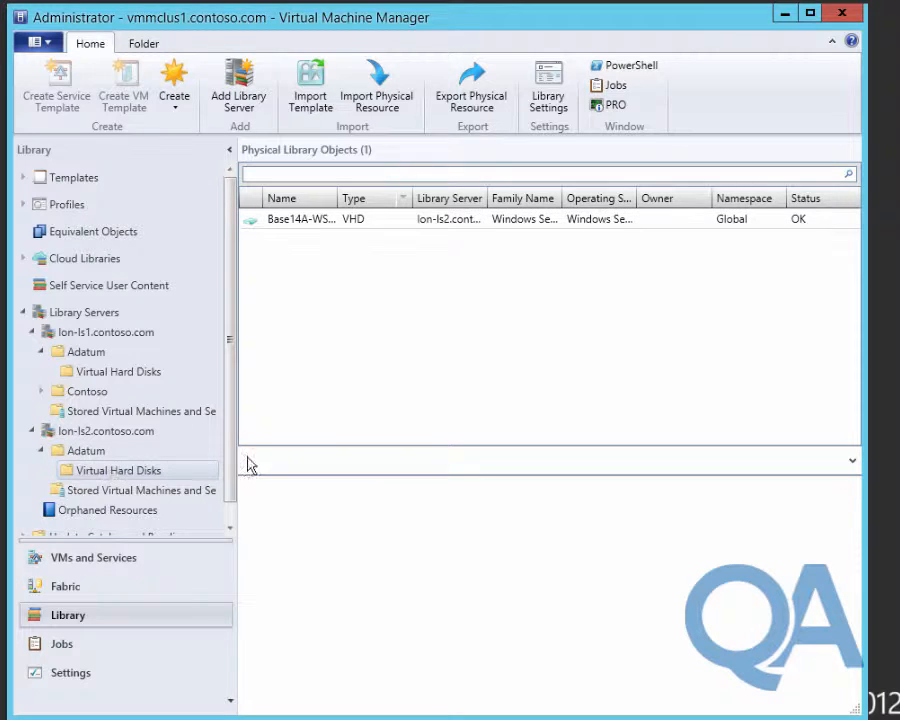
mouse_move(384, 244)
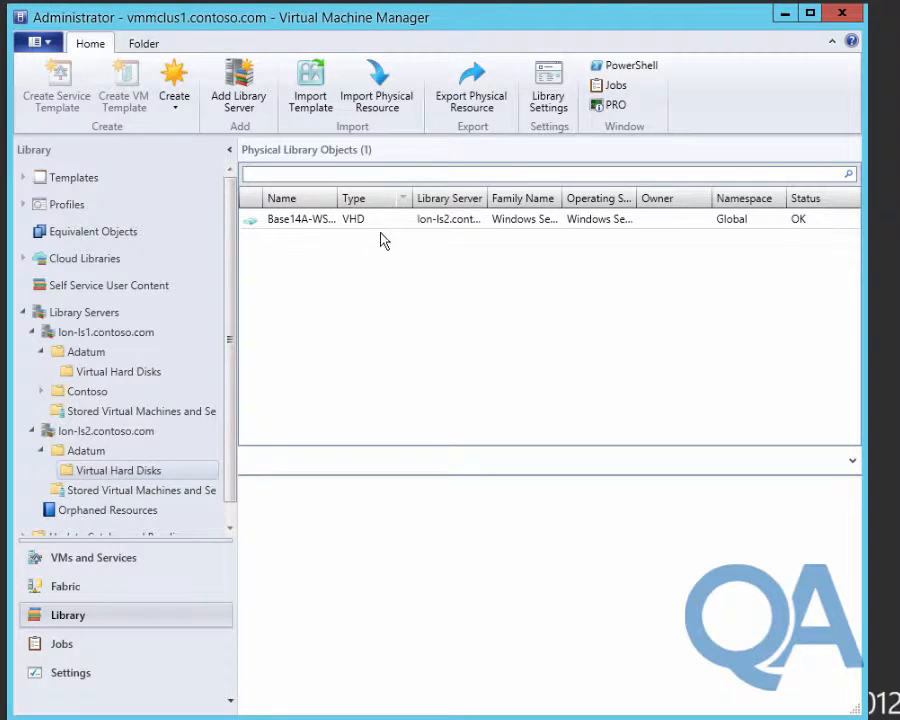
left_click(300, 218)
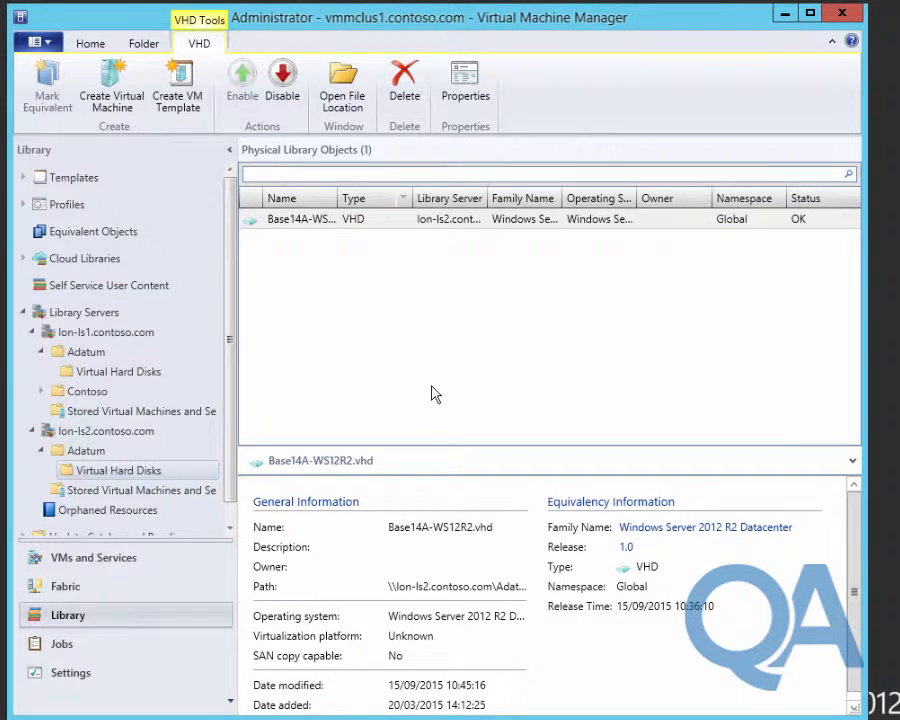
left_click(464, 84)
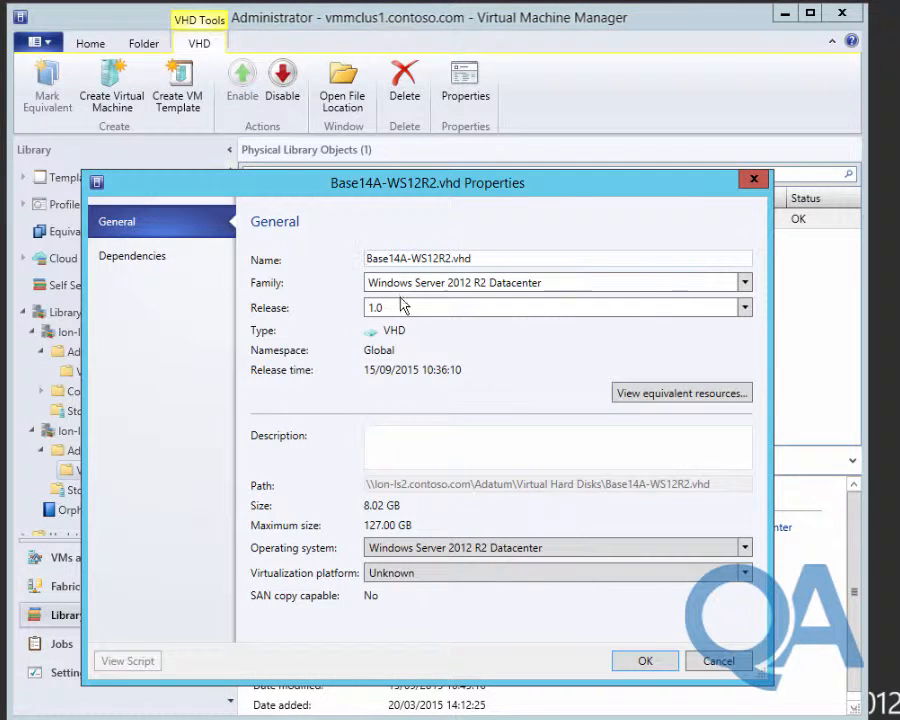
mouse_move(404, 344)
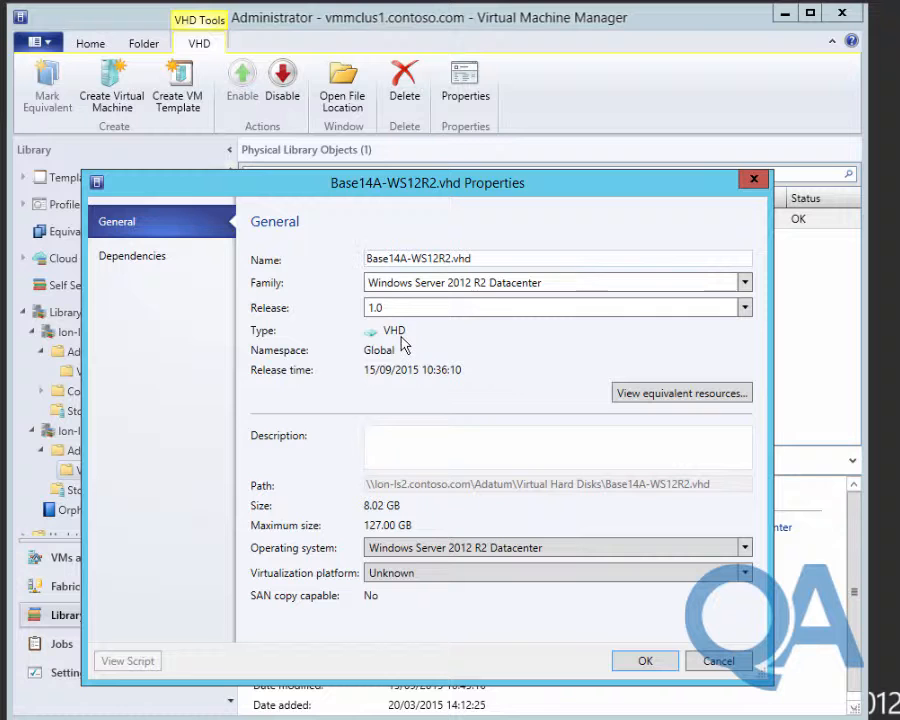
left_click(680, 392)
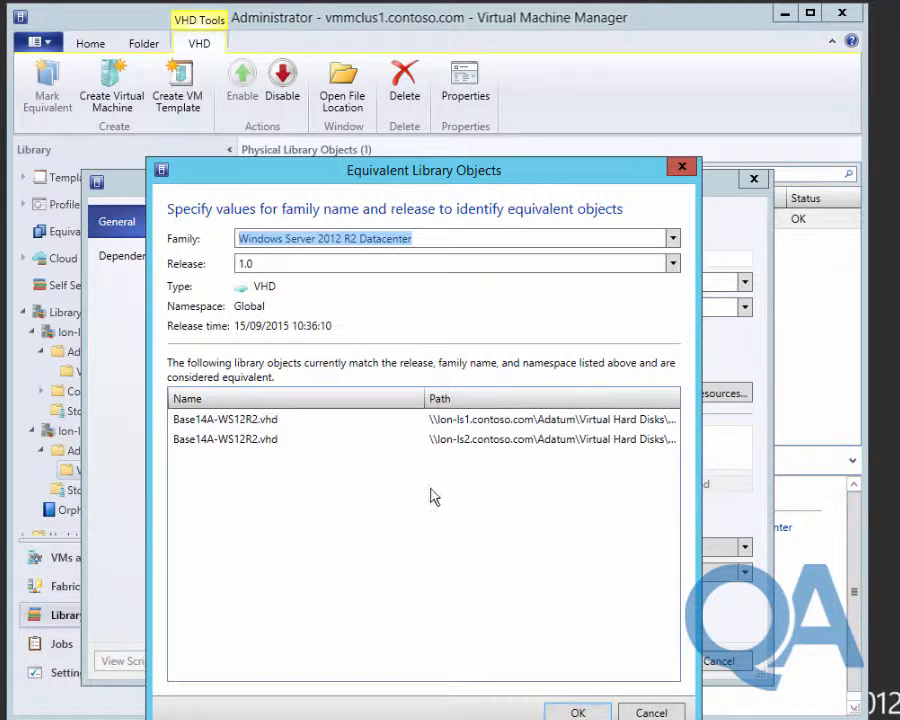
mouse_move(484, 440)
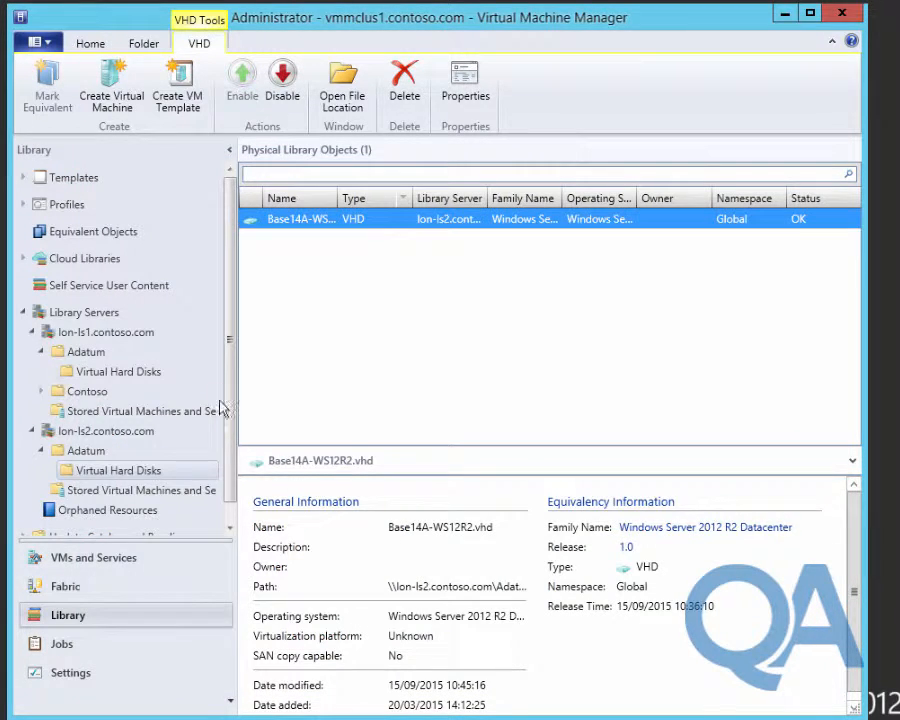
Step: Show Equivalent Objects grouping both Base14A VHDs under Windows Server 2012 R2 Datacenter, release 1.0
left_click(92, 232)
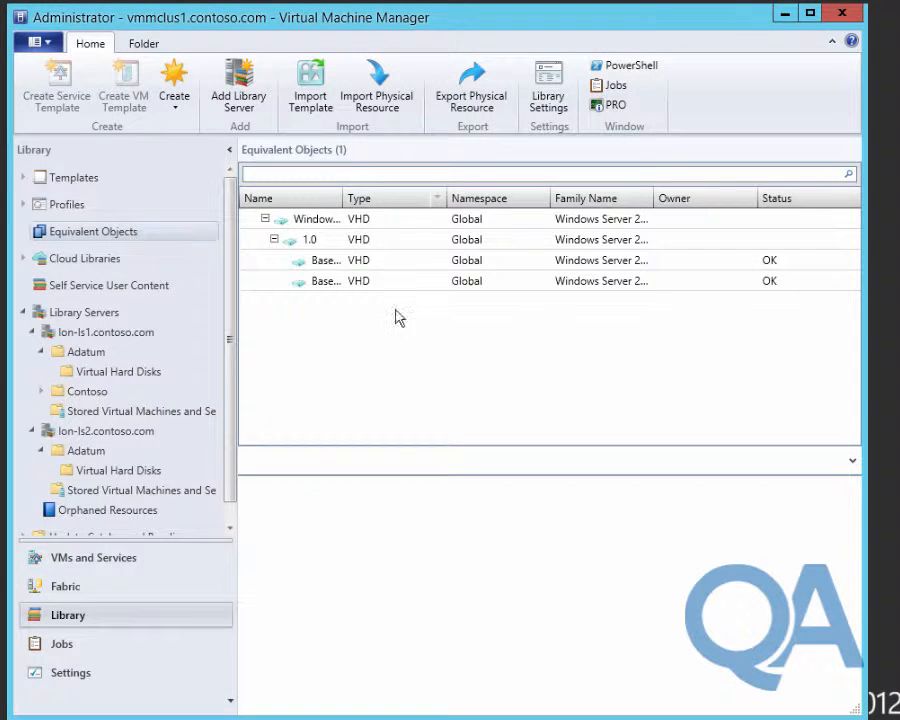